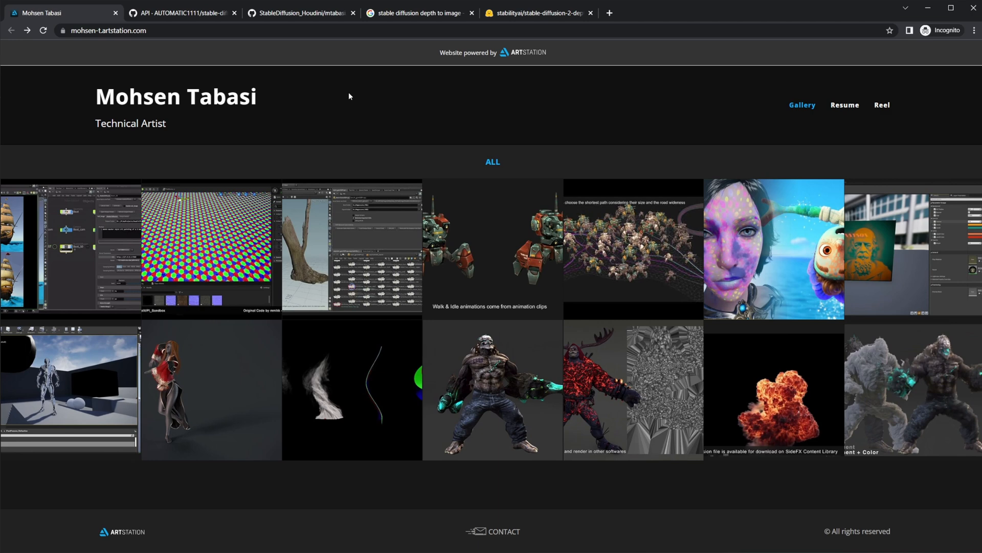
pyautogui.moveTo(284, 47)
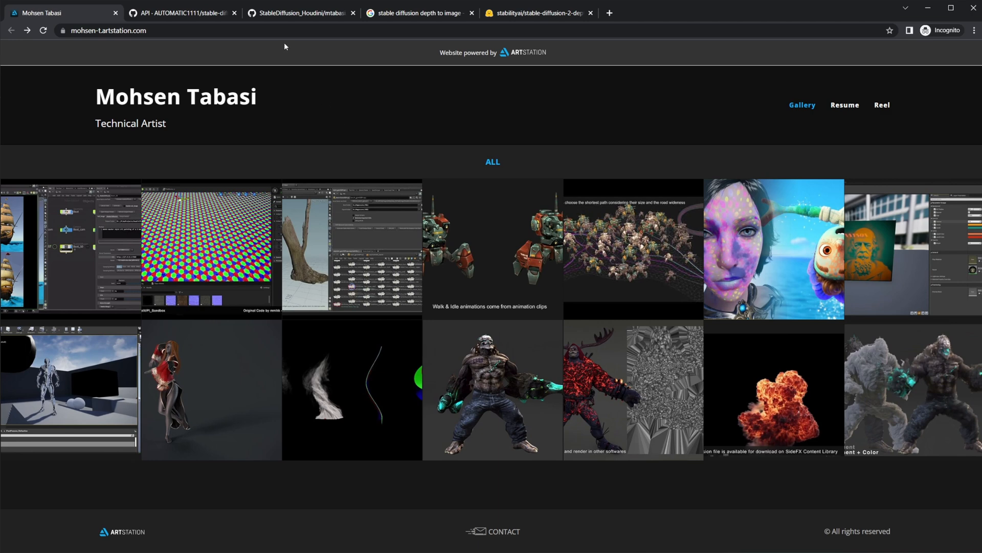
# Glance at the StableDiffusion_Houdini repository, then return to the stable-diffusion-webui API wiki page.
pyautogui.click(180, 12)
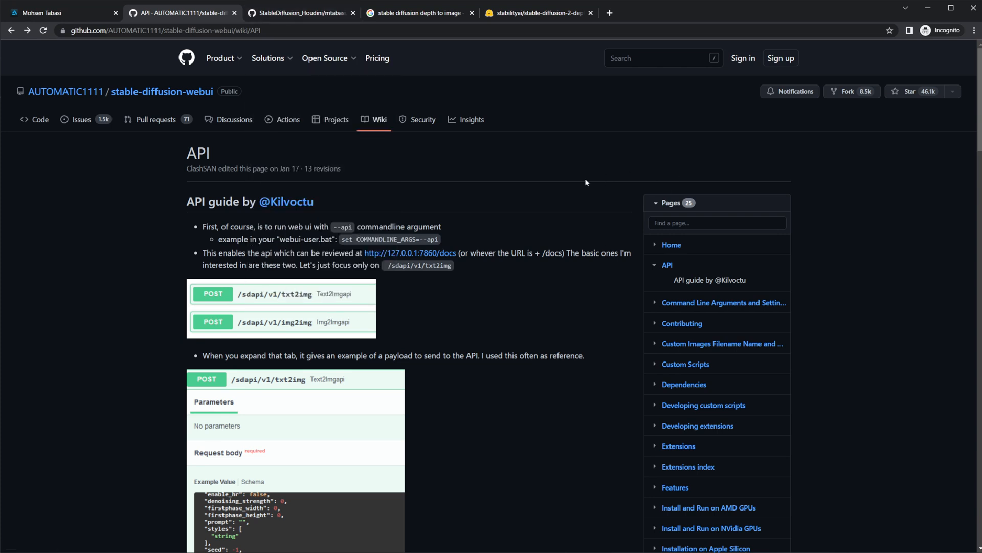
pyautogui.moveTo(123, 231)
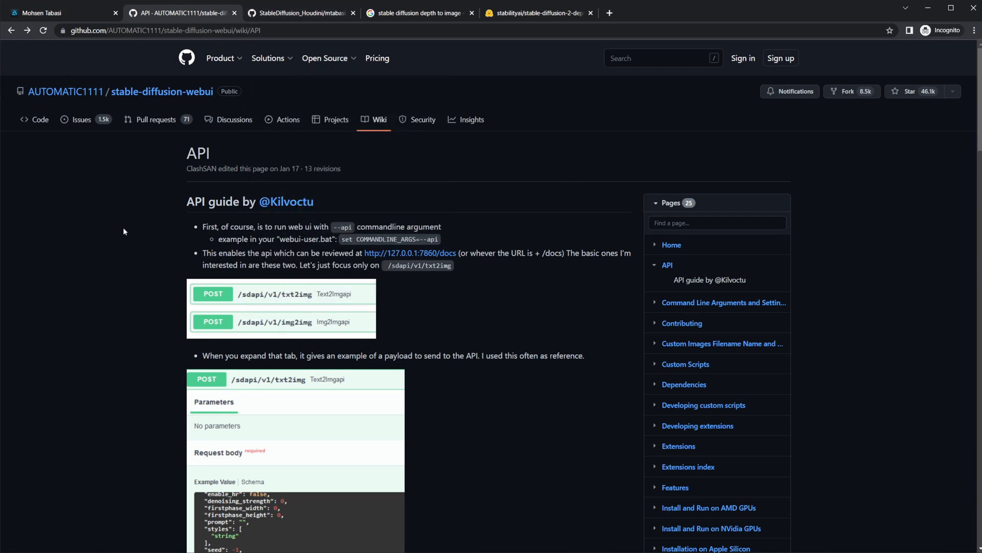
pyautogui.click(301, 12)
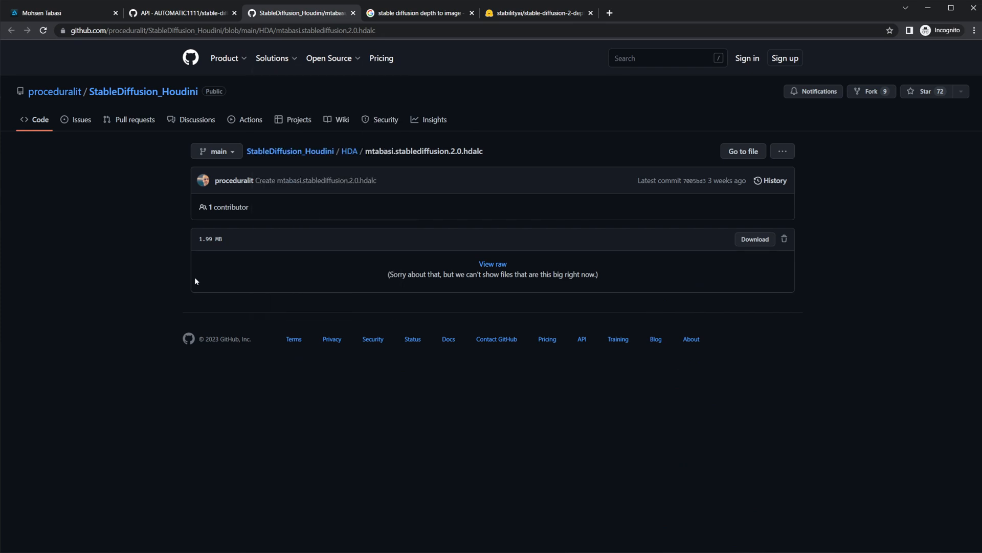
pyautogui.moveTo(672, 261)
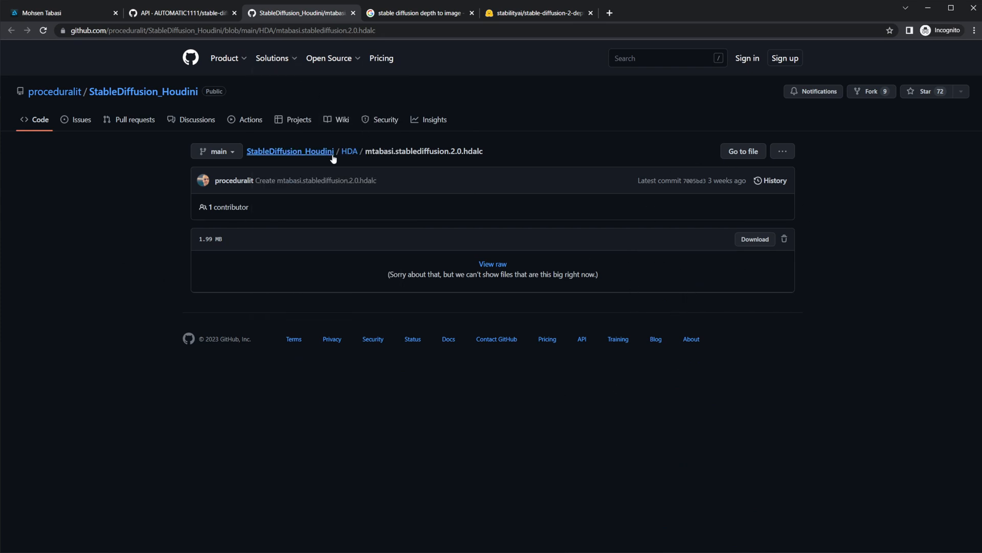
pyautogui.moveTo(245, 84)
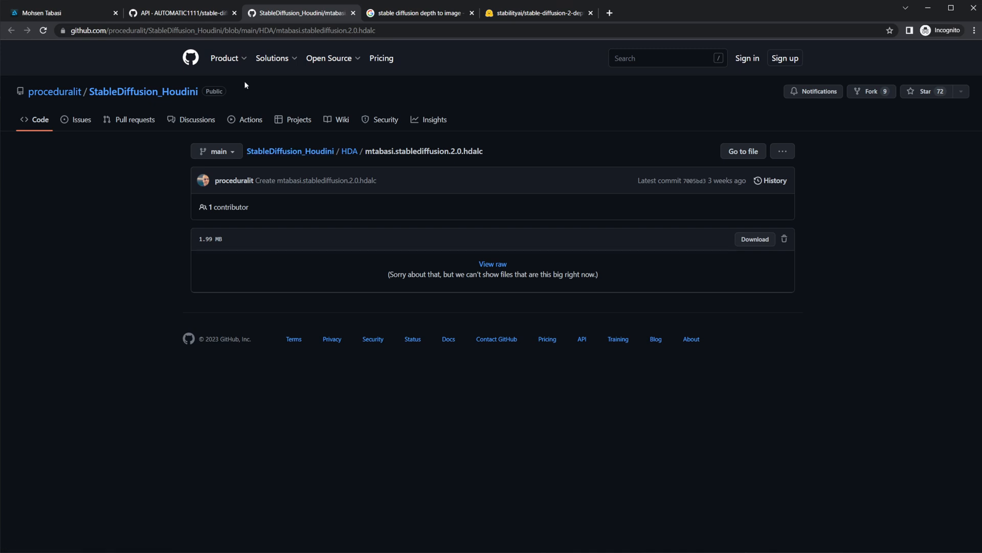
pyautogui.moveTo(252, 41)
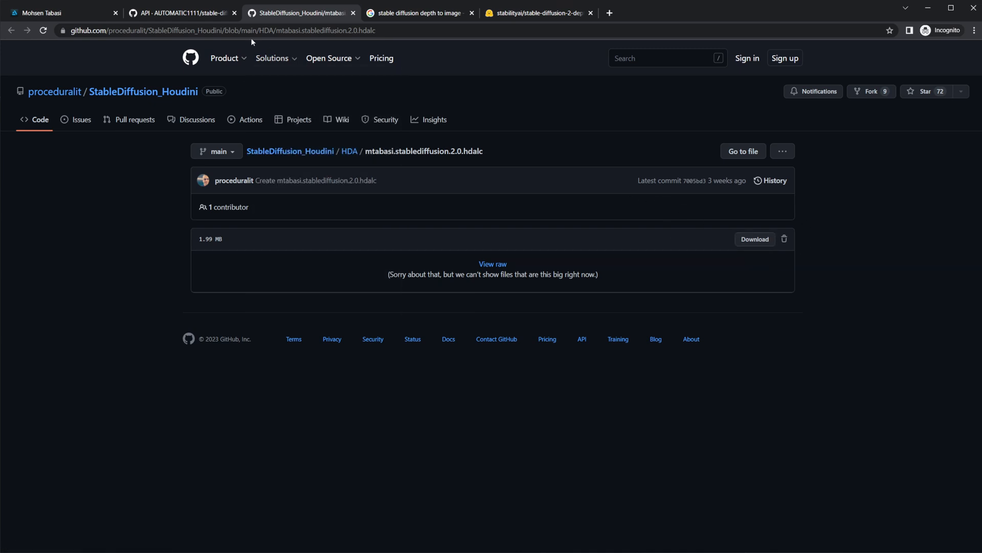
pyautogui.click(182, 13)
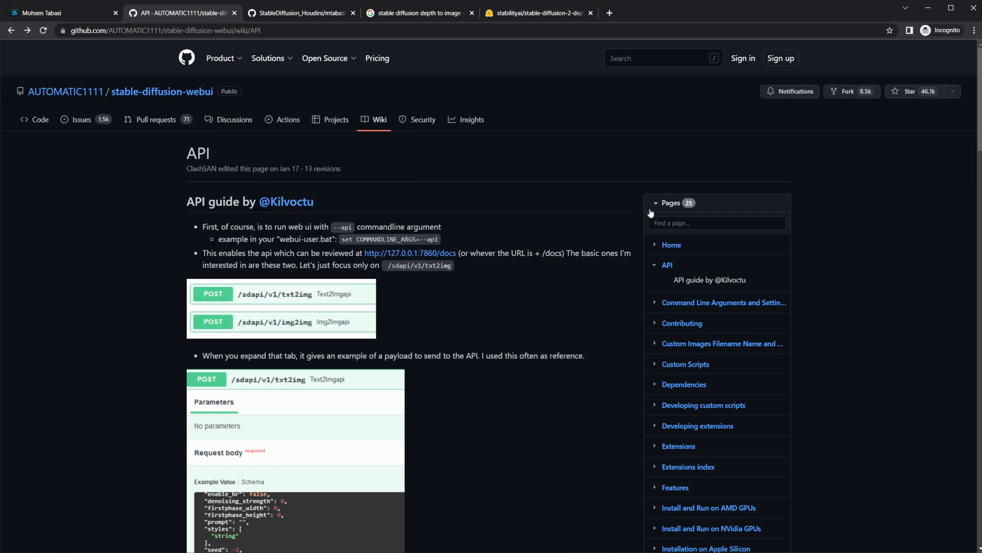
pyautogui.moveTo(555, 234)
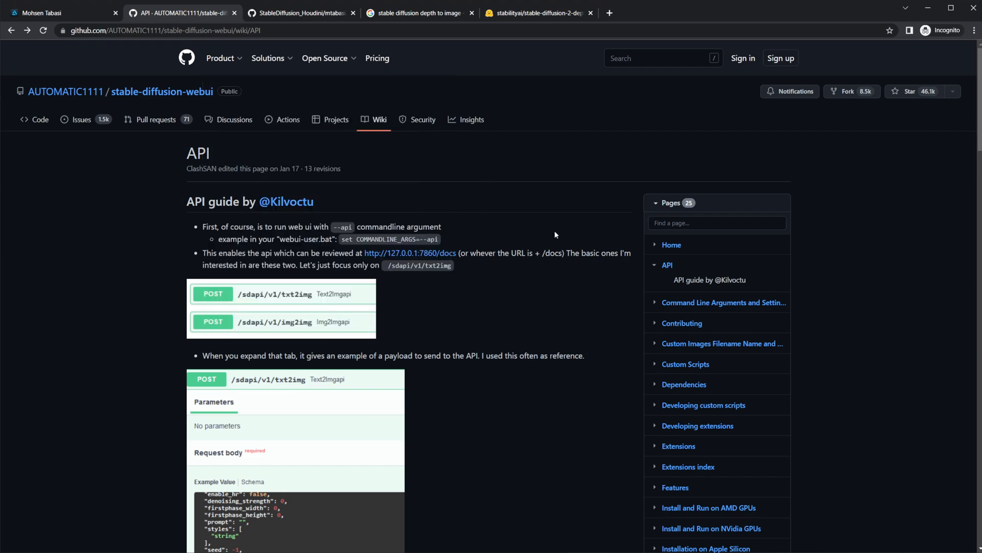
pyautogui.scroll(-3)
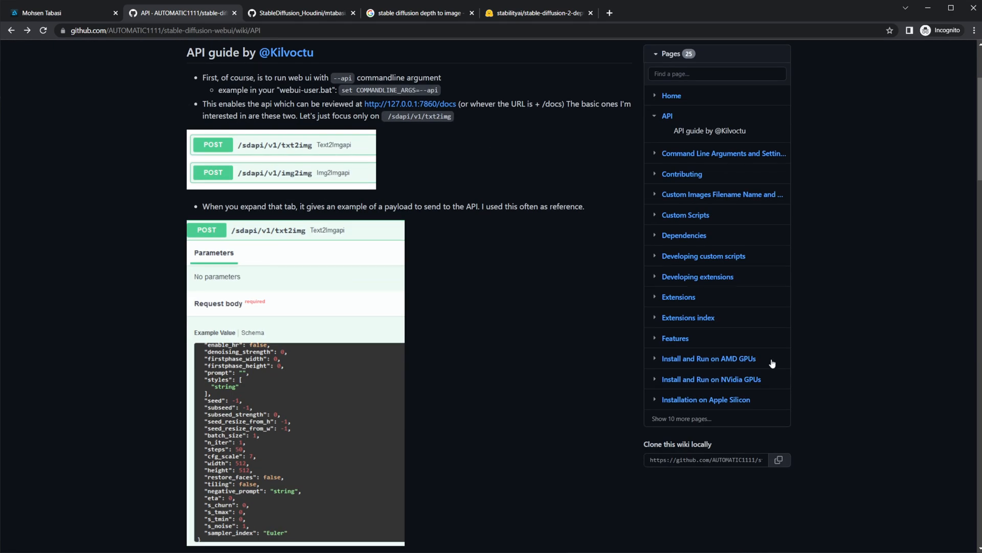
pyautogui.moveTo(741, 350)
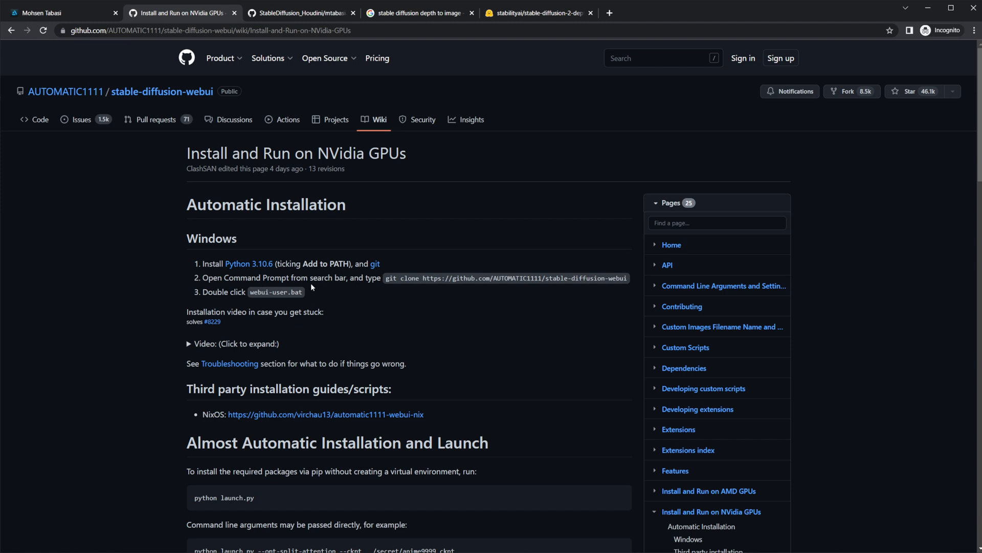
pyautogui.moveTo(374, 274)
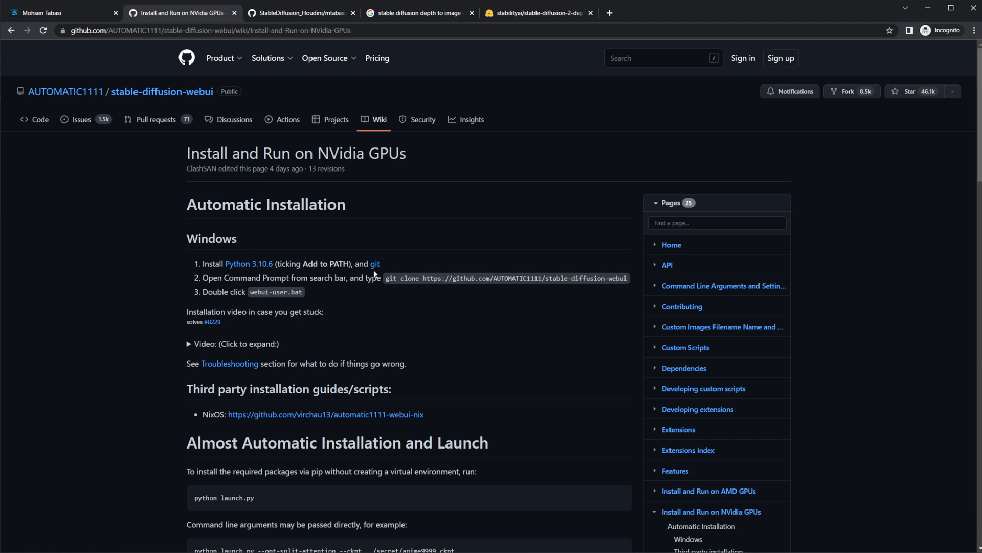
pyautogui.moveTo(394, 315)
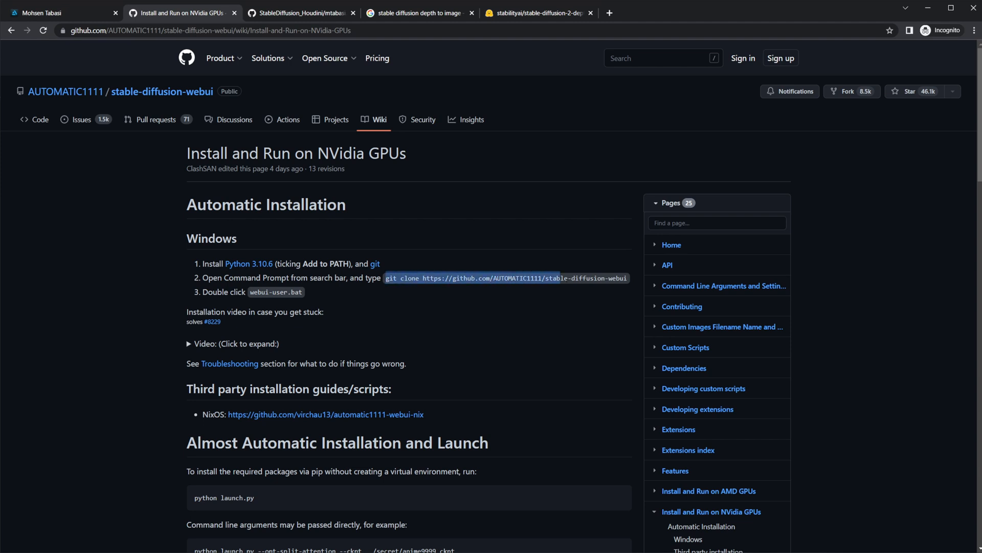
pyautogui.click(538, 329)
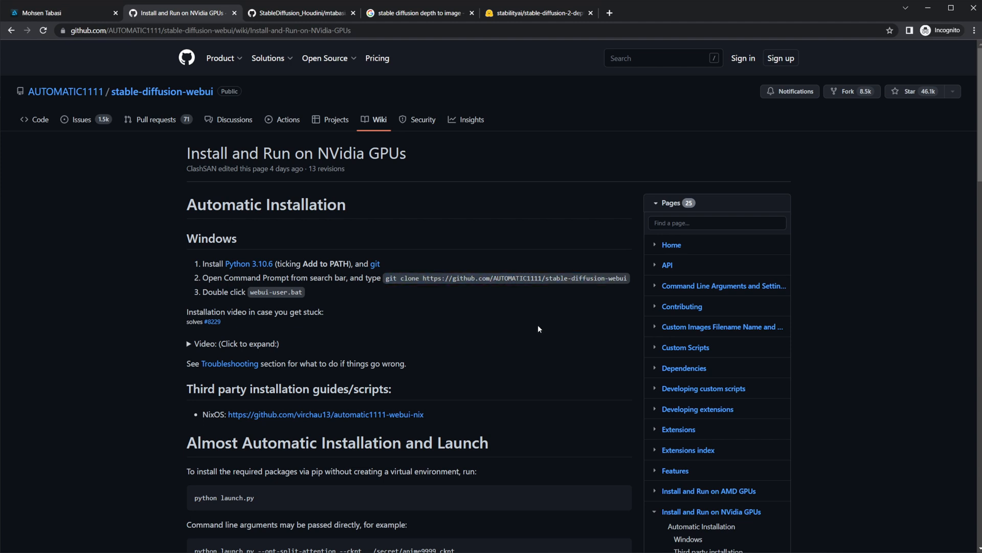
pyautogui.moveTo(431, 160)
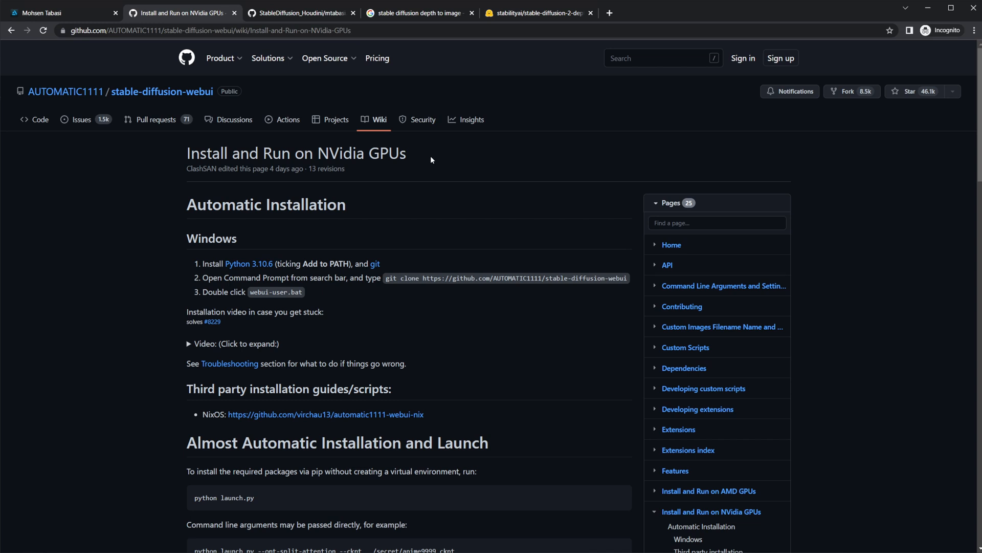
pyautogui.moveTo(282, 303)
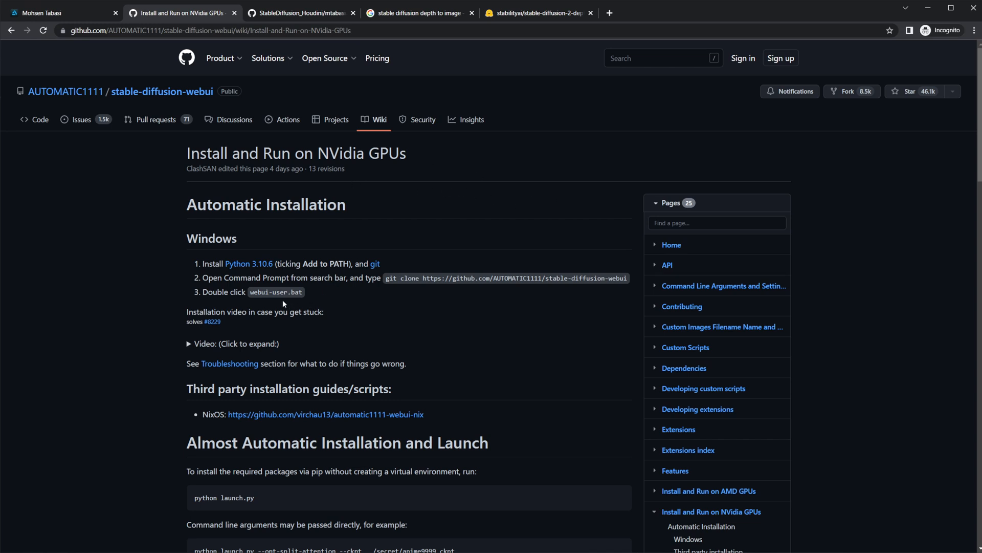
pyautogui.doubleClick(275, 291)
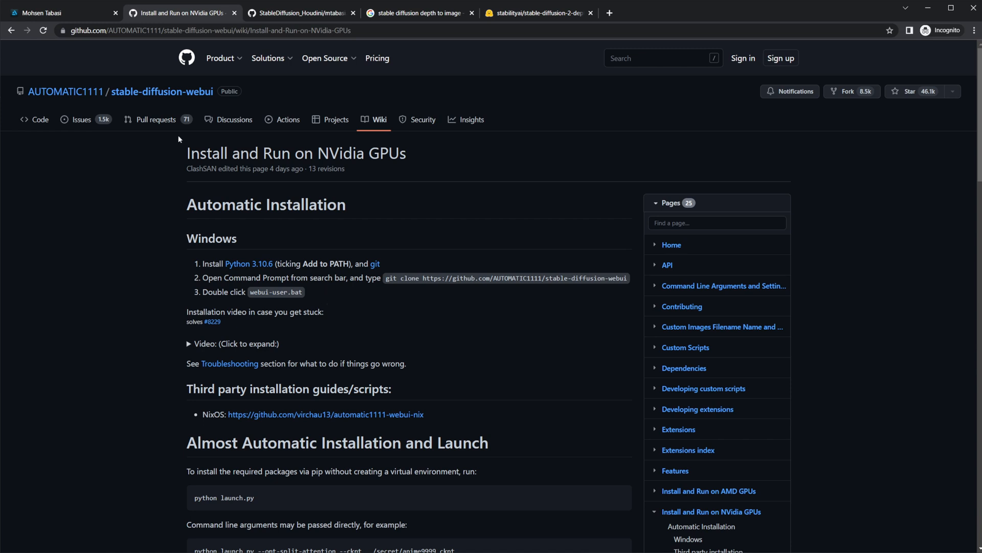
pyautogui.click(667, 264)
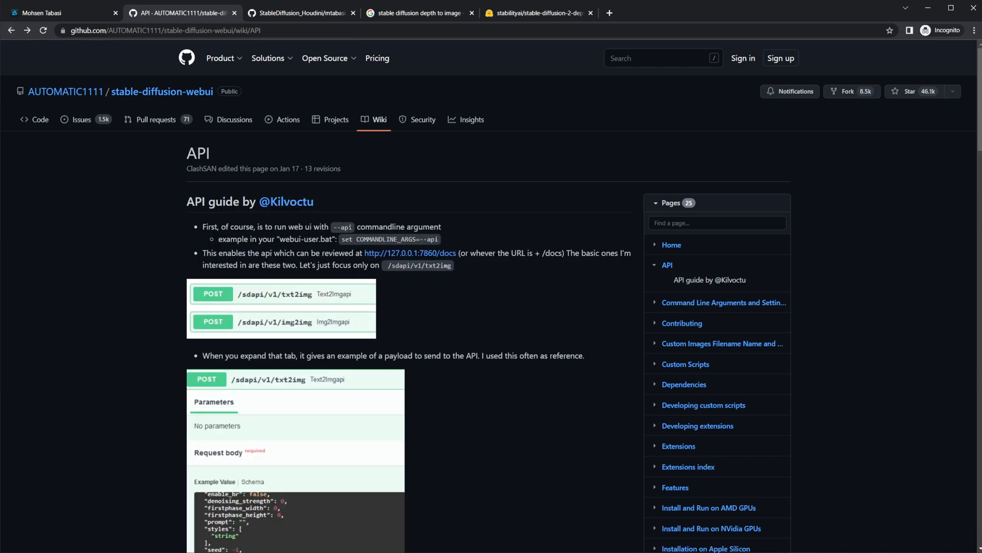
pyautogui.moveTo(293, 226); pyautogui.dragTo(355, 226)
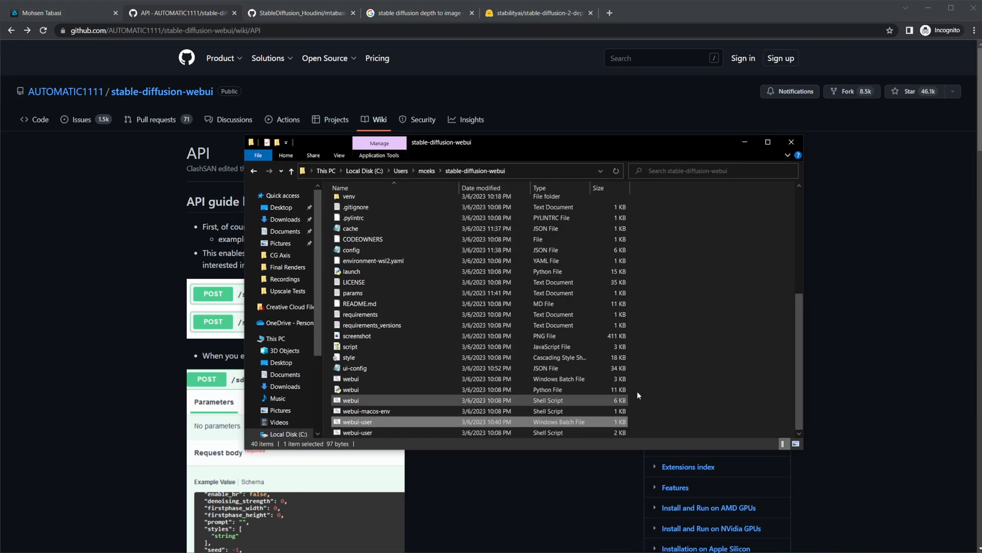
# Run webui-user.bat from the stable-diffusion-webui folder to launch the web UI.
pyautogui.rightClick(357, 421)
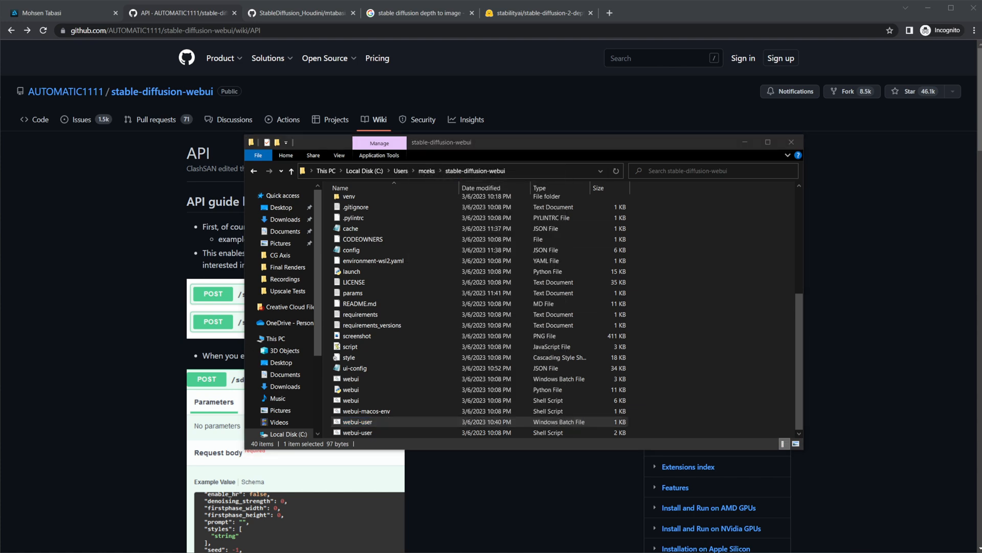
pyautogui.doubleClick(357, 422)
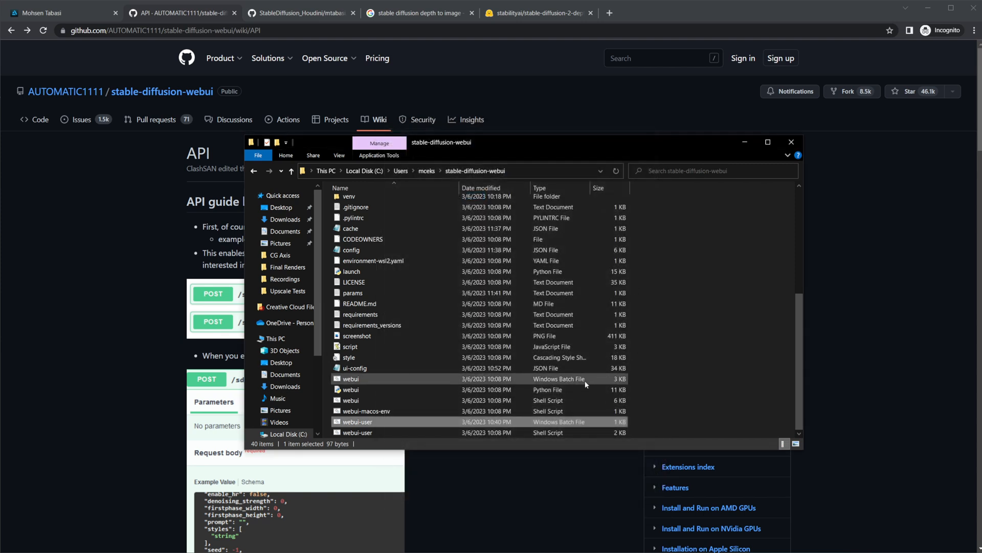
pyautogui.moveTo(373, 426)
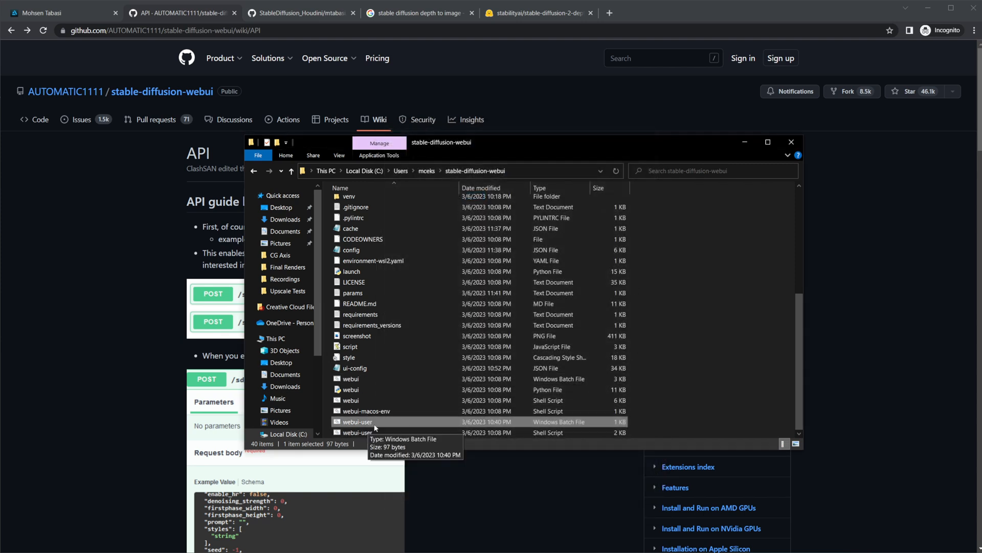
pyautogui.doubleClick(357, 421)
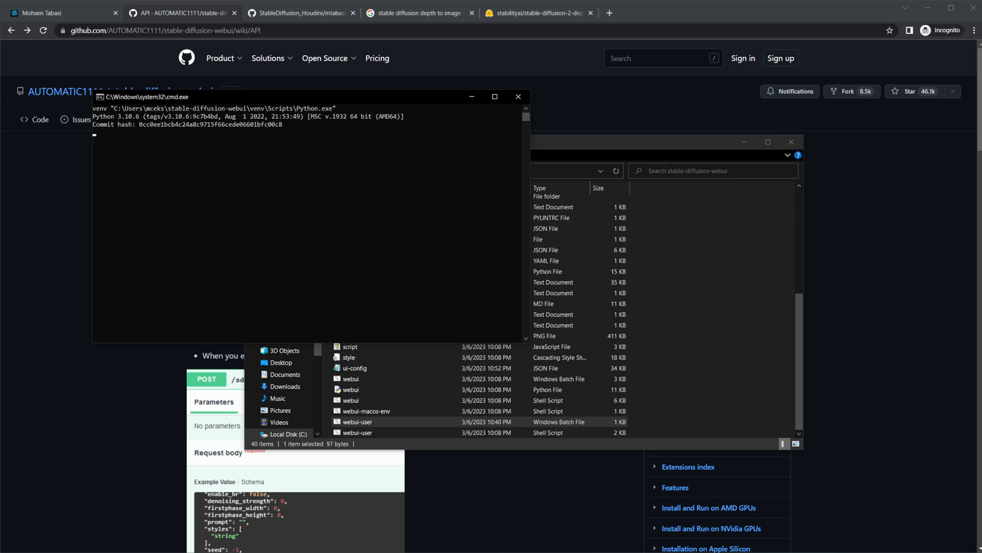
pyautogui.moveTo(388, 237)
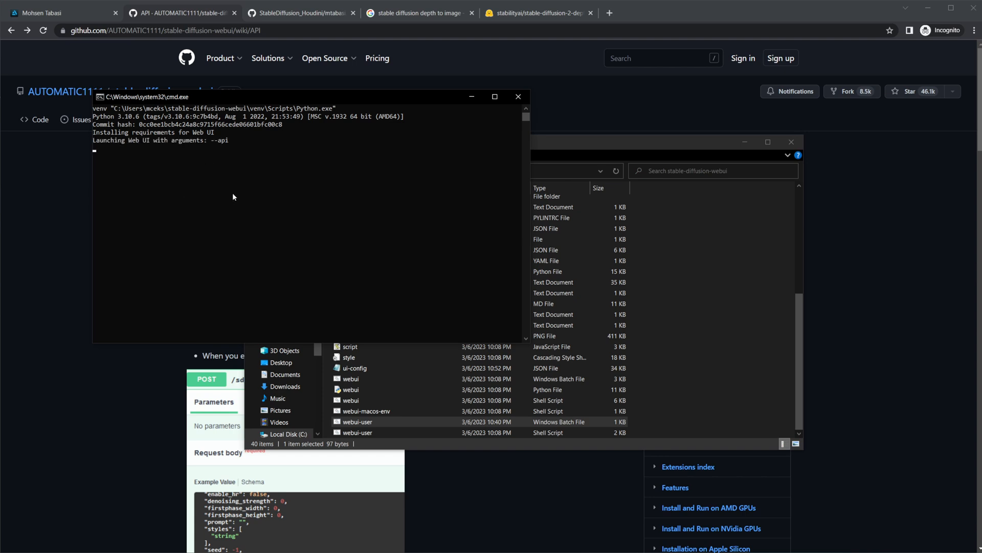
pyautogui.moveTo(248, 221)
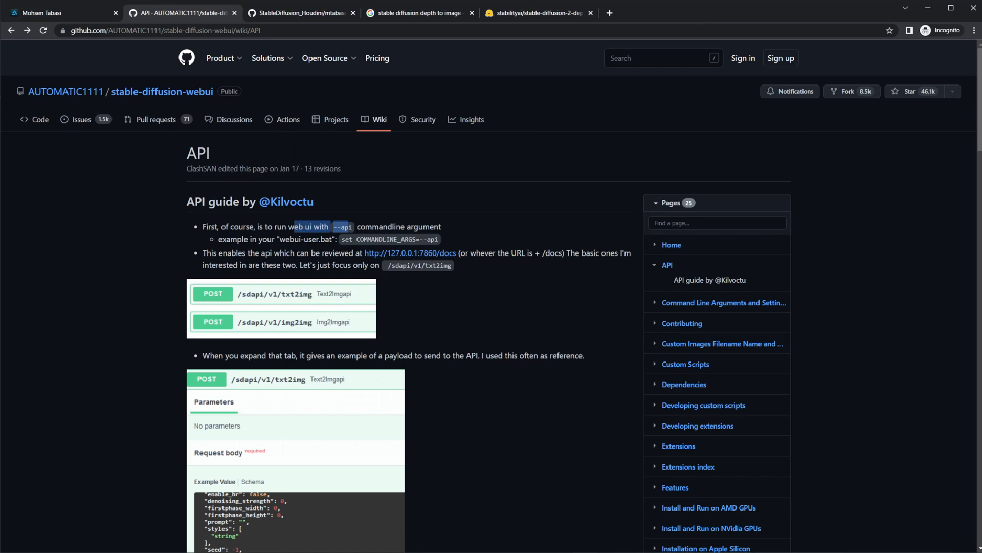
pyautogui.moveTo(451, 537)
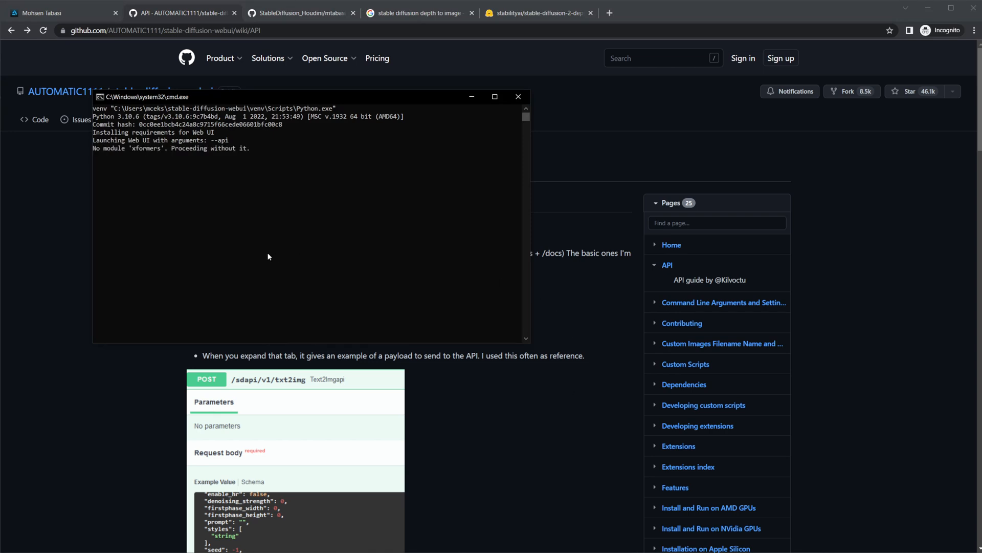
pyautogui.moveTo(220, 230)
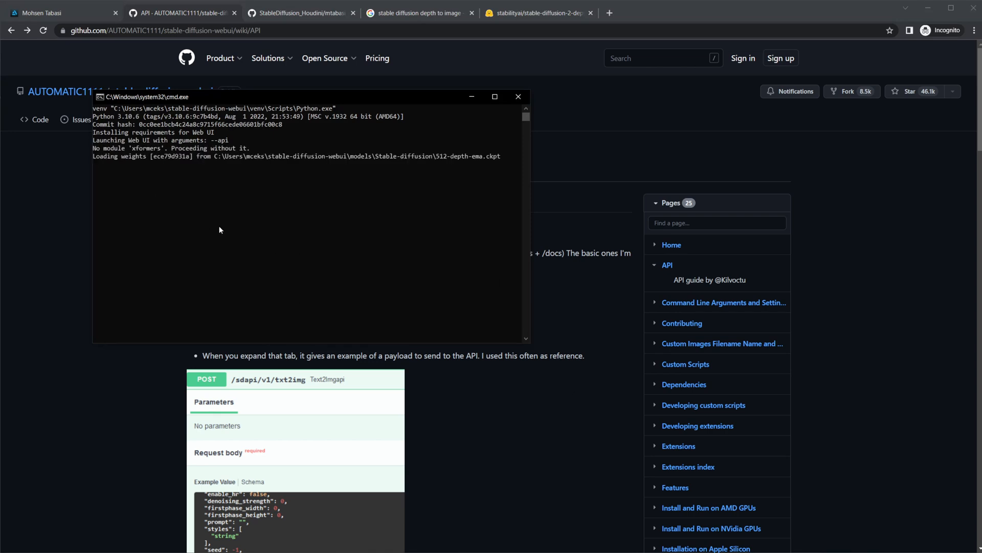
pyautogui.moveTo(209, 202)
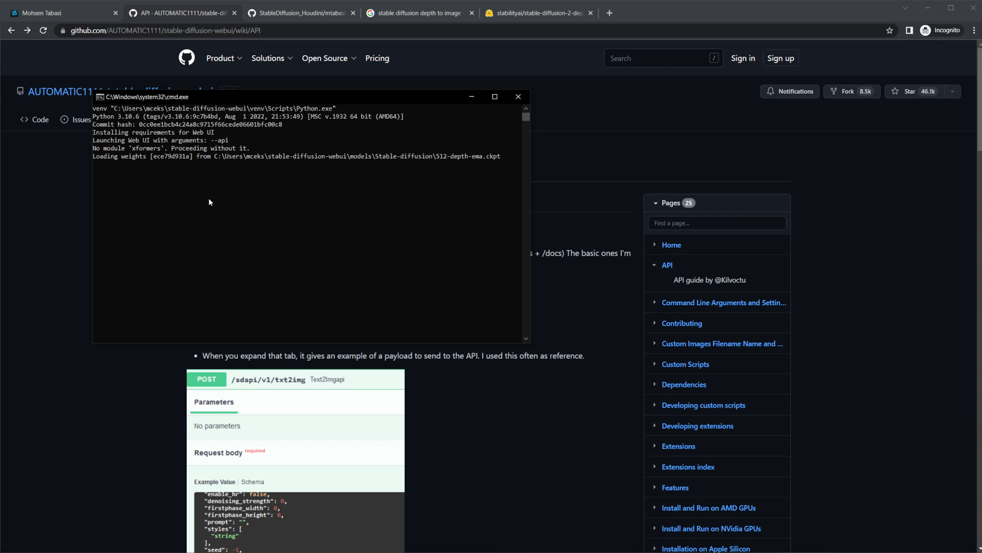
pyautogui.moveTo(218, 207)
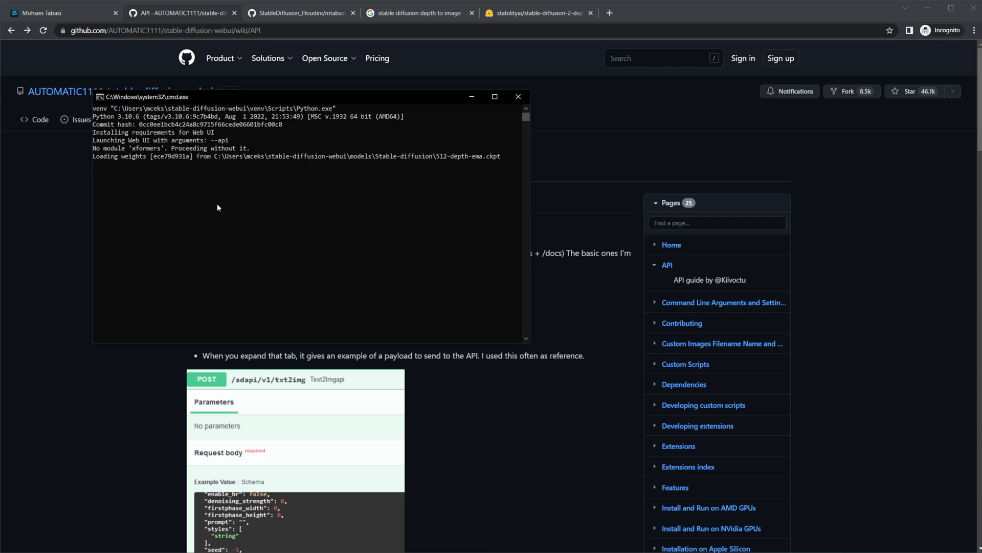
pyautogui.moveTo(407, 271)
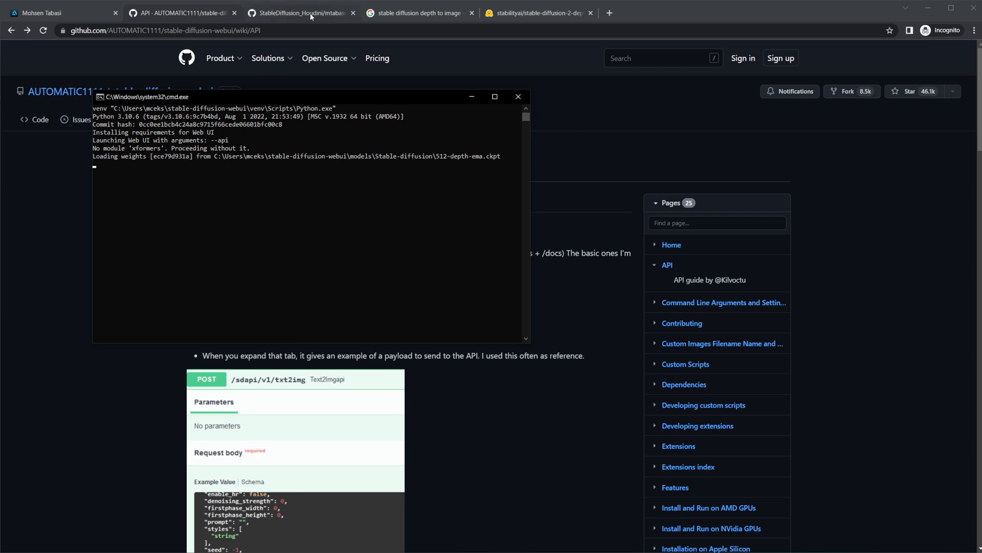
pyautogui.moveTo(315, 205)
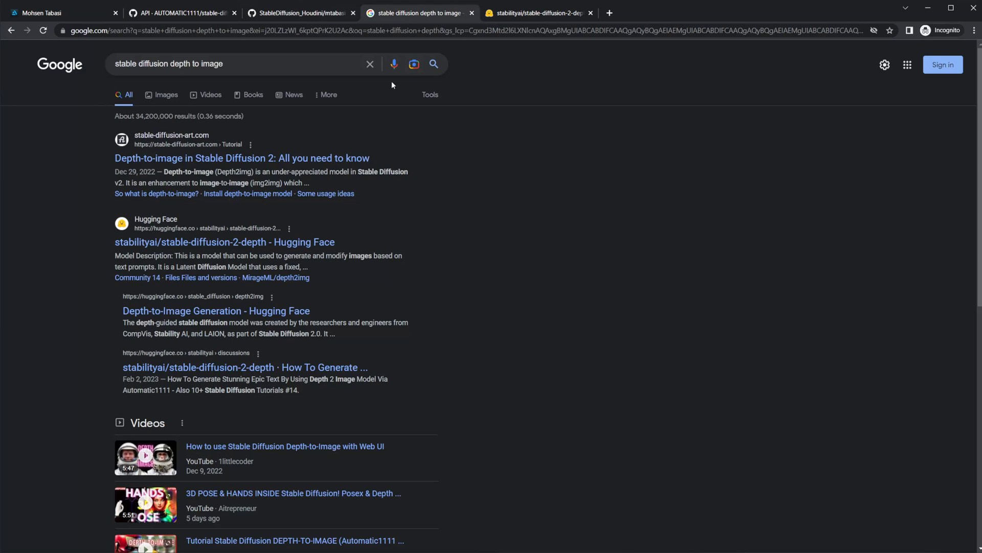
# Open the stabilityai/stable-diffusion-2-depth model's Files and versions listing.
pyautogui.click(223, 63)
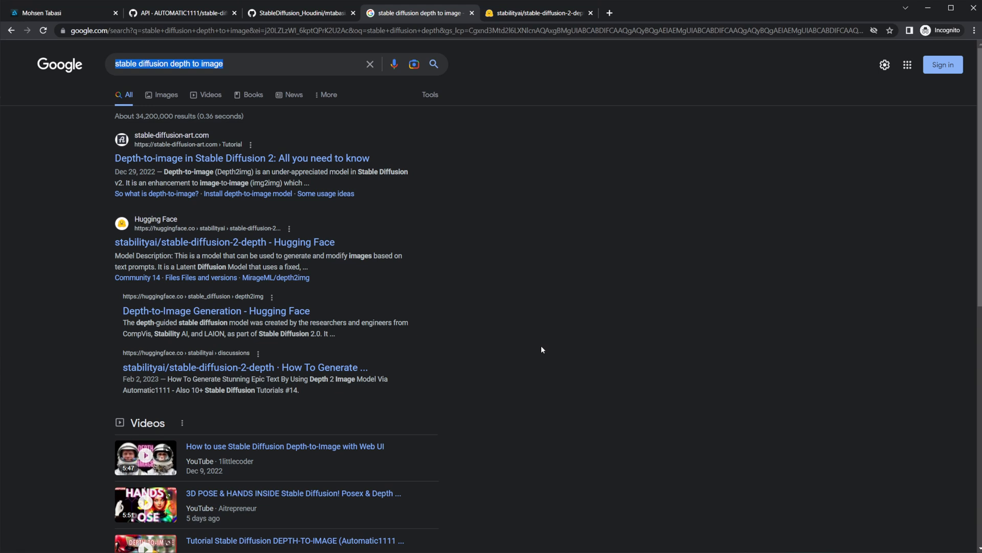
pyautogui.moveTo(412, 232)
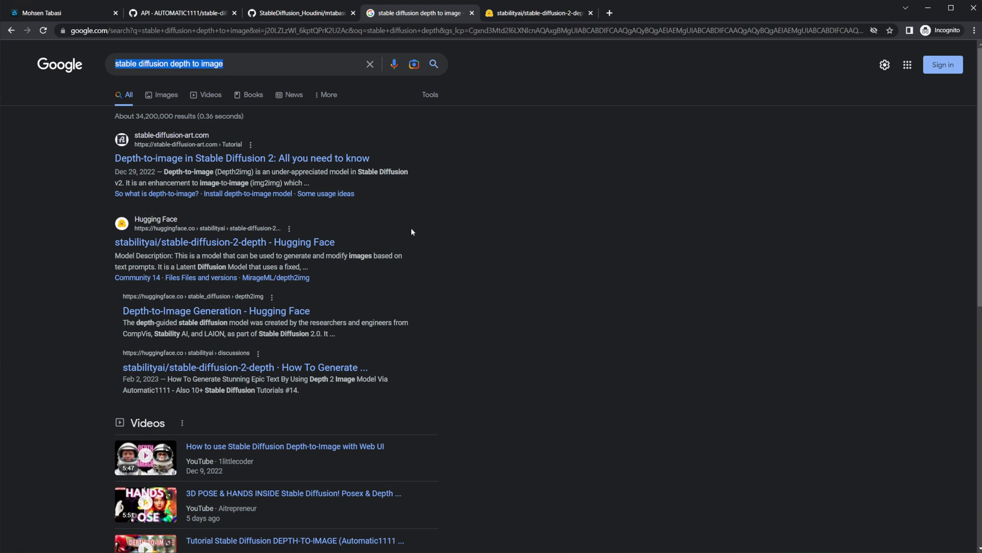
pyautogui.moveTo(412, 276)
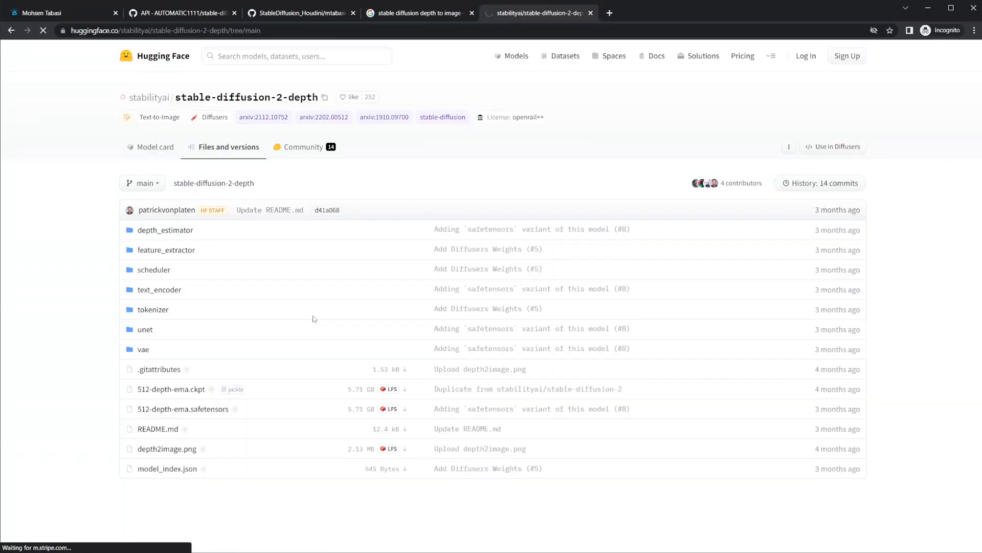
pyautogui.click(150, 147)
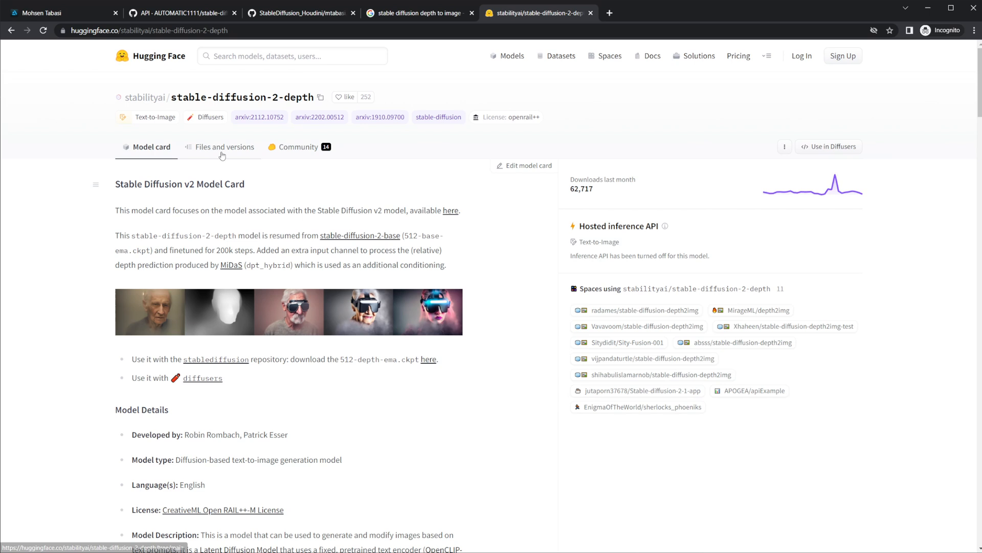
pyautogui.click(224, 147)
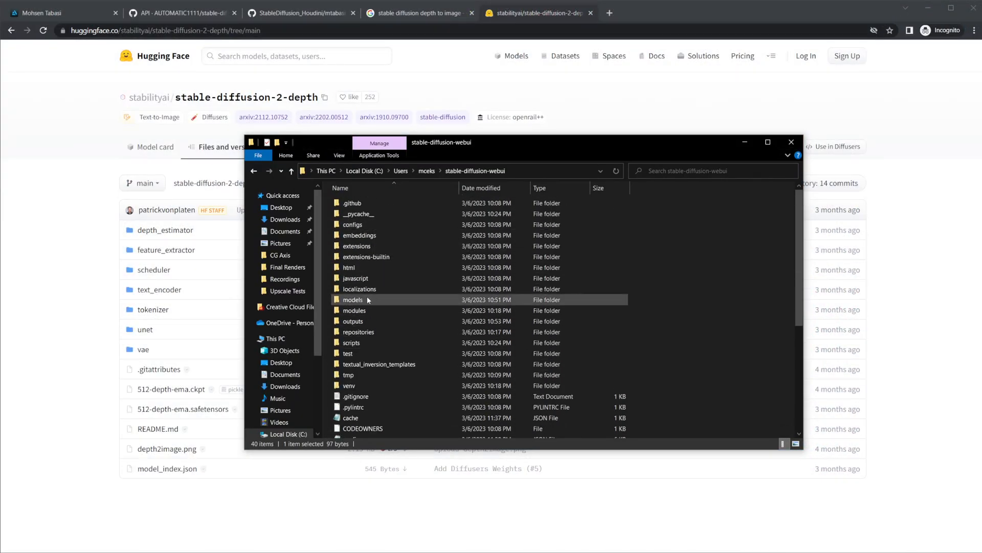
# Navigate into the models > Stable-diffusion folder of stable-diffusion-webui.
pyautogui.doubleClick(352, 299)
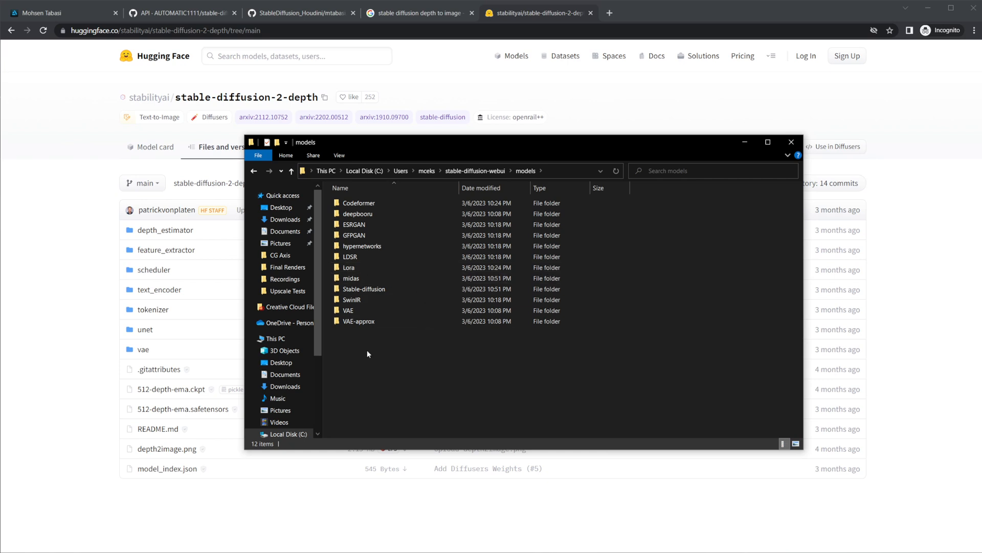
pyautogui.click(364, 289)
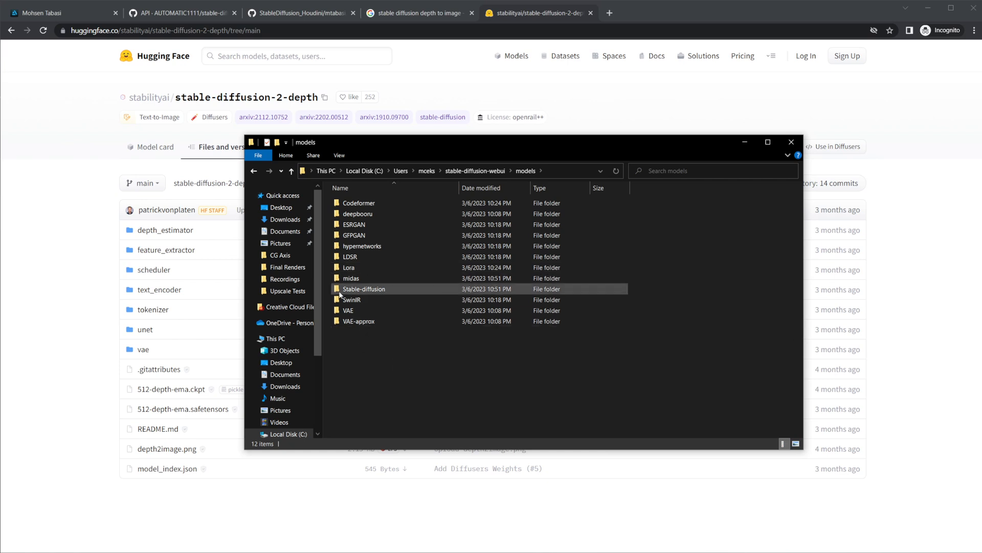
pyautogui.doubleClick(363, 289)
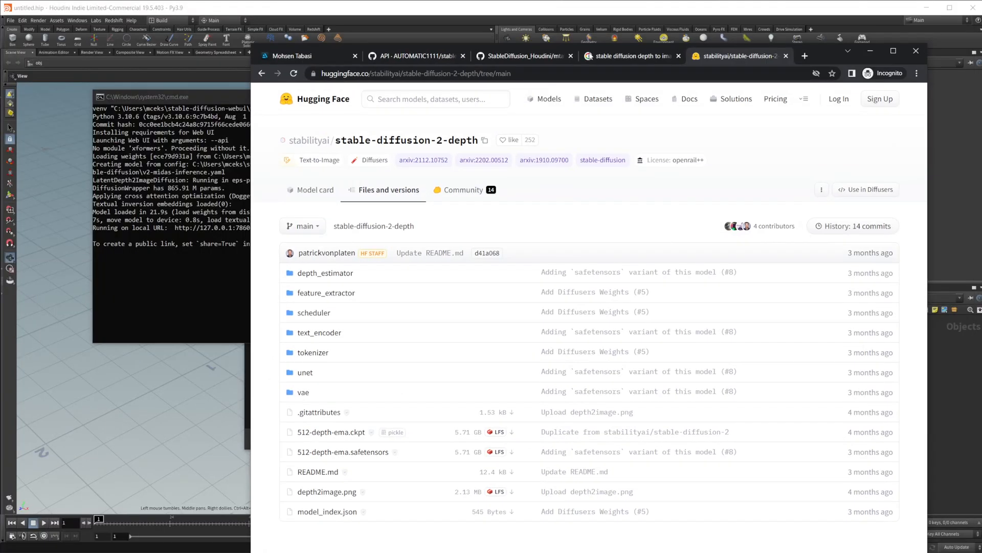
pyautogui.click(804, 56)
pyautogui.write('127.0.0.1:7860')
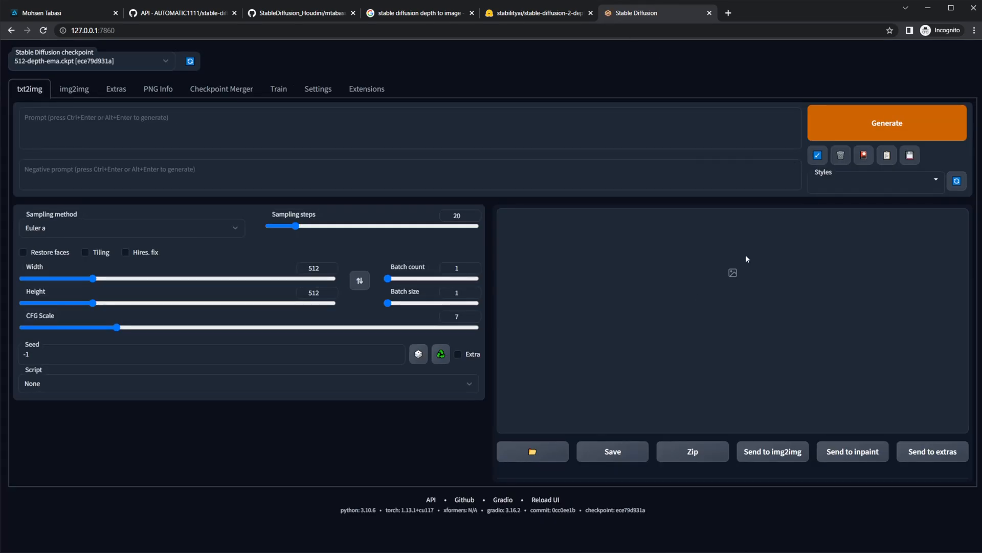
pyautogui.moveTo(410, 550)
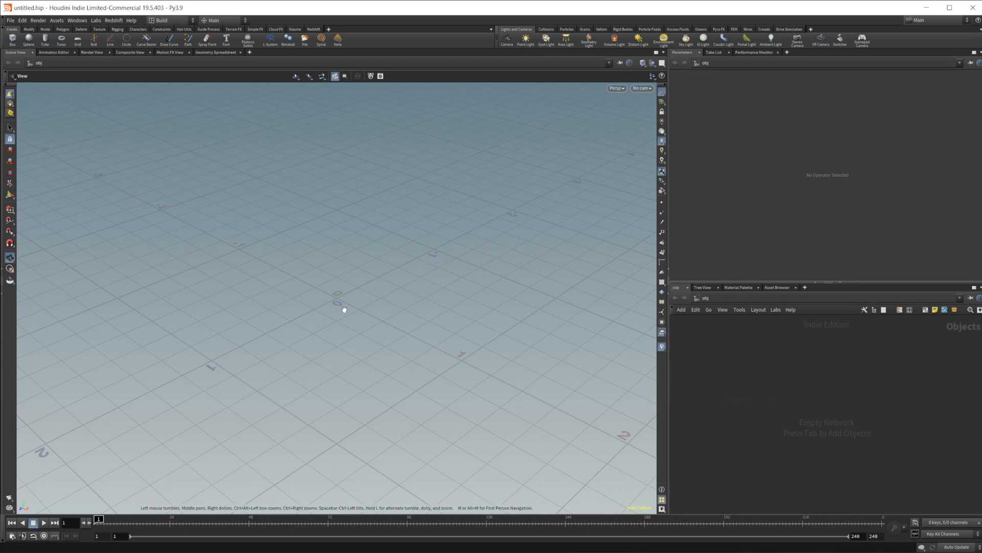
pyautogui.moveTo(785, 405)
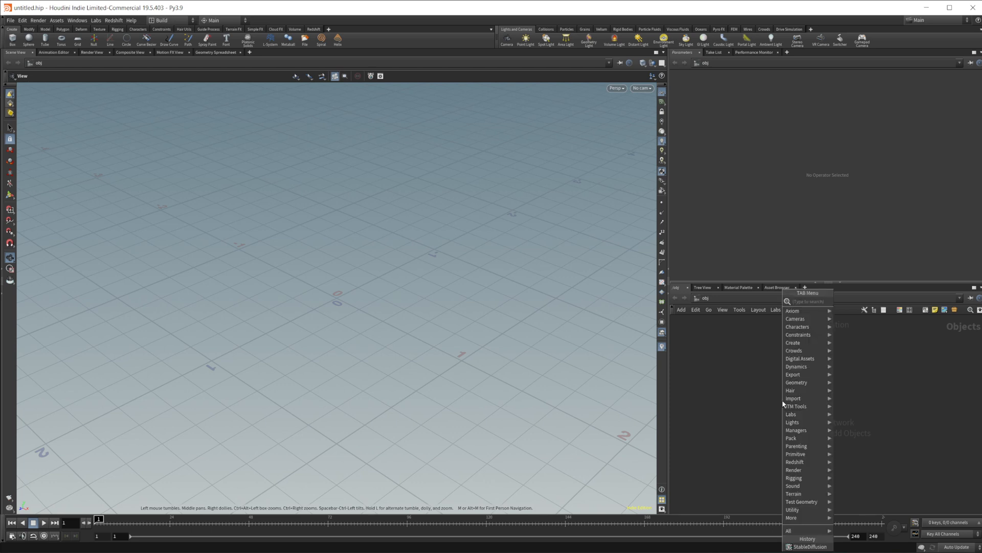
# Add a StableDiffusion node and a geo1 Geometry object, then go inside geo1.
pyautogui.write('stab')
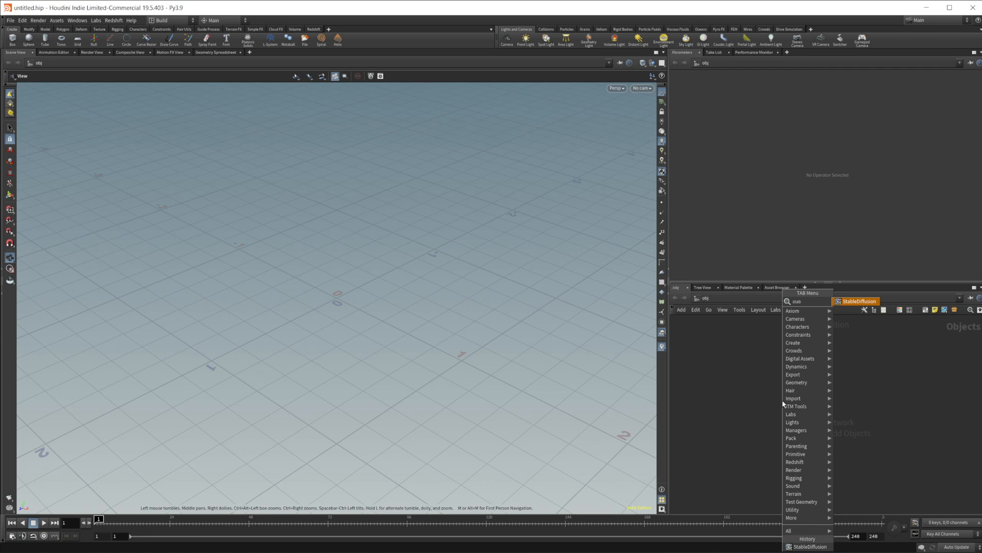
pyautogui.click(856, 301)
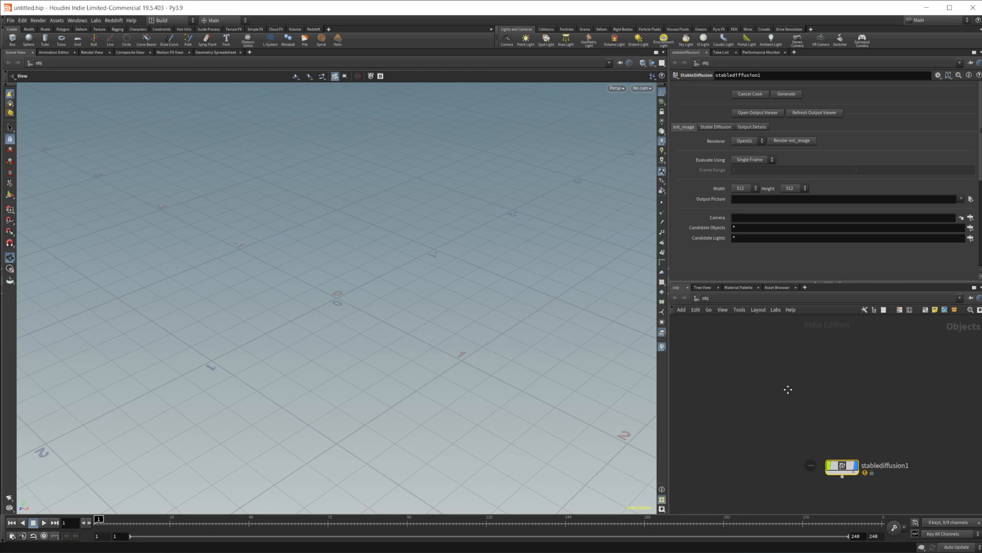
pyautogui.press('Tab')
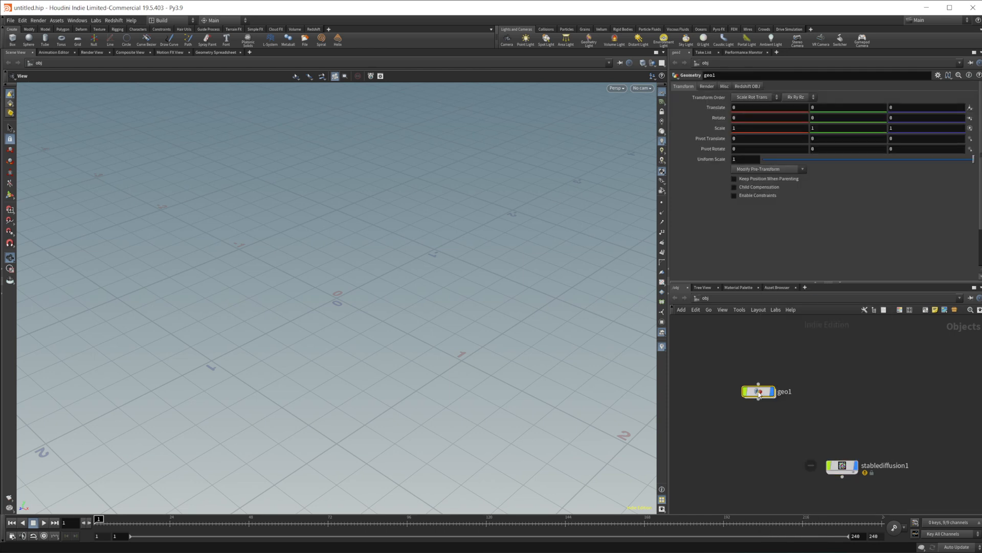
pyautogui.doubleClick(758, 391)
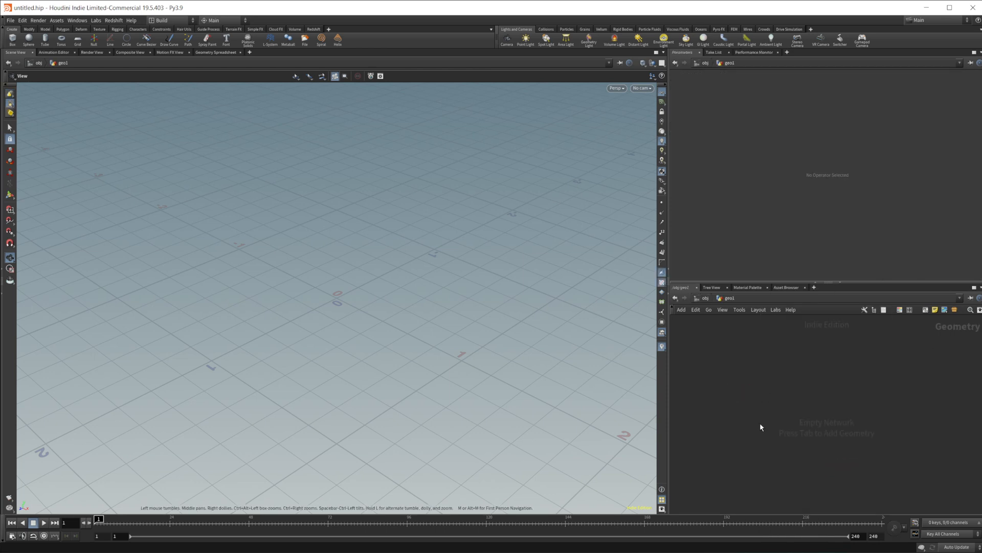
pyautogui.moveTo(782, 408)
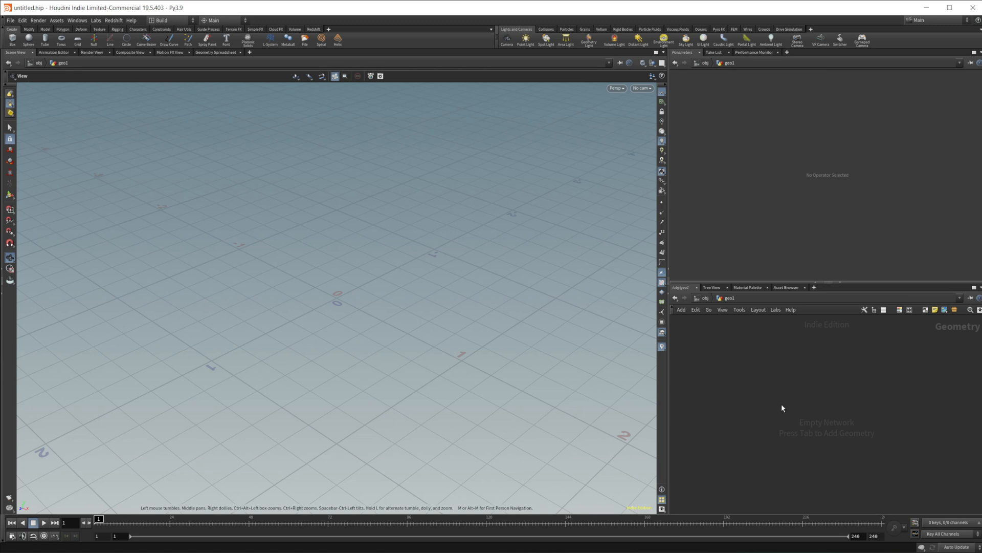
pyautogui.moveTo(794, 392)
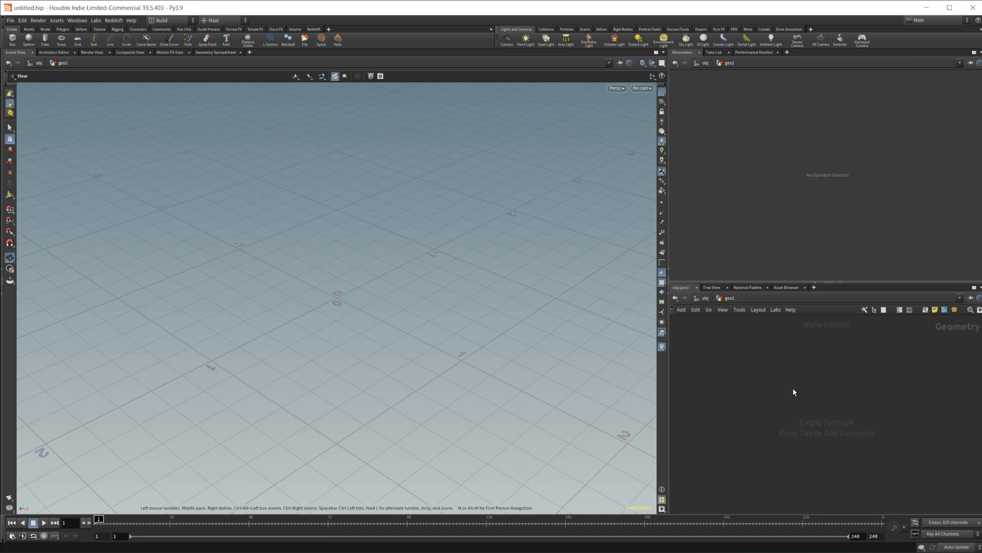
# Build a HeightField with HeightField Noise and shift the noise offset into mountains.
pyautogui.press('tab')
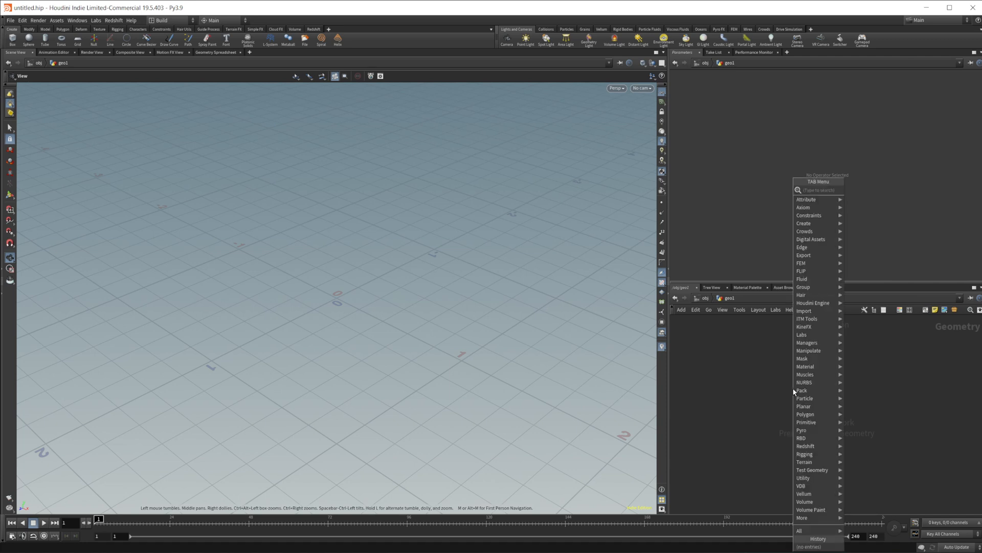
pyautogui.write('hf')
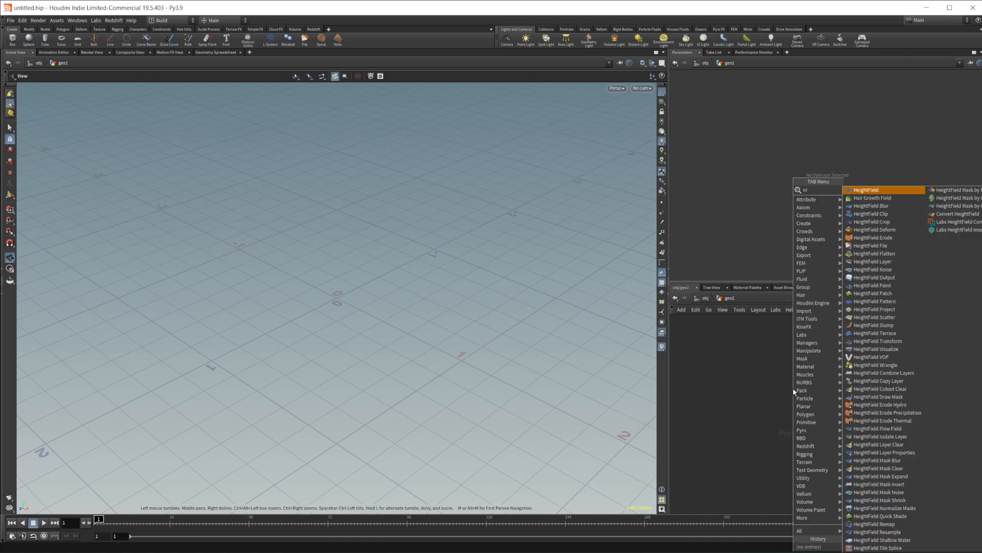
pyautogui.click(865, 190)
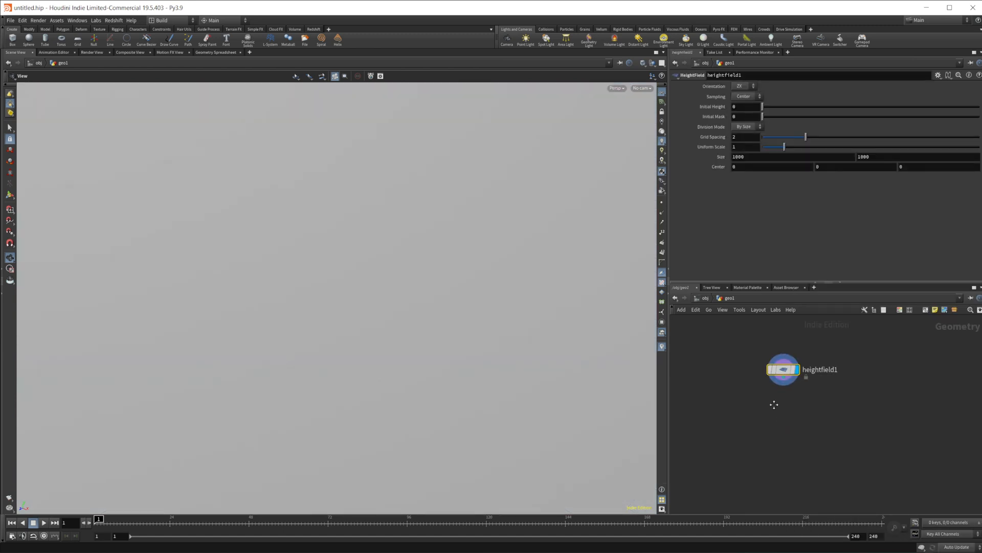
pyautogui.press('tab')
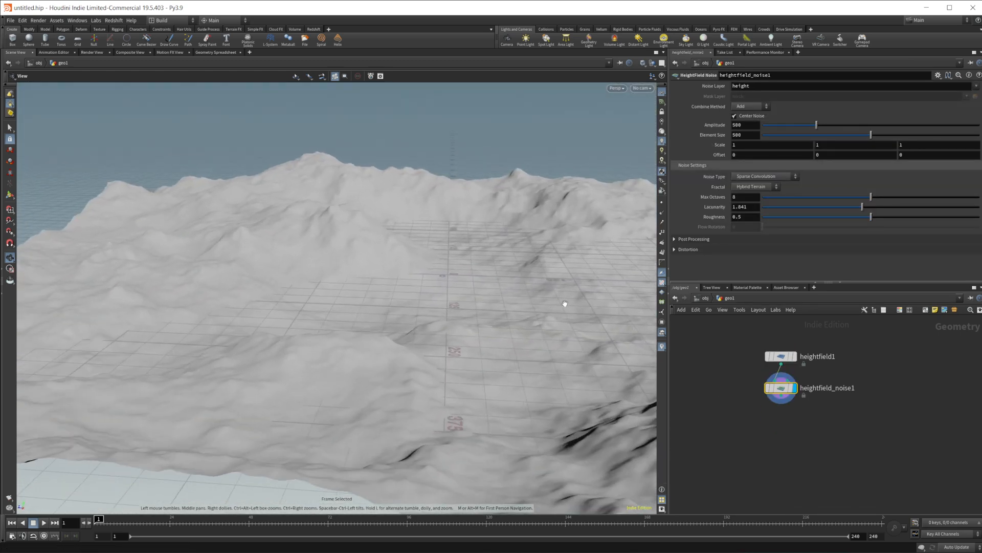
pyautogui.moveTo(564, 304); pyautogui.dragTo(452, 354)
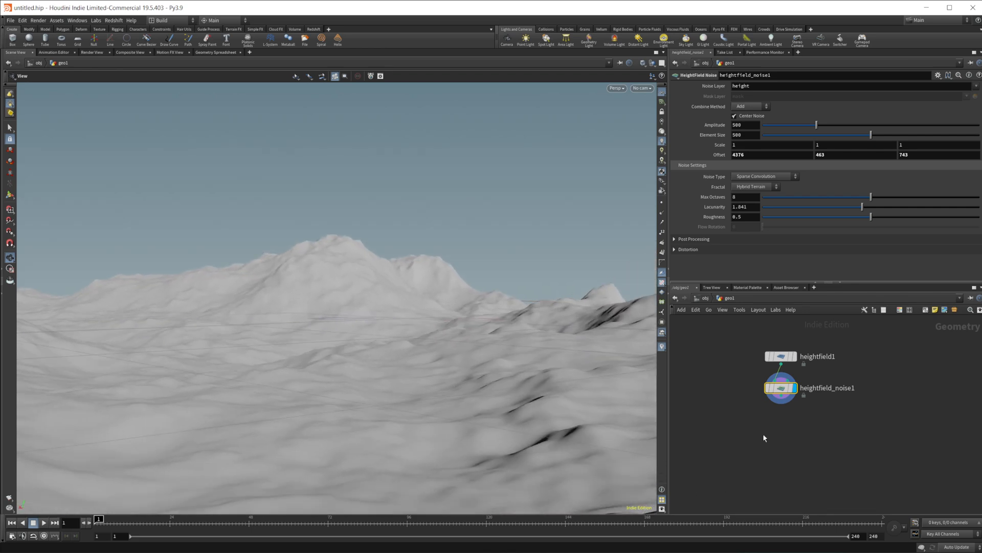
# Add HeightField Erode and run the erosion simulation, then stop playback.
pyautogui.press('tab')
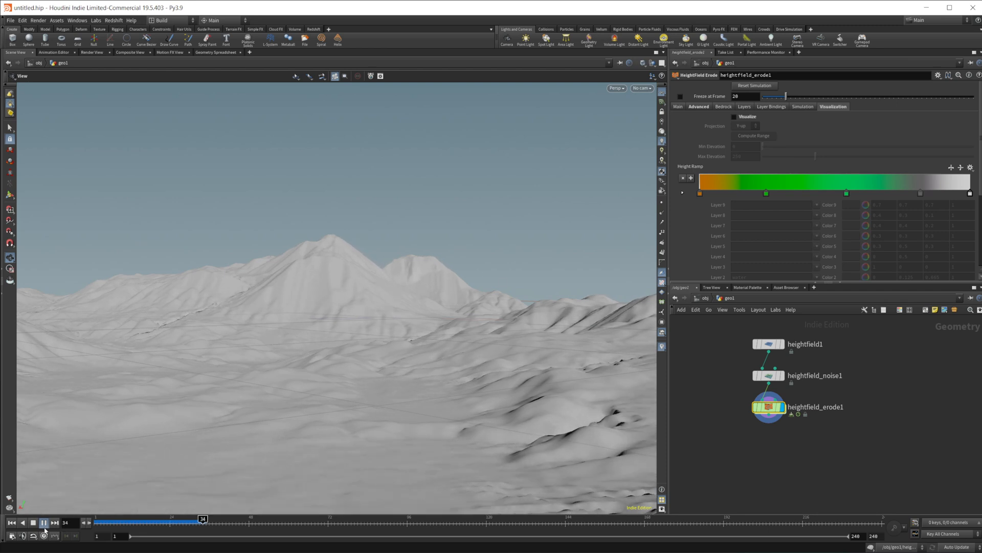
pyautogui.click(44, 522)
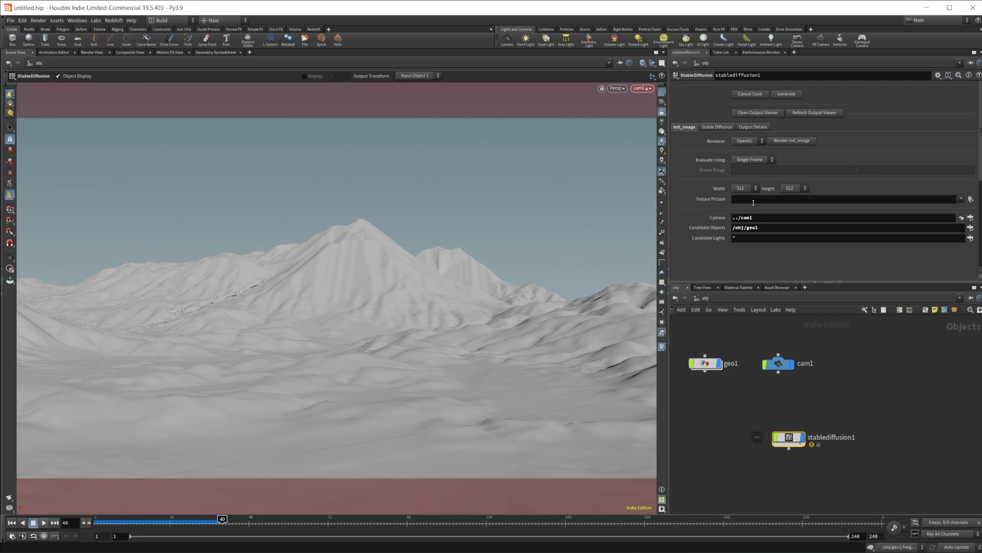
# Set the output path to C:\Users\mceks\Desktop\SD to Houdini\final_img.
pyautogui.click(843, 199)
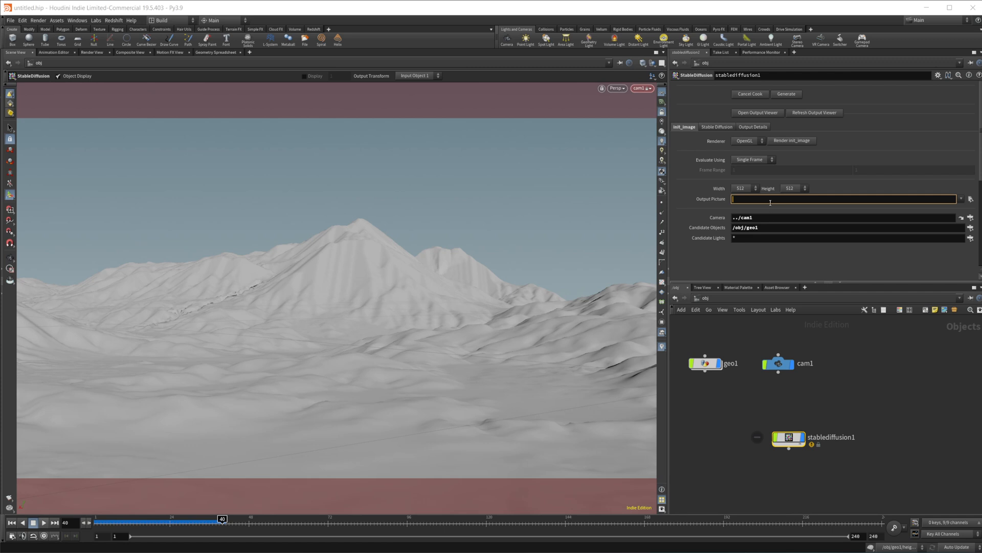
pyautogui.write('C:\\Users\\mceks\\Desktop\\SD to Houdini\\intialpic.jpg')
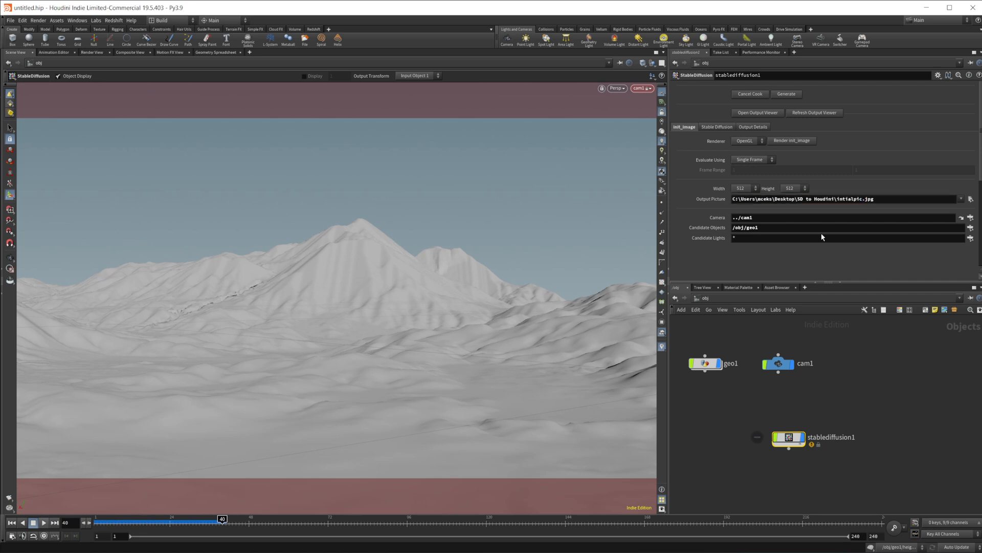
pyautogui.click(716, 126)
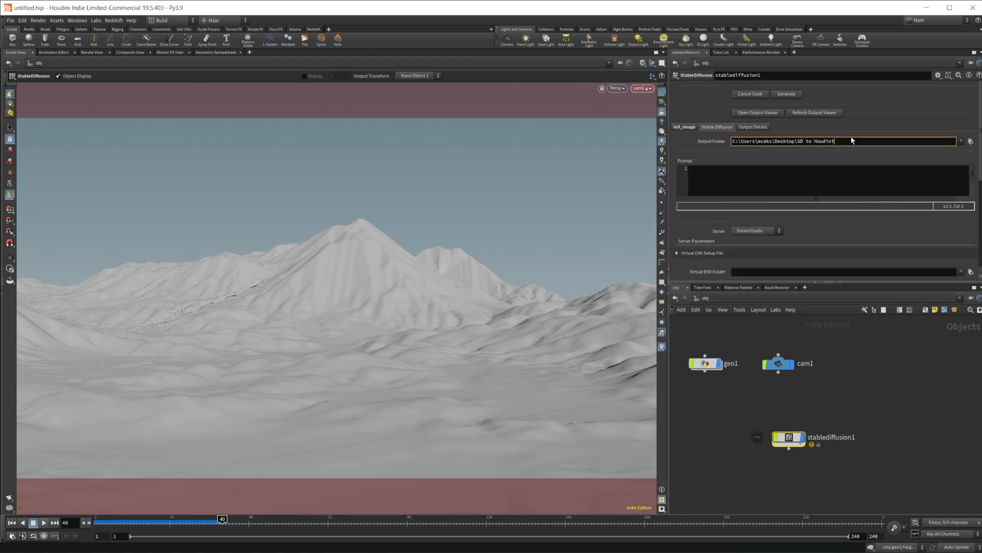
pyautogui.write('\\')
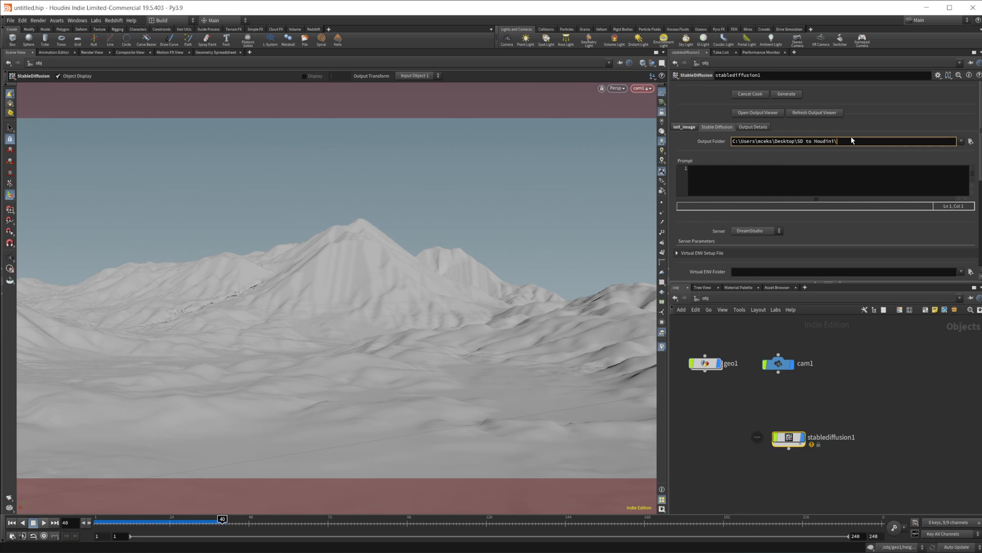
pyautogui.write('final_img')
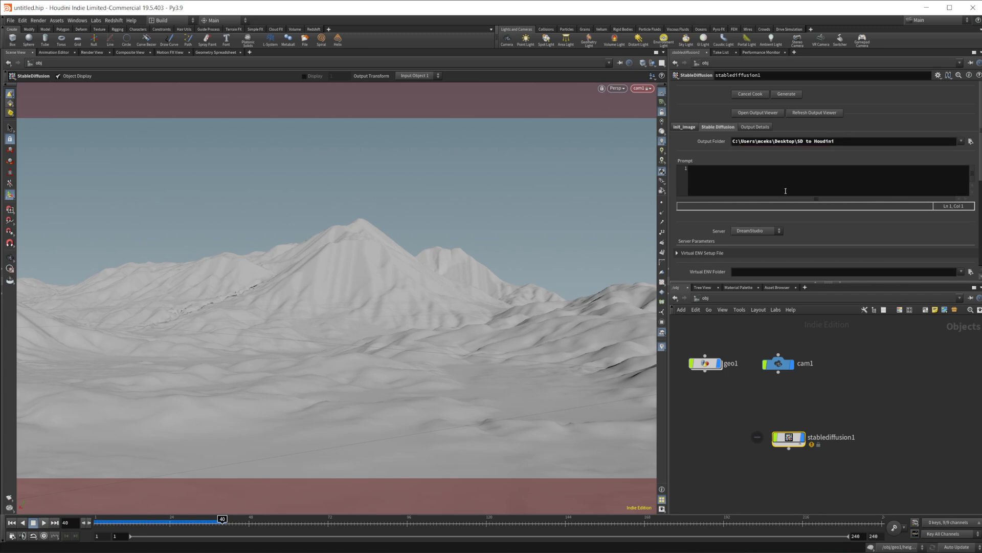
# Enter the prompt 'alien landscape with a snow covered mountain, concept art'.
pyautogui.click(783, 182)
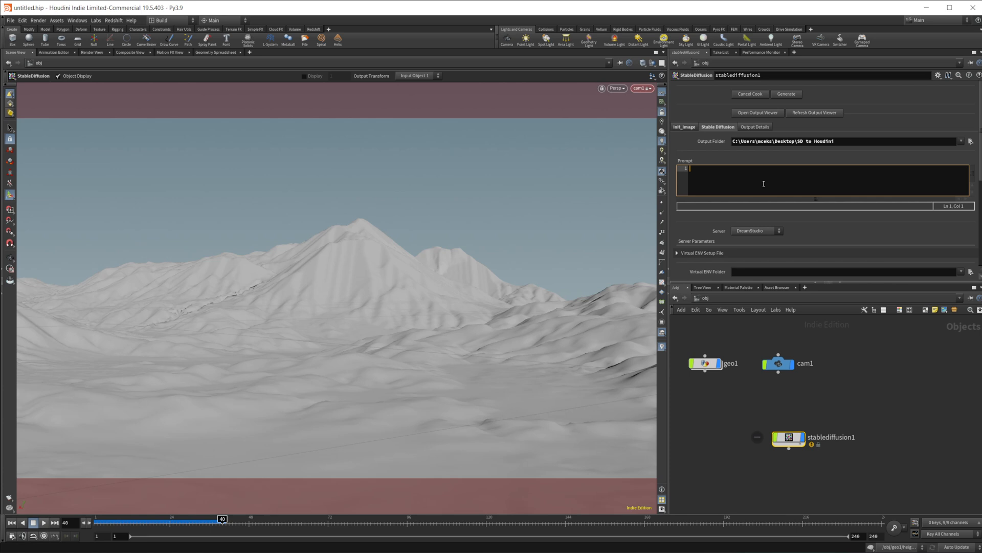
pyautogui.write('alien landsca')
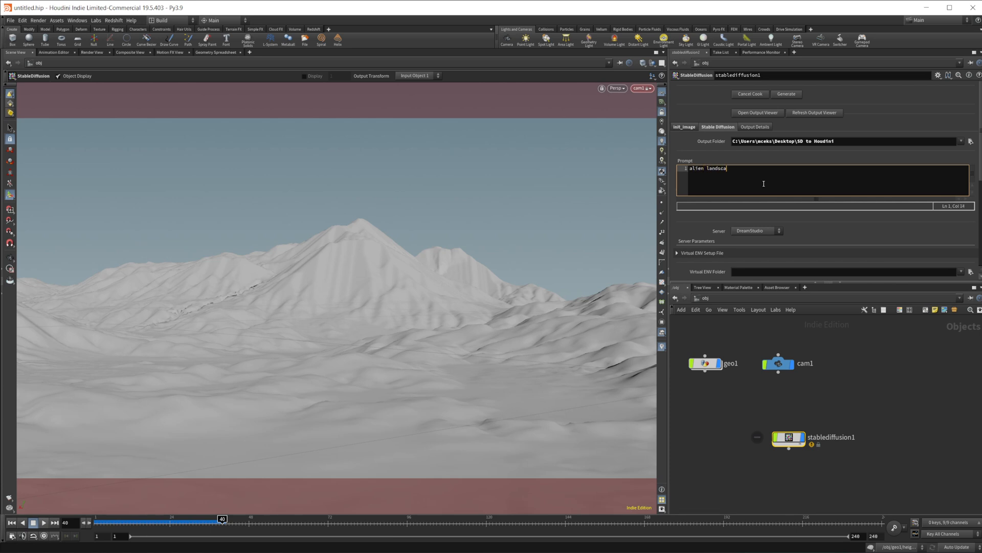
pyautogui.write('pe')
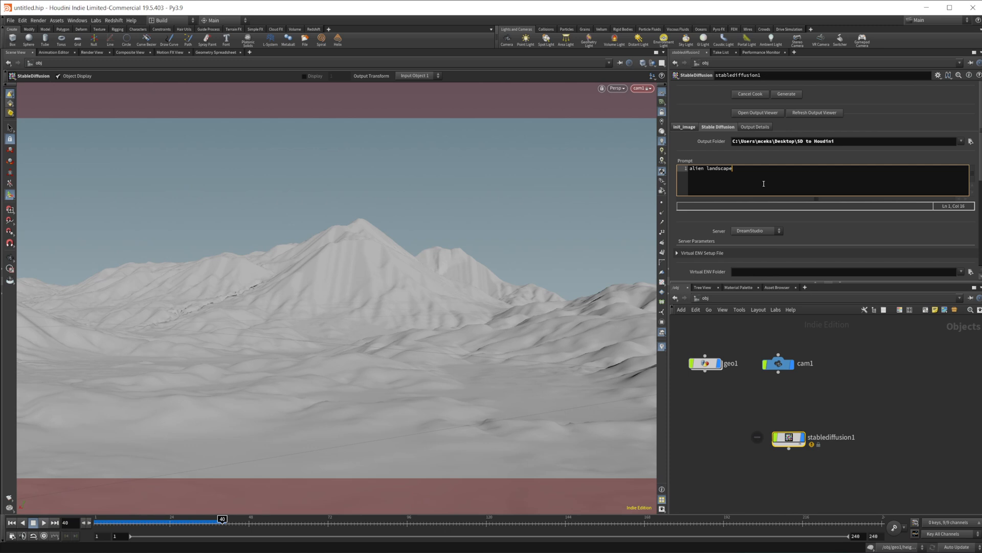
pyautogui.write('with a snow covered mount')
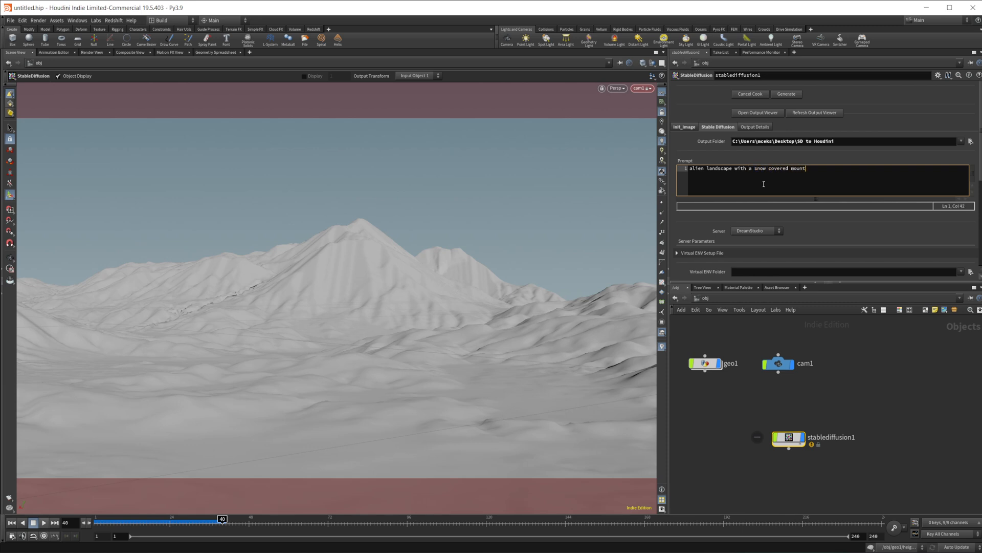
pyautogui.write('ain,')
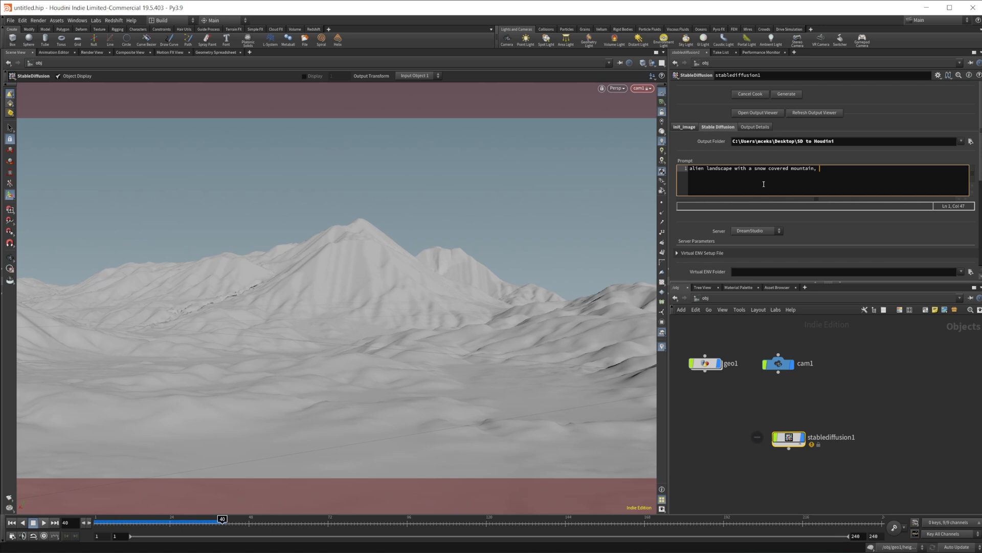
pyautogui.write('concept')
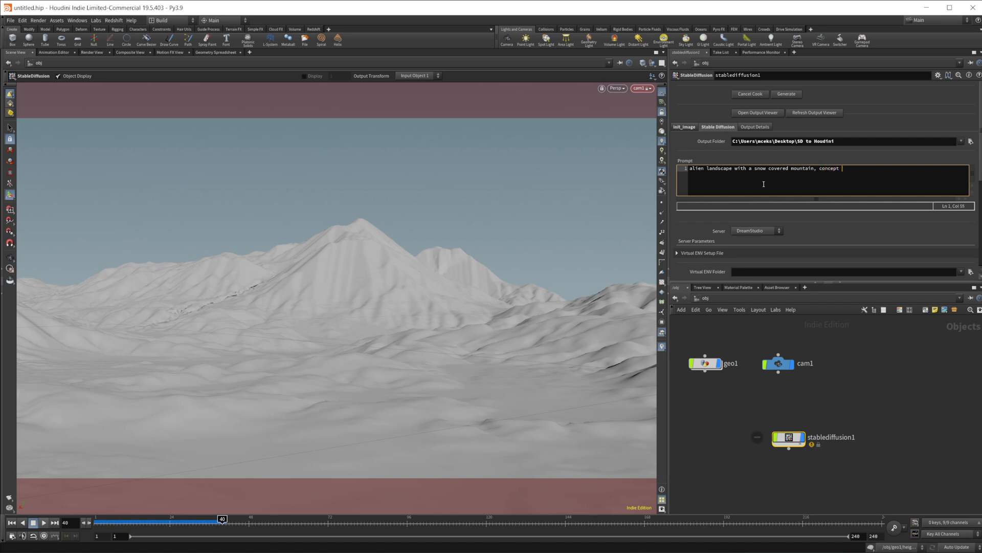
pyautogui.write('art')
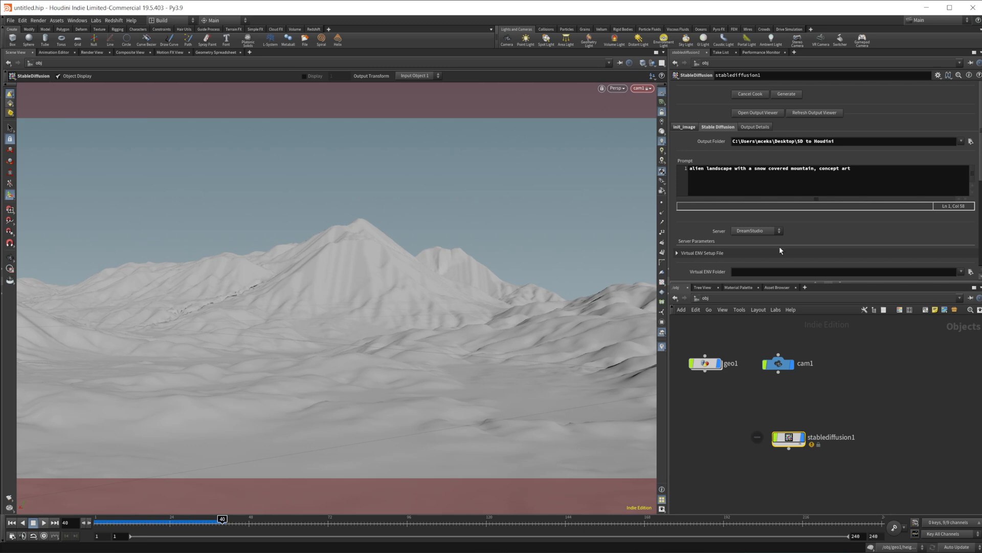
pyautogui.click(756, 231)
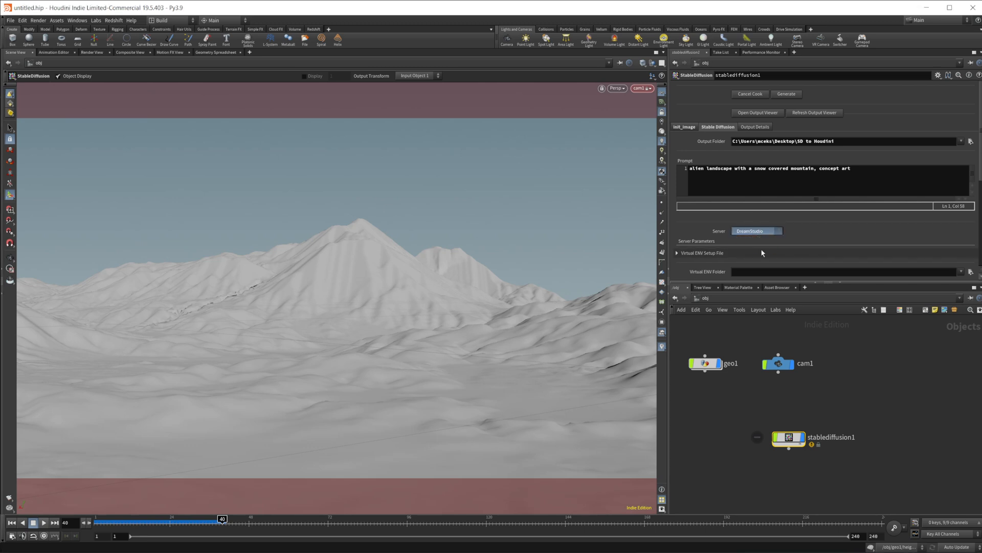
# Switch the server to AUTOMATIC1111 and choose the 512-depth-ema.ckpt model.
pyautogui.click(755, 231)
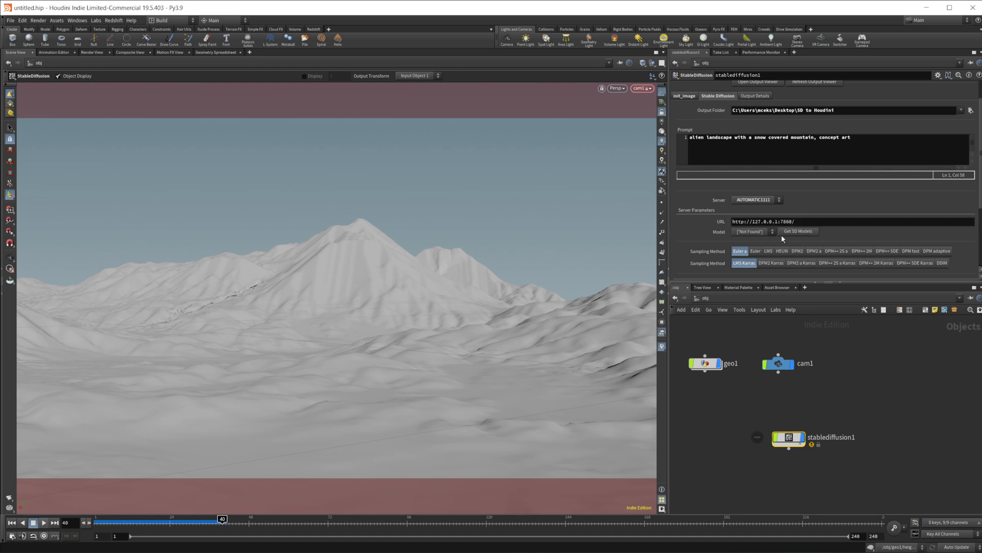
pyautogui.moveTo(765, 237)
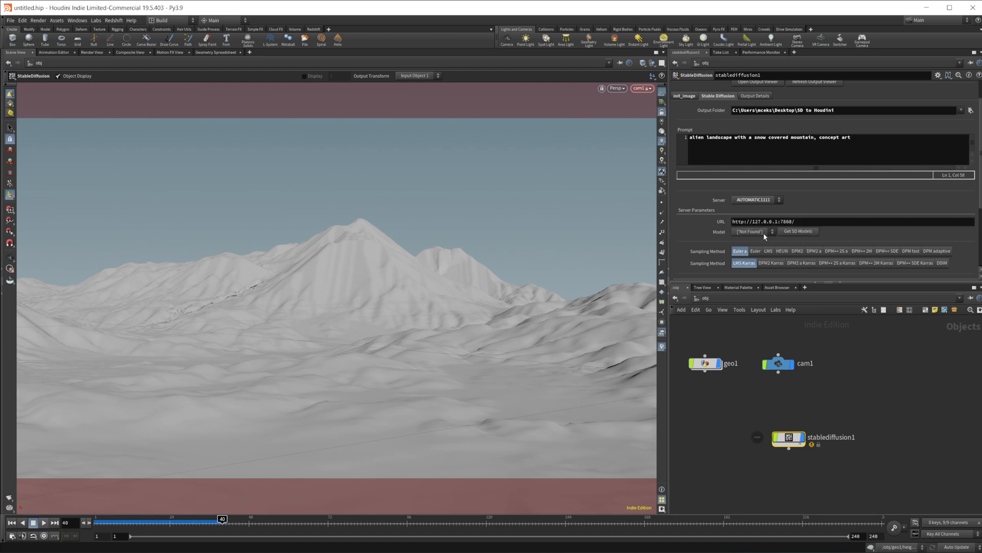
pyautogui.moveTo(754, 234)
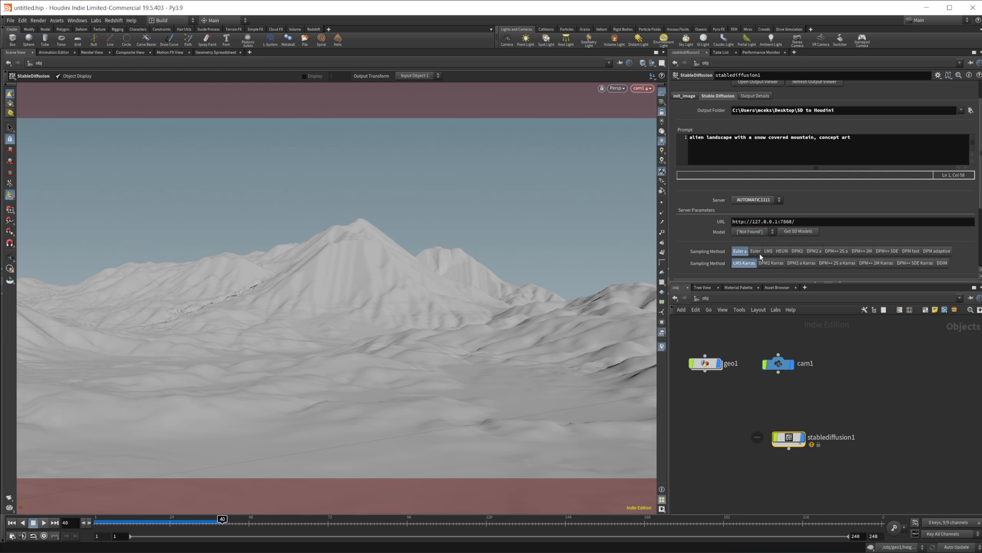
pyautogui.click(755, 231)
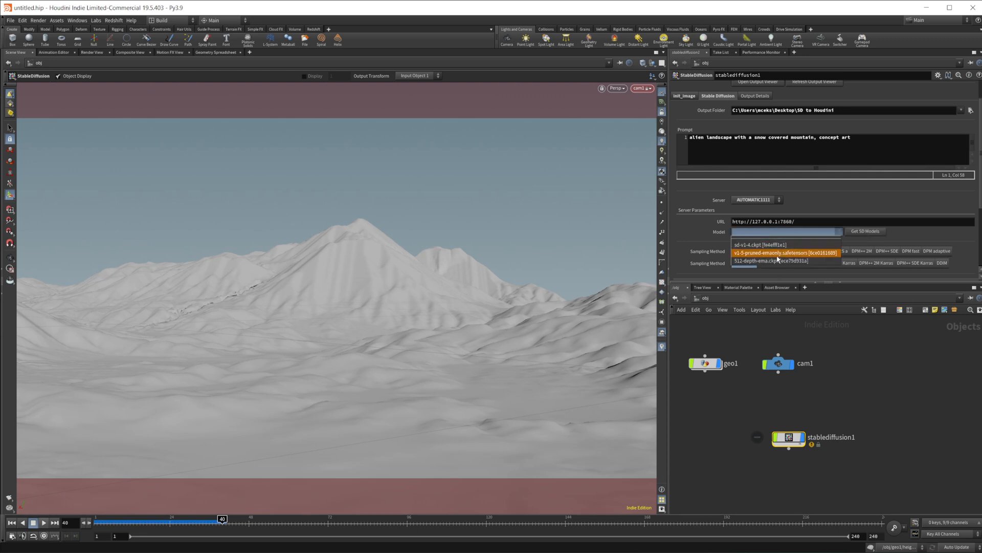
pyautogui.click(760, 262)
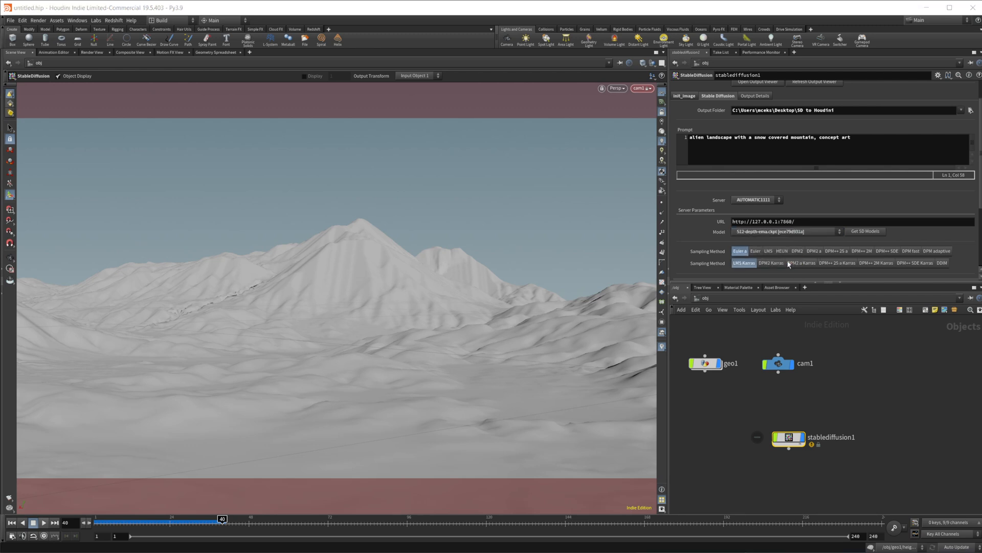
pyautogui.moveTo(884, 237)
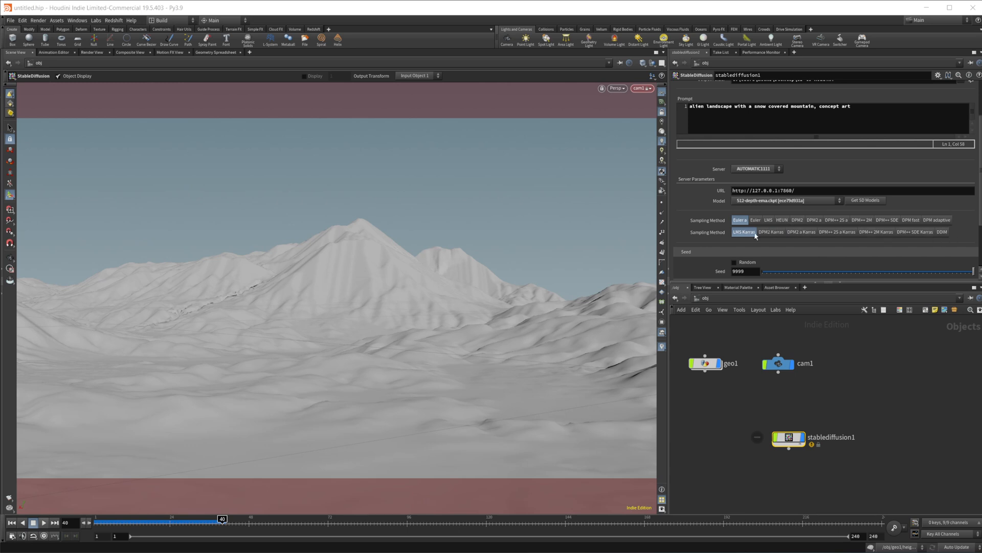
pyautogui.moveTo(830, 234)
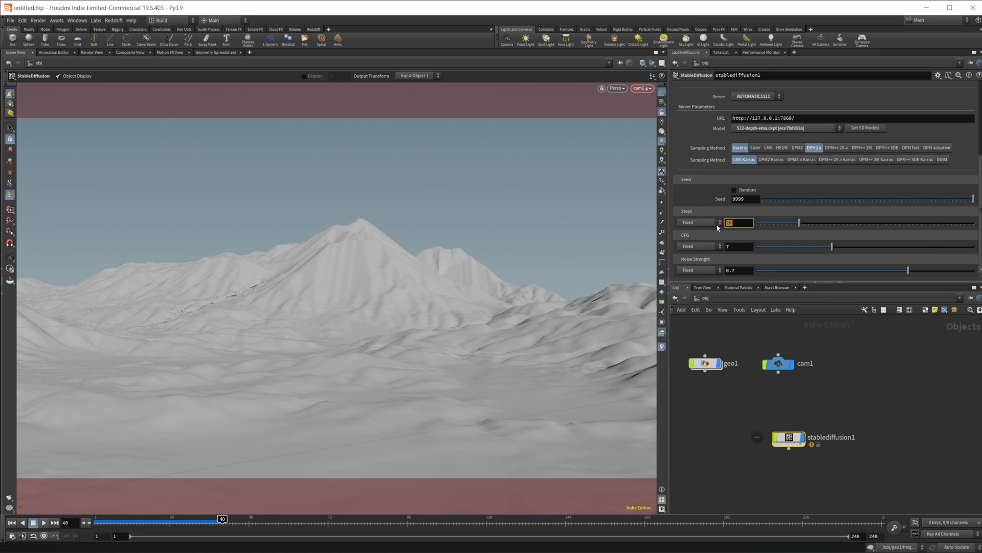
# Set 75 steps, CFG 14.92, noise strength 1, random seeds and 4 samples.
pyautogui.write('75')
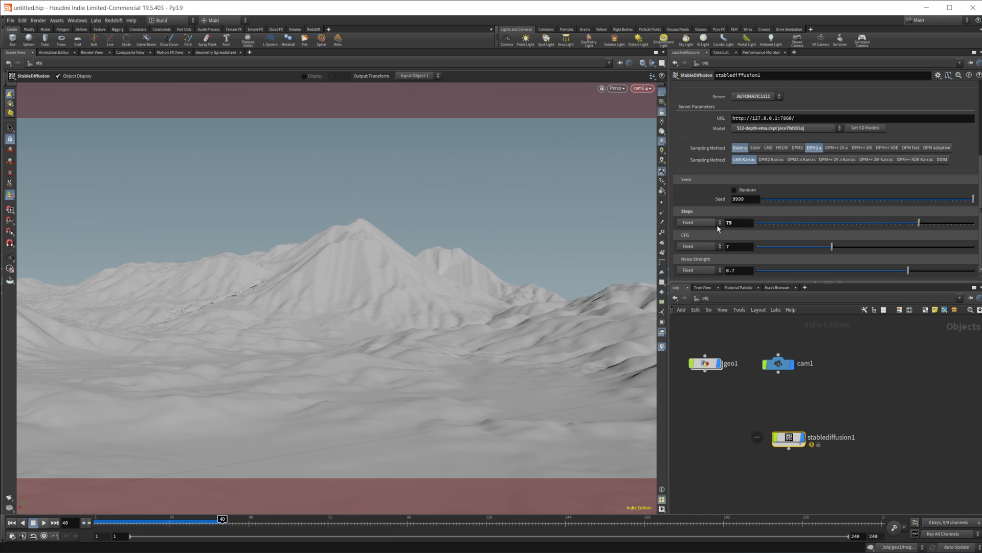
pyautogui.moveTo(722, 249)
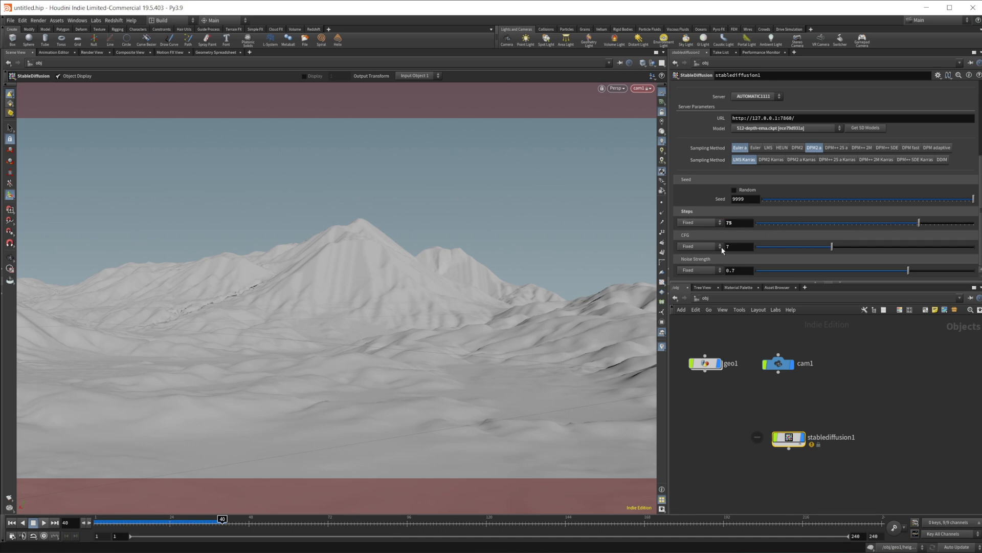
pyautogui.click(738, 246)
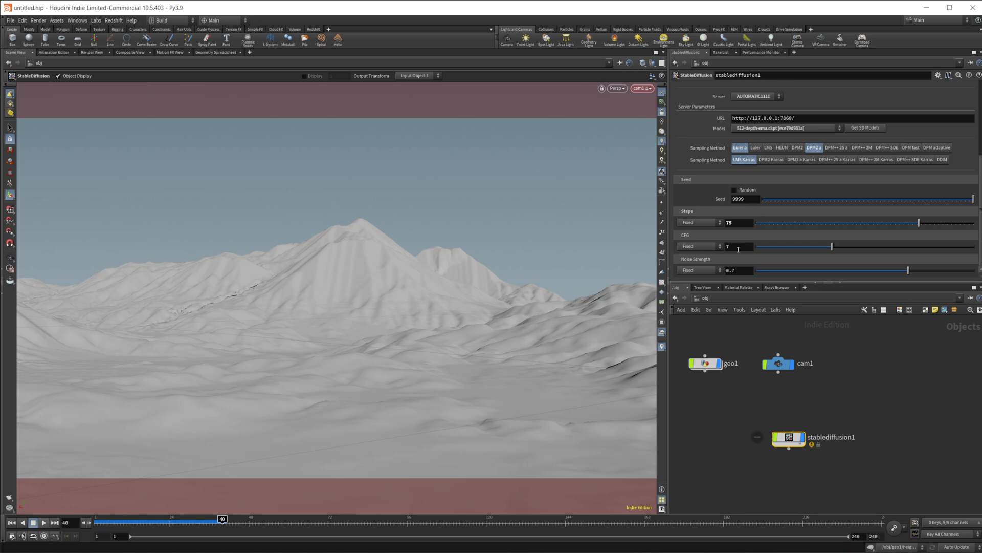
pyautogui.moveTo(683, 239)
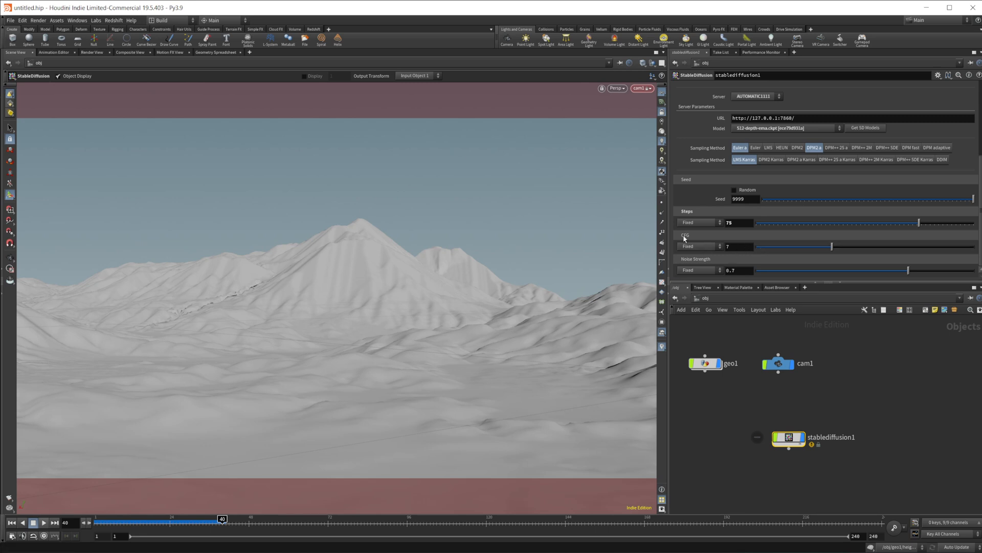
pyautogui.moveTo(832, 246); pyautogui.dragTo(910, 246)
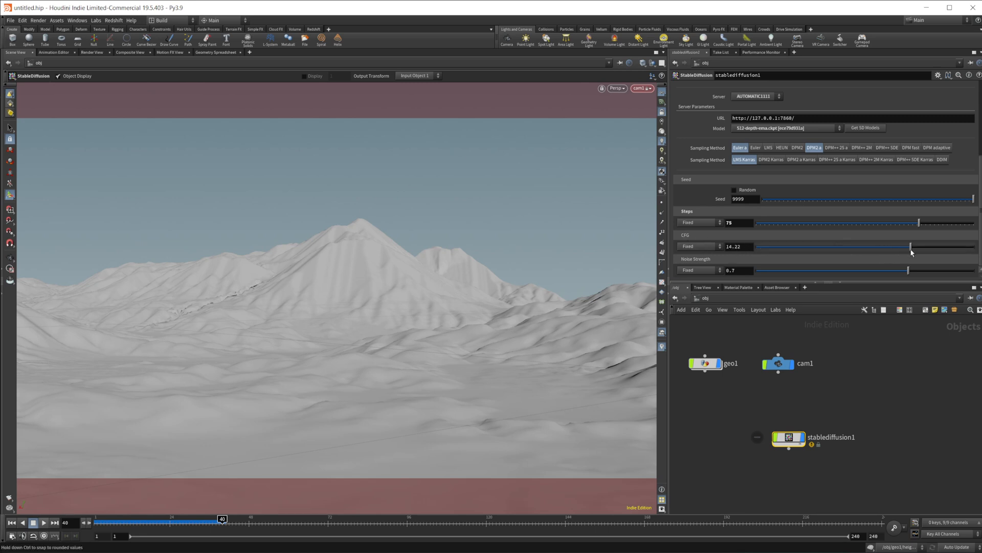
pyautogui.moveTo(911, 247); pyautogui.dragTo(918, 246)
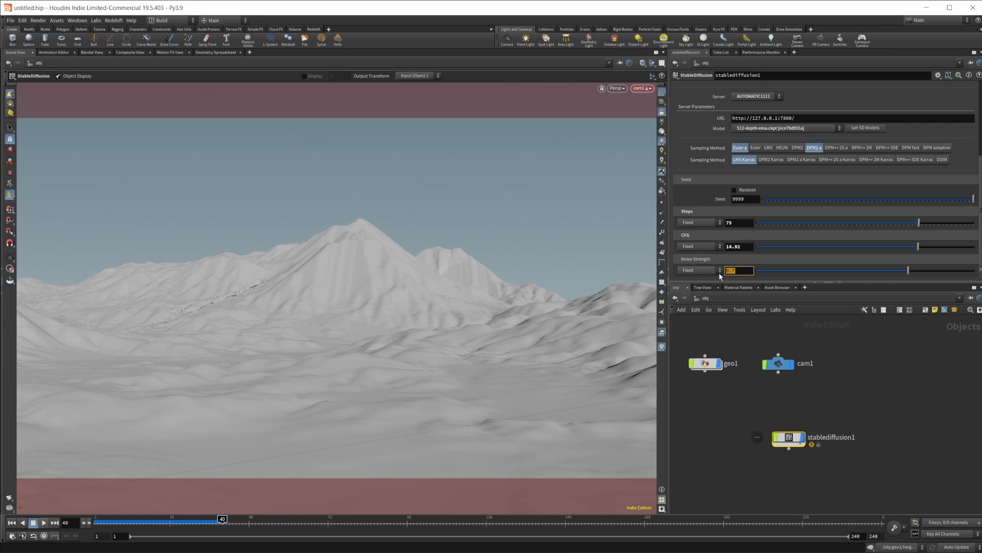
pyautogui.write('1')
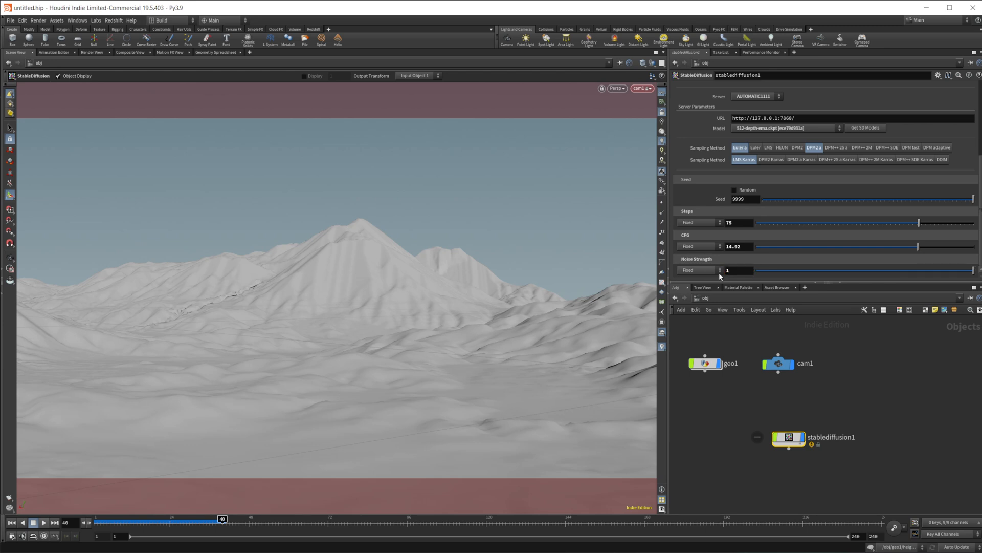
pyautogui.moveTo(676, 338)
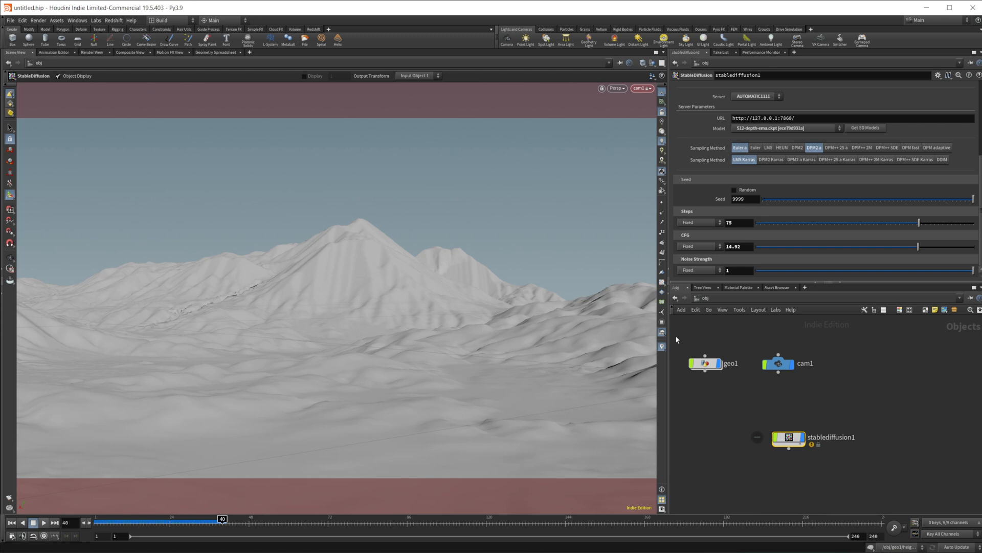
pyautogui.moveTo(788, 438); pyautogui.dragTo(781, 437)
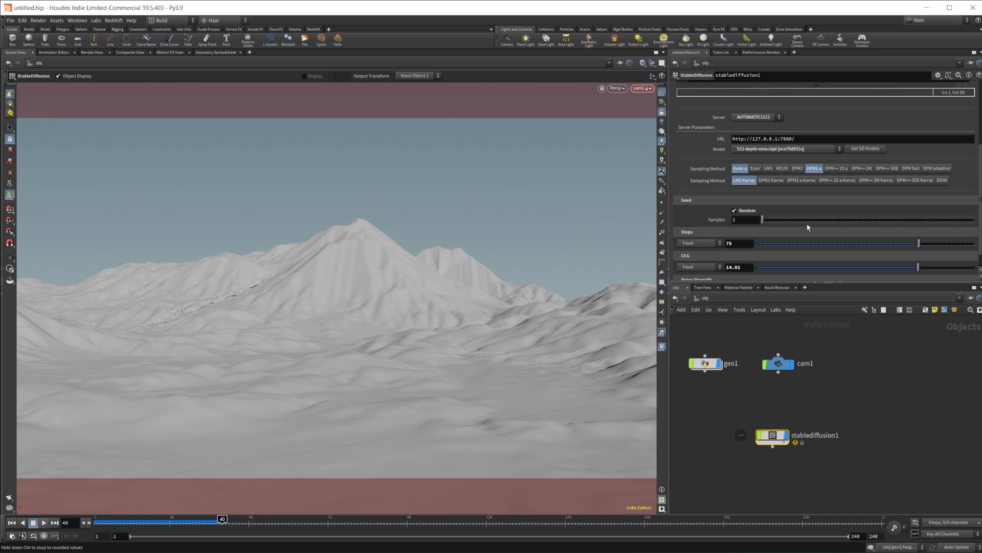
pyautogui.moveTo(763, 215)
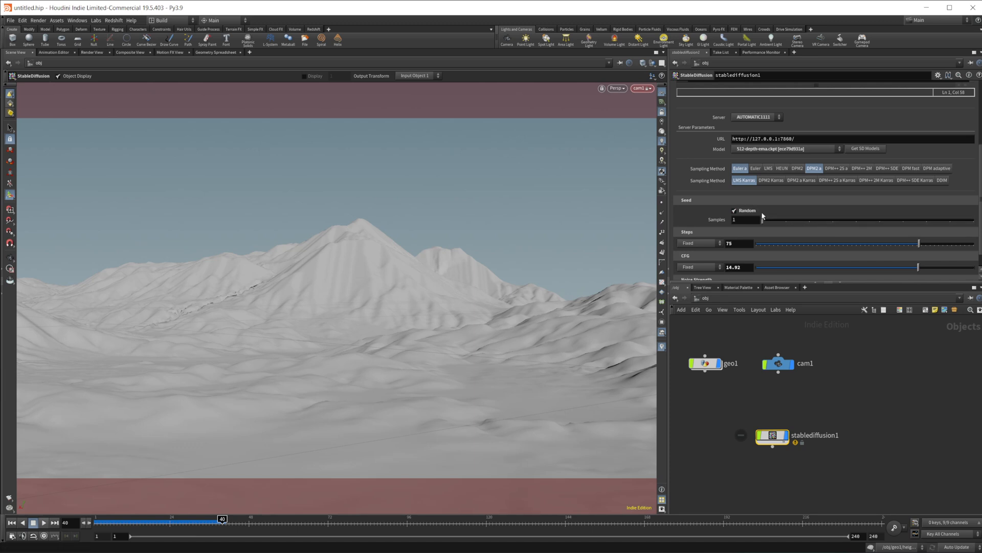
pyautogui.moveTo(736, 220); pyautogui.dragTo(833, 220)
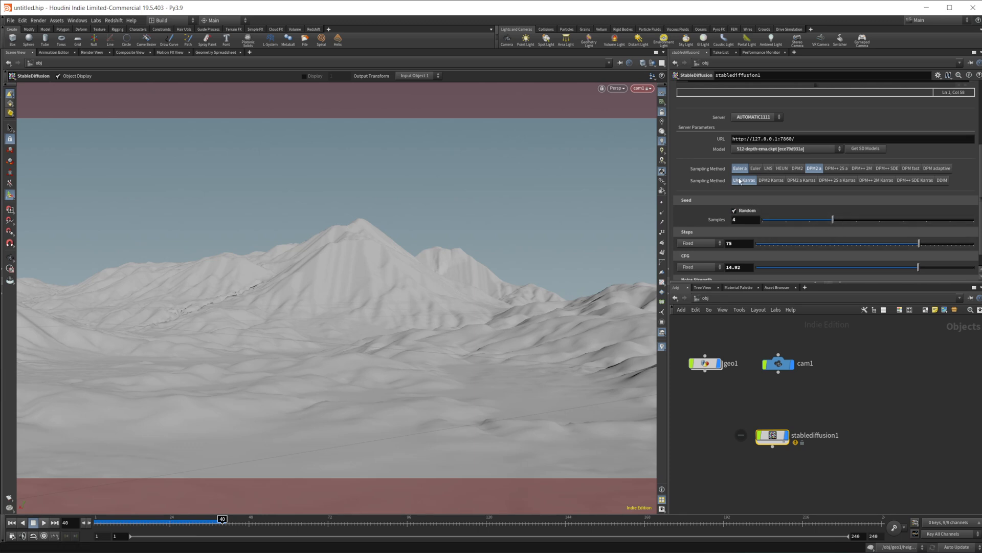
pyautogui.click(734, 211)
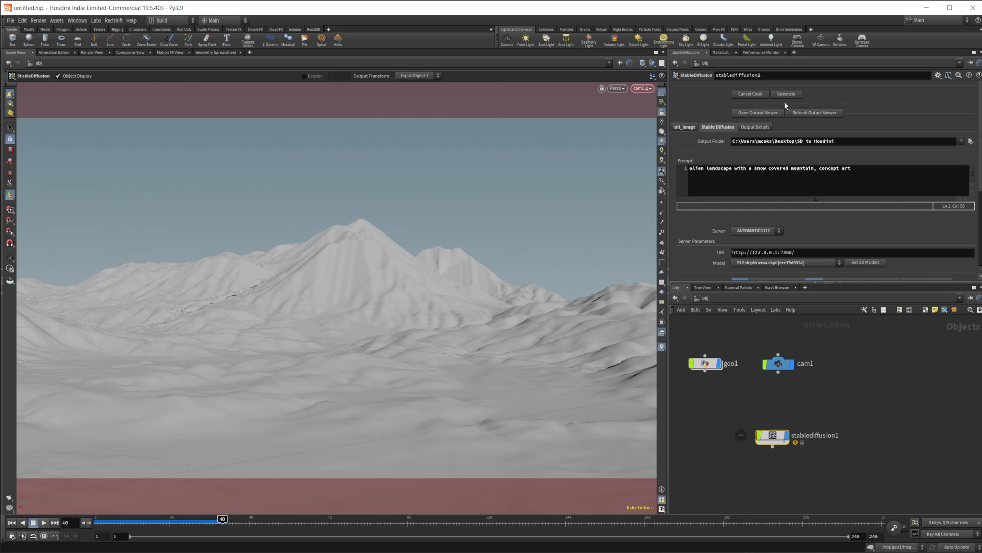
# Save the scene, delete the old output image, and restart image generation.
pyautogui.click(786, 94)
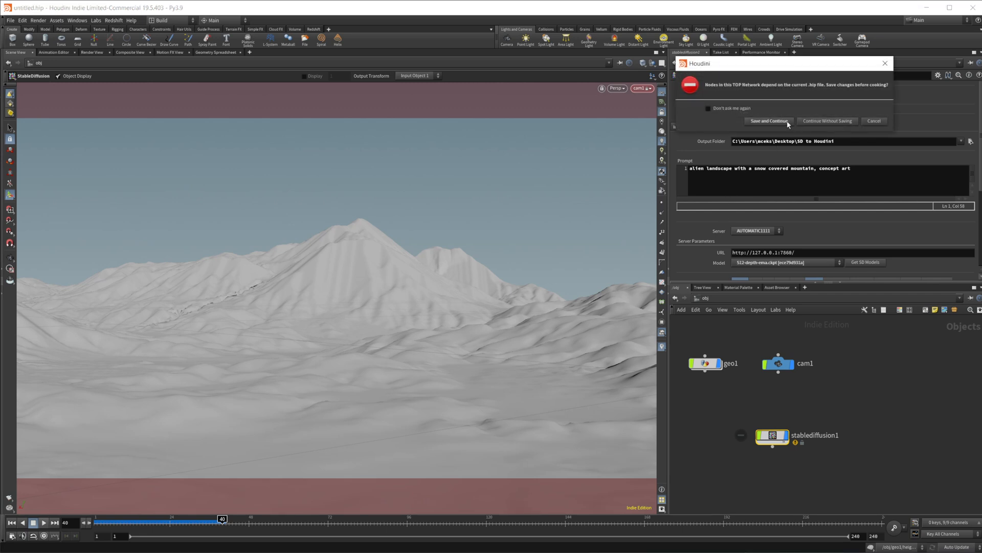
pyautogui.click(768, 120)
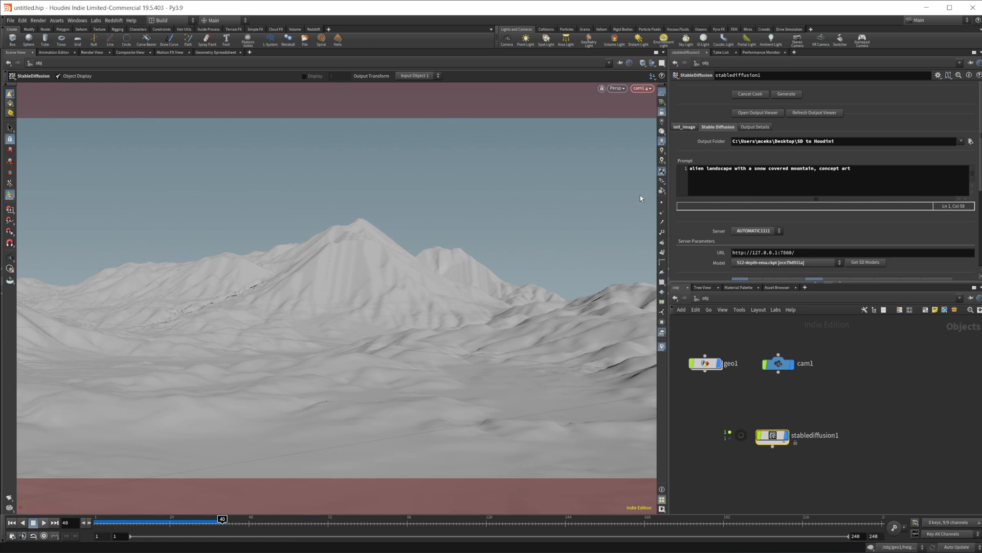
pyautogui.moveTo(650, 263)
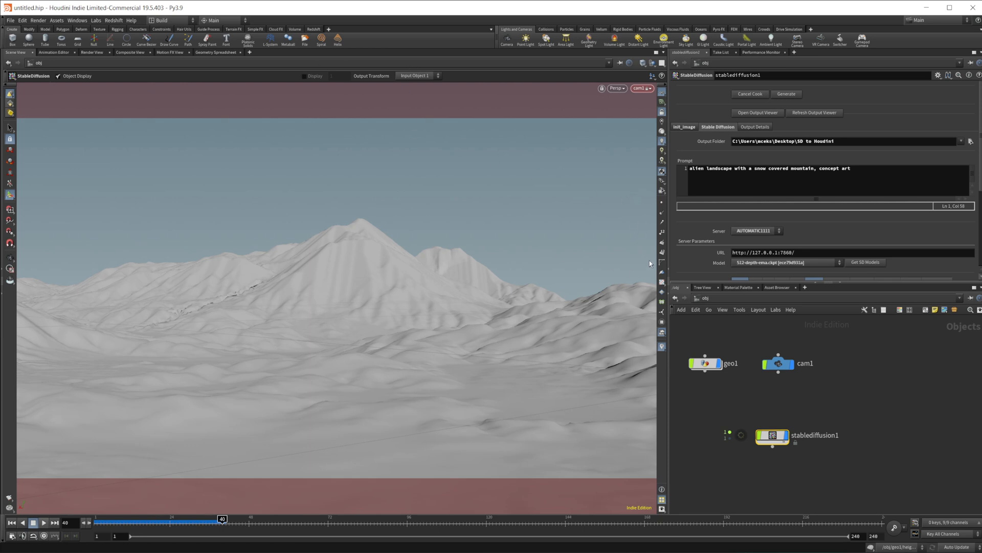
pyautogui.moveTo(694, 260)
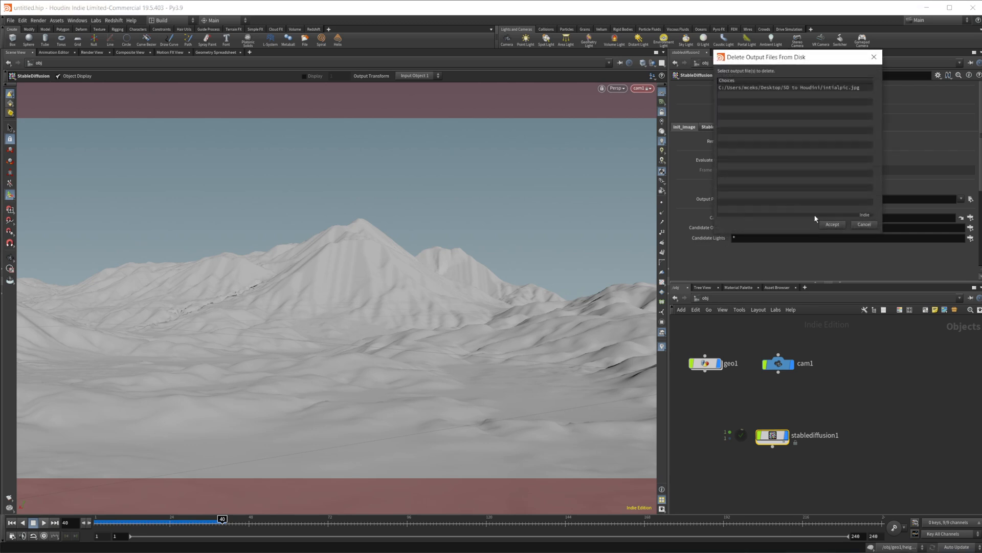
pyautogui.click(864, 224)
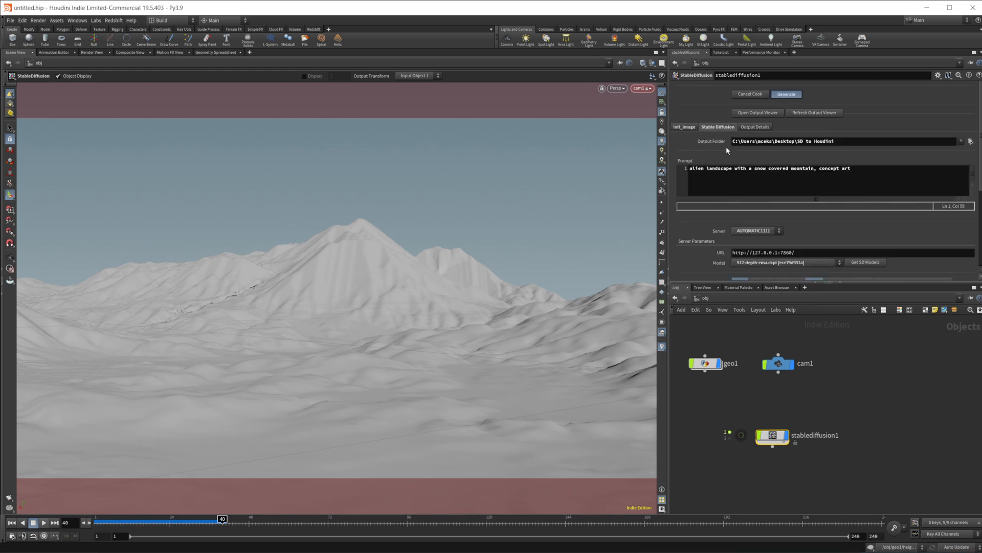
pyautogui.click(787, 94)
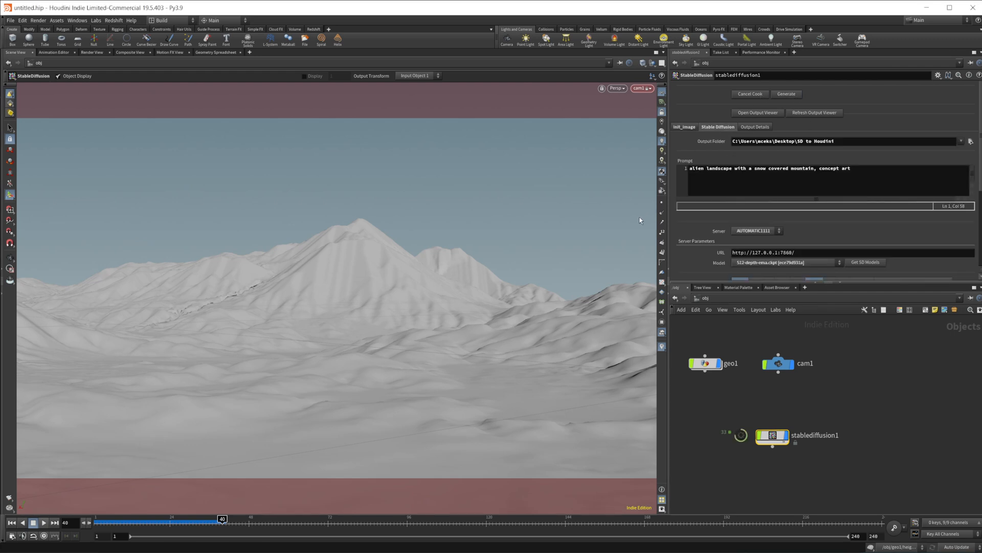
pyautogui.moveTo(810, 455)
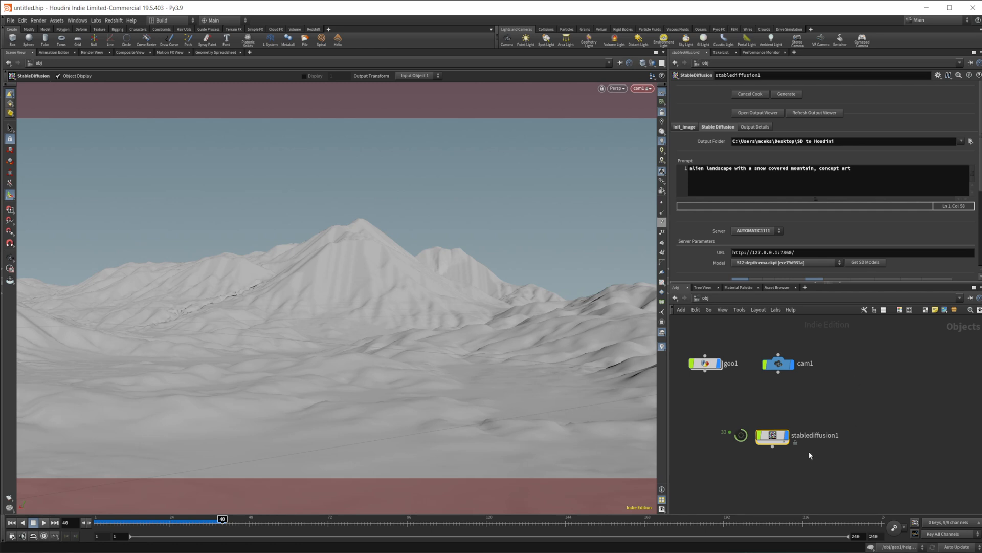
pyautogui.moveTo(824, 410)
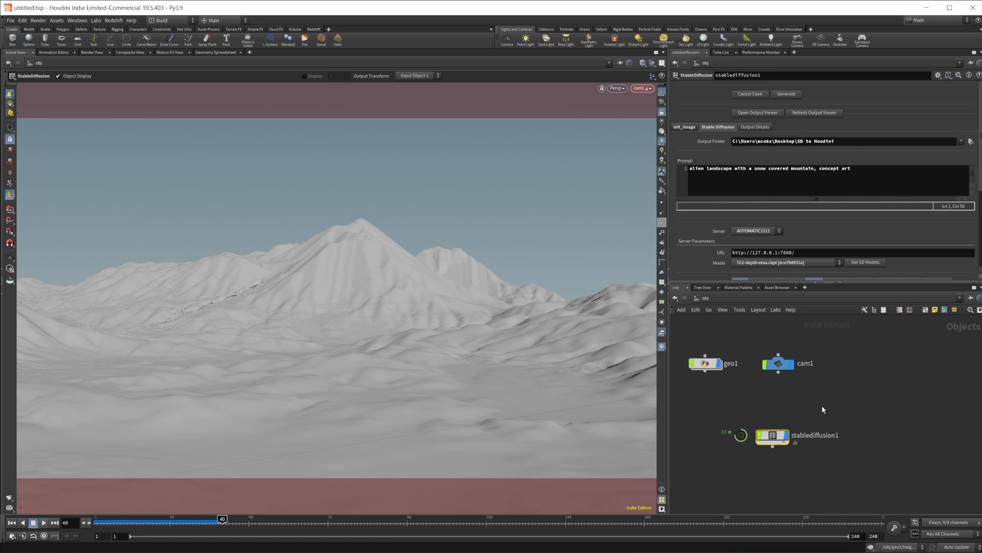
pyautogui.moveTo(813, 406)
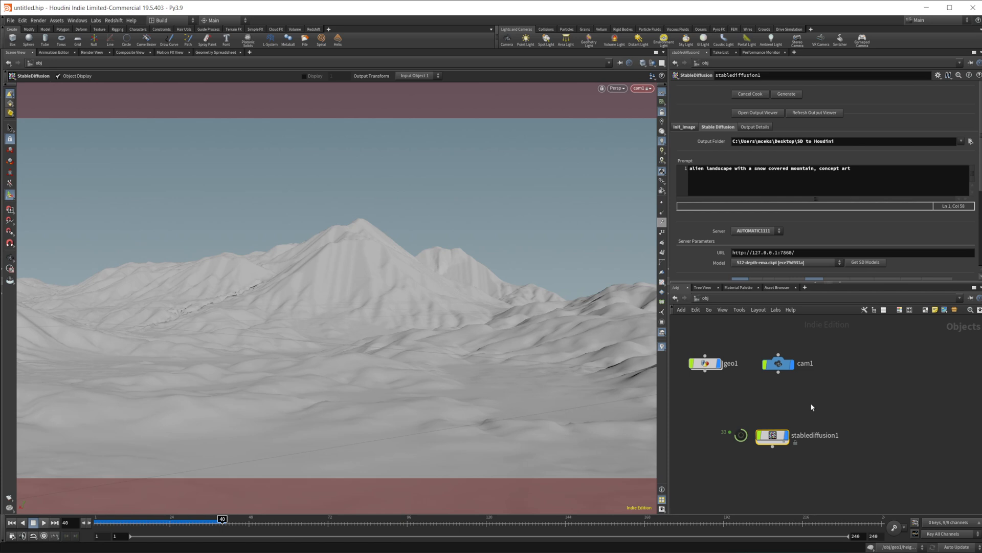
pyautogui.moveTo(790, 490)
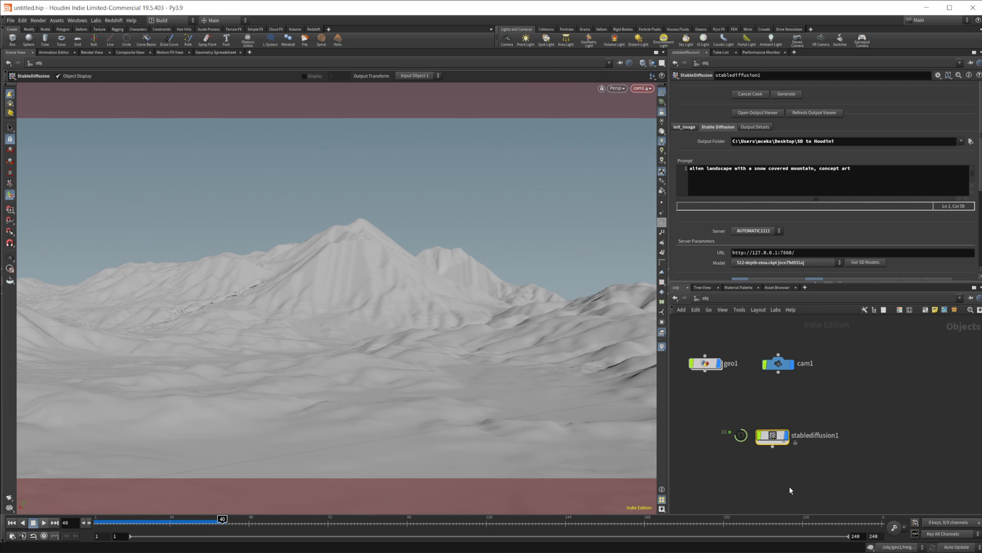
pyautogui.moveTo(746, 290)
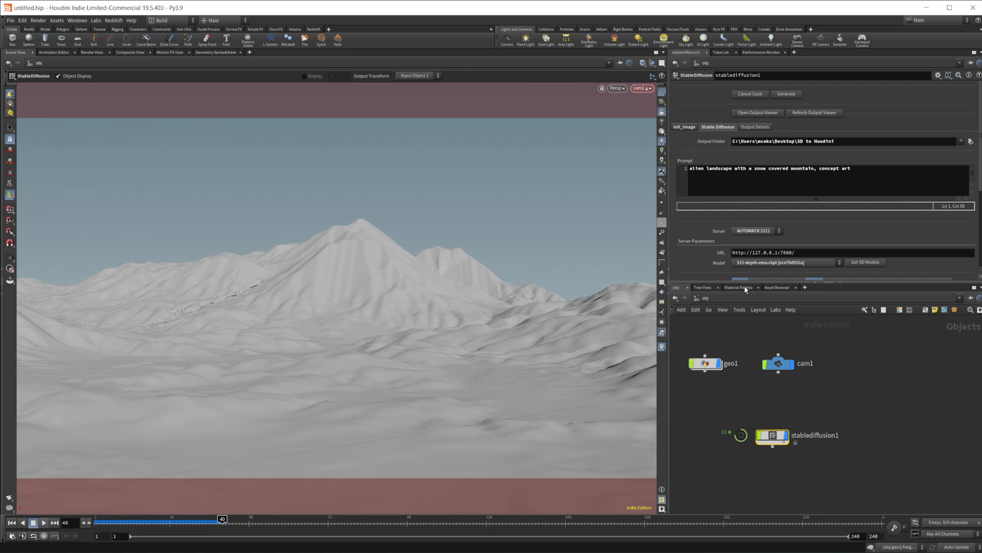
pyautogui.scroll(-3)
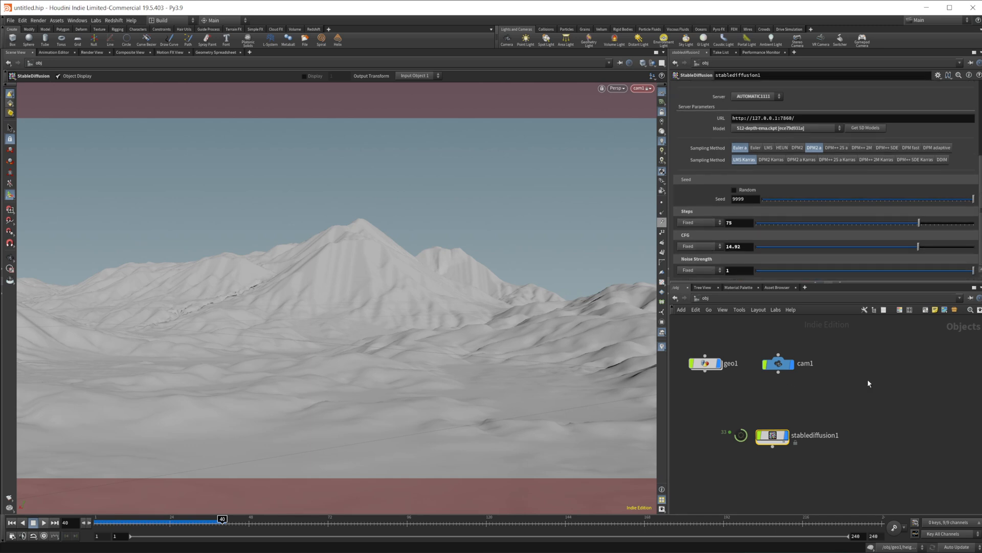
pyautogui.moveTo(869, 396)
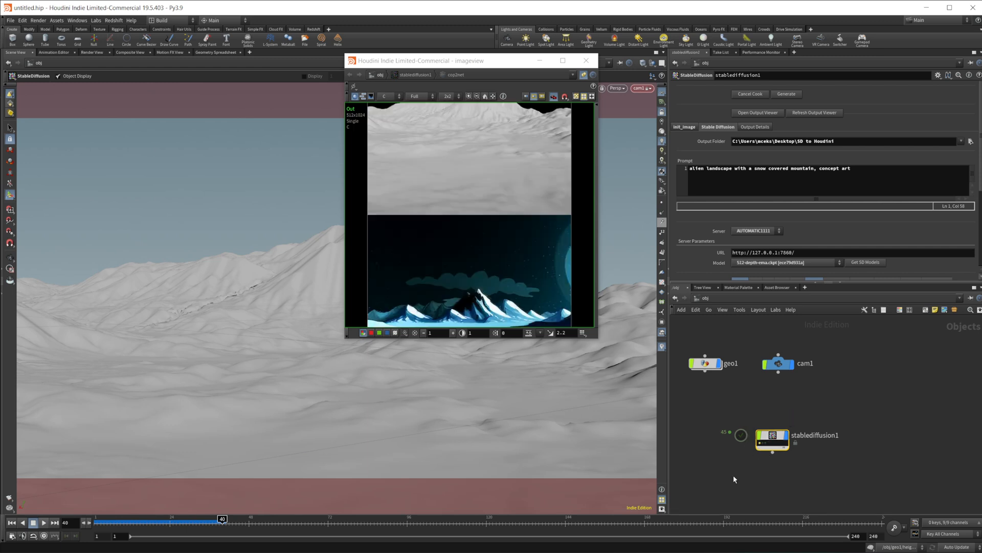
pyautogui.moveTo(597, 340)
pyautogui.write('sp')
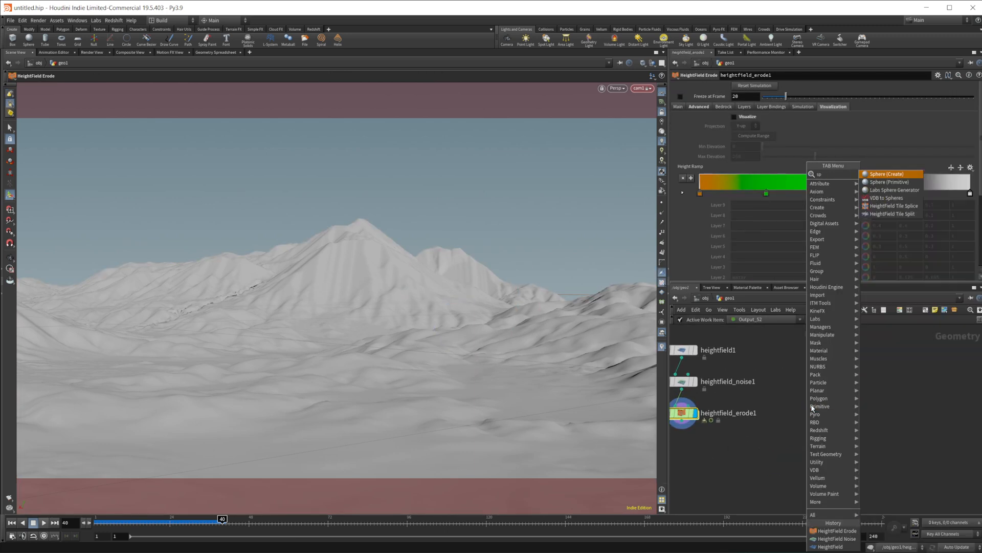
# Add a sphere merged with heightfield_erode1 and enlarge it to uniform scale 300.
pyautogui.click(884, 174)
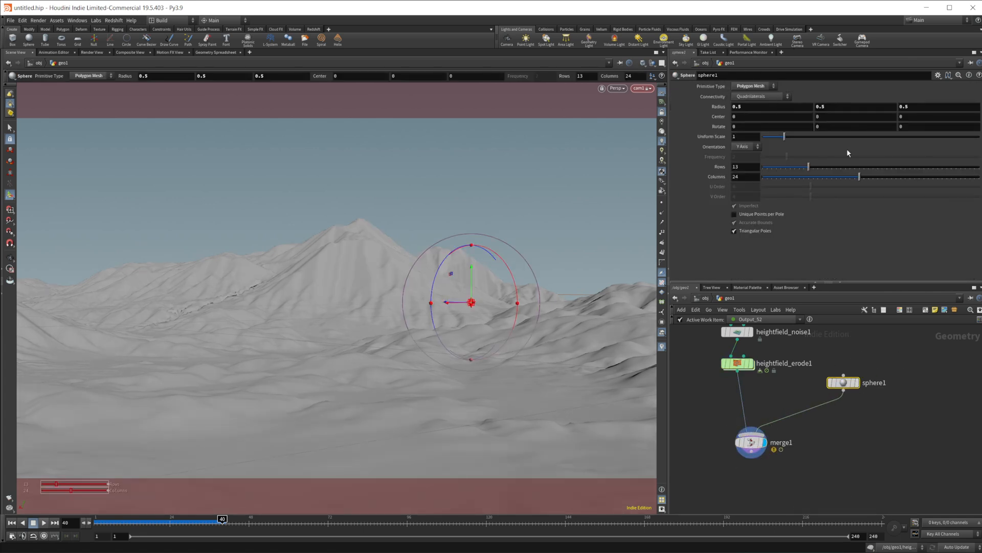
pyautogui.moveTo(783, 136); pyautogui.dragTo(977, 137)
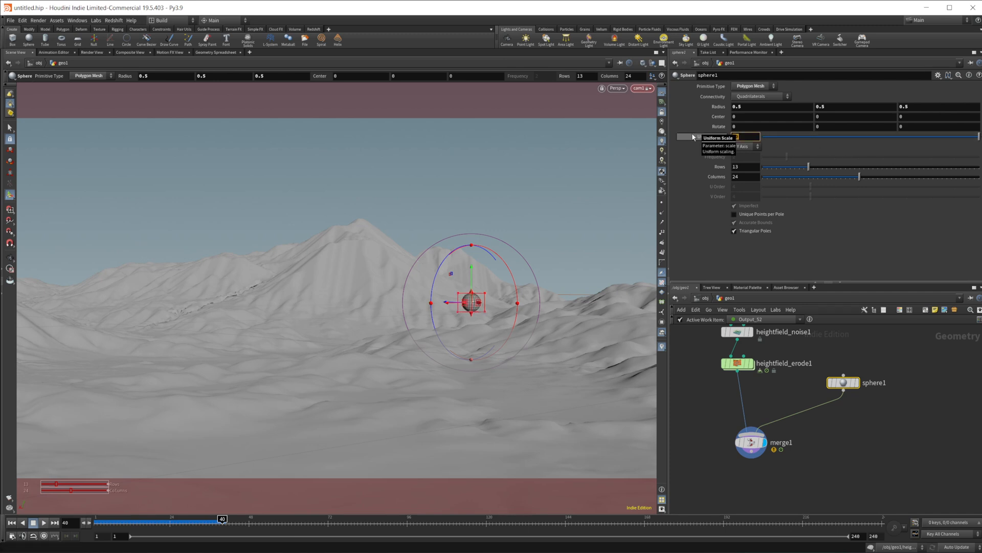
pyautogui.write('40')
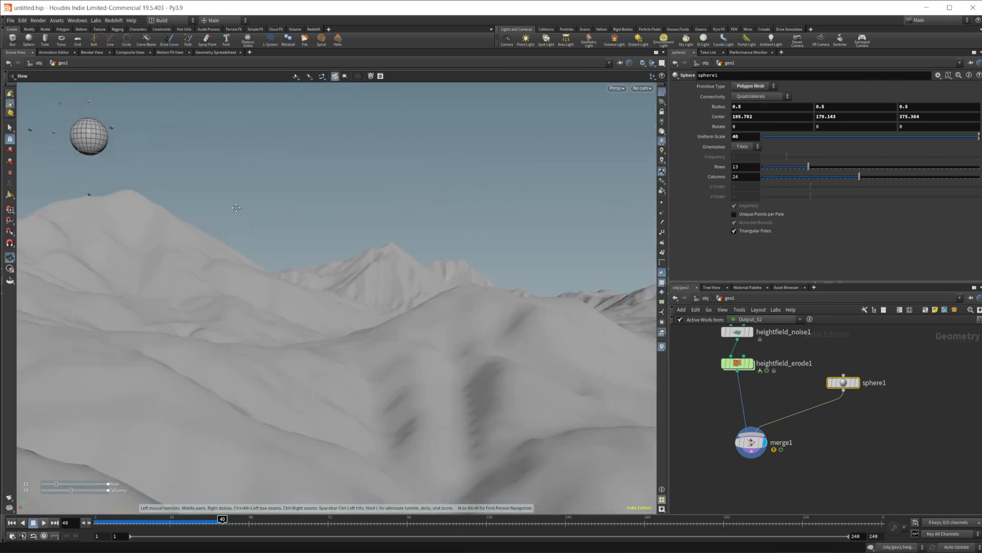
pyautogui.click(133, 184)
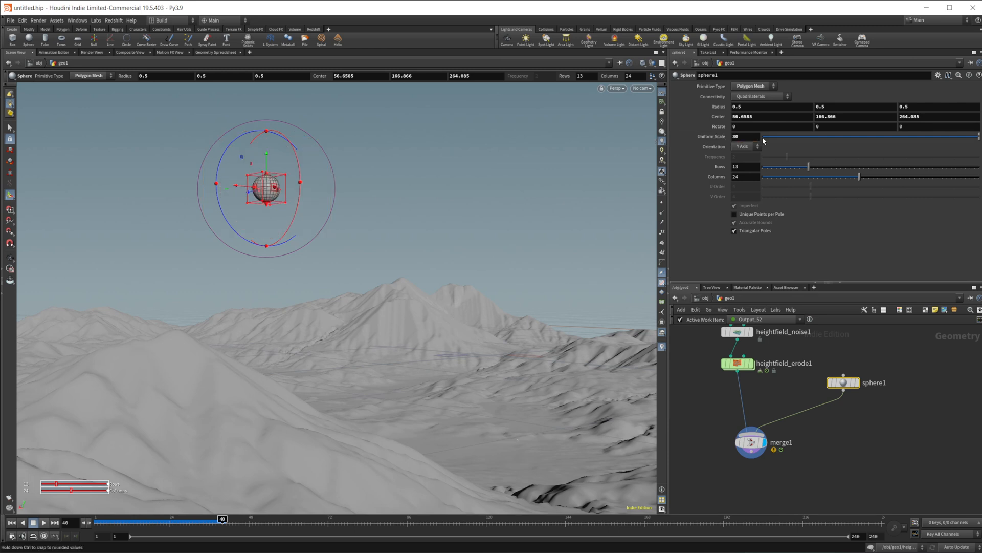
pyautogui.moveTo(784, 136); pyautogui.dragTo(977, 136)
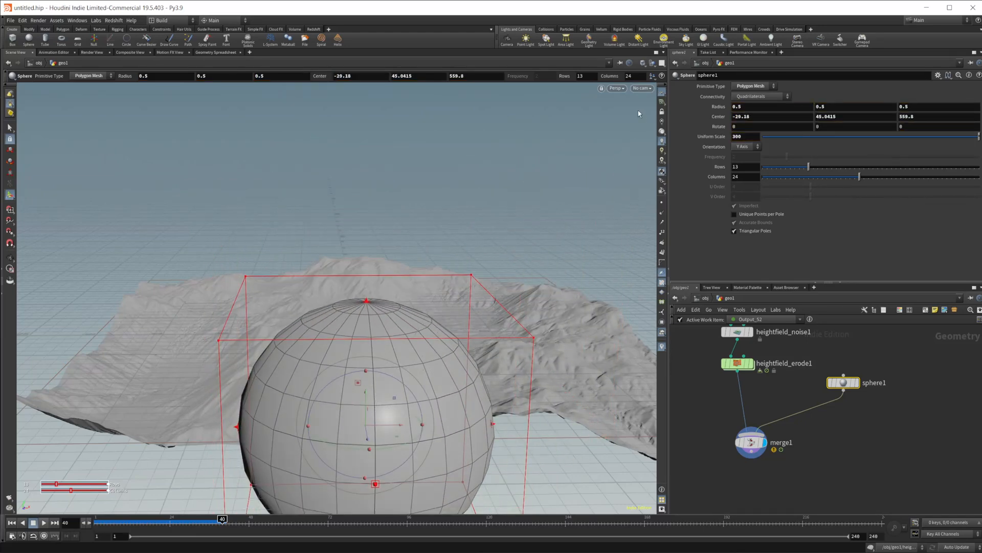
# Look through cam1 and drag the giant sphere into the upper-left sky.
pyautogui.click(641, 88)
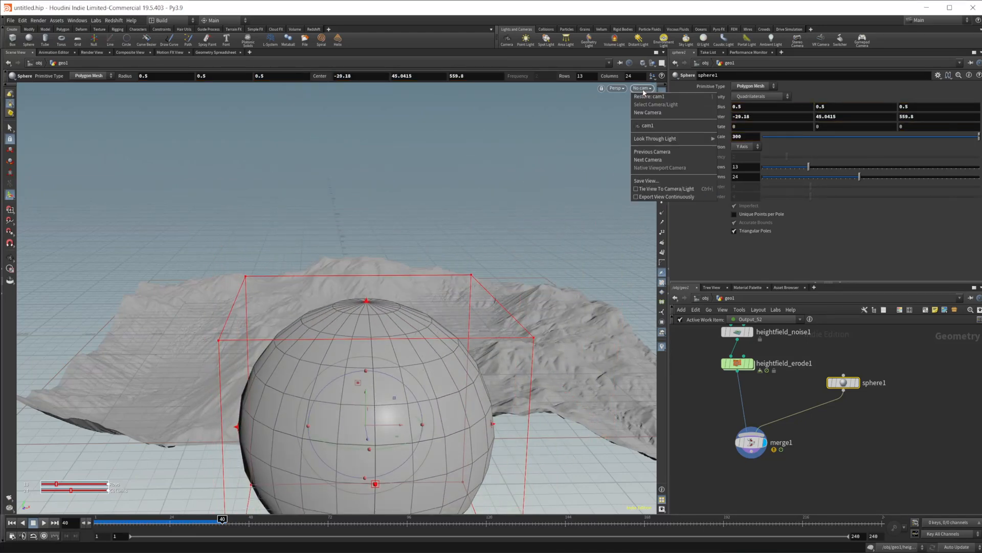
pyautogui.click(647, 125)
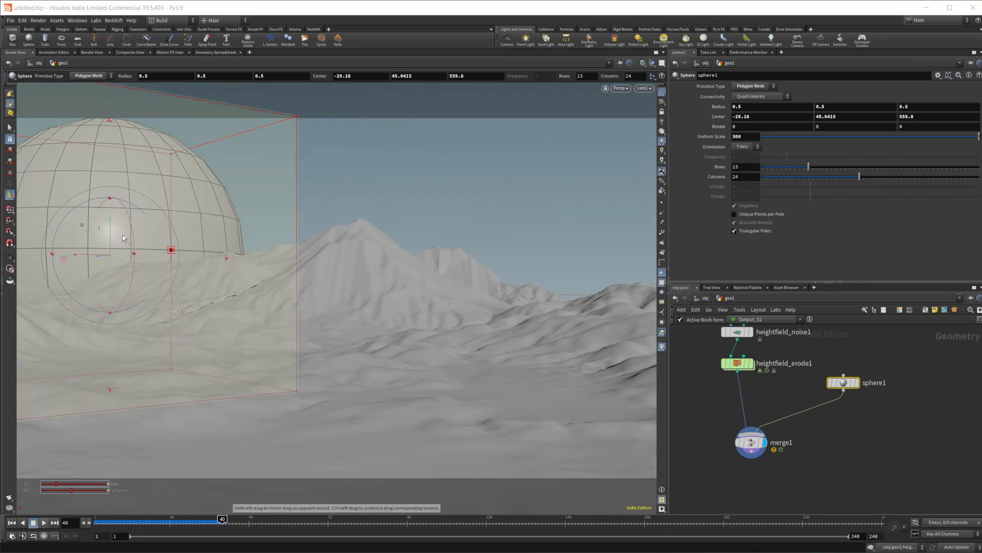
pyautogui.moveTo(170, 250); pyautogui.dragTo(181, 139)
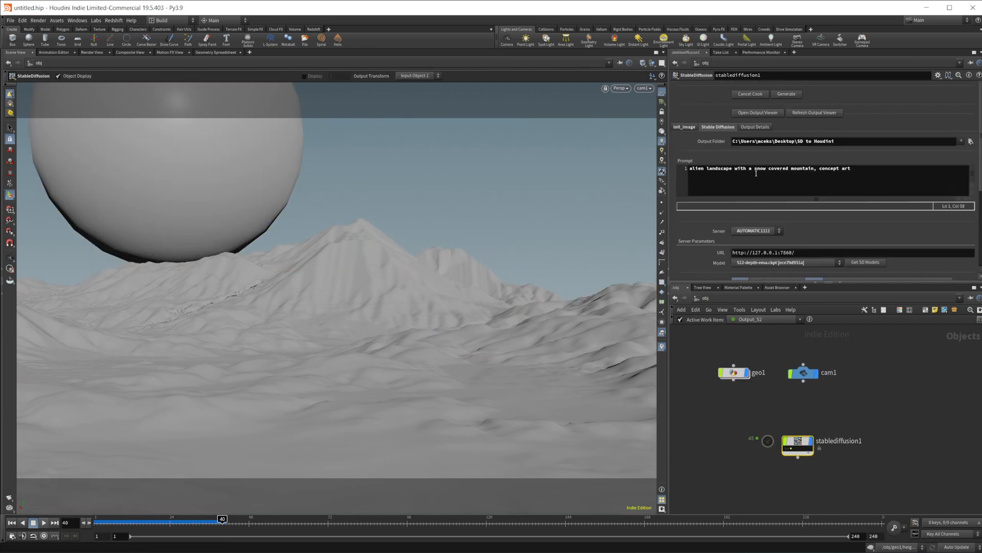
# Add 'colorful planet in the sky' to the prompt and generate new images.
pyautogui.click(815, 168)
pyautogui.write(' and a ')
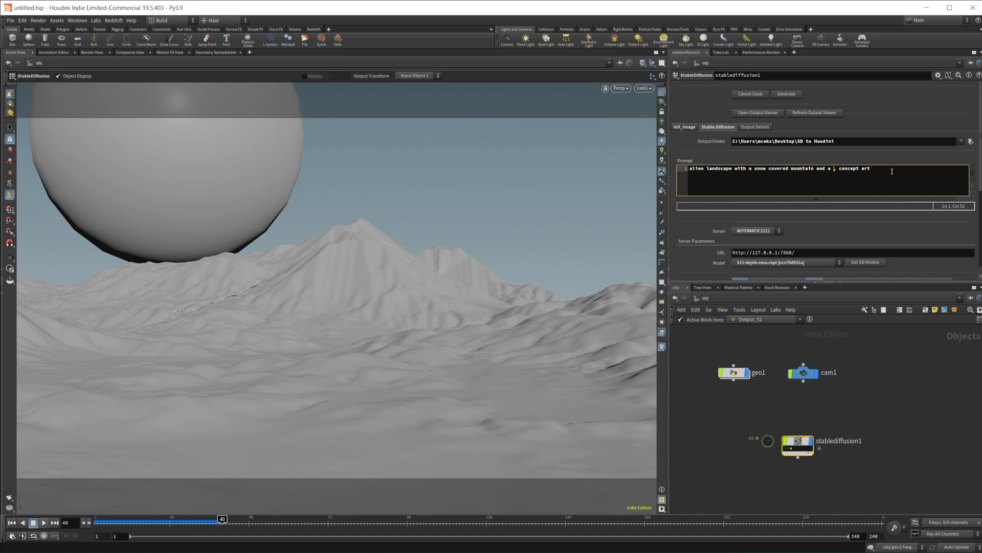
pyautogui.write('colorful planet in the sky')
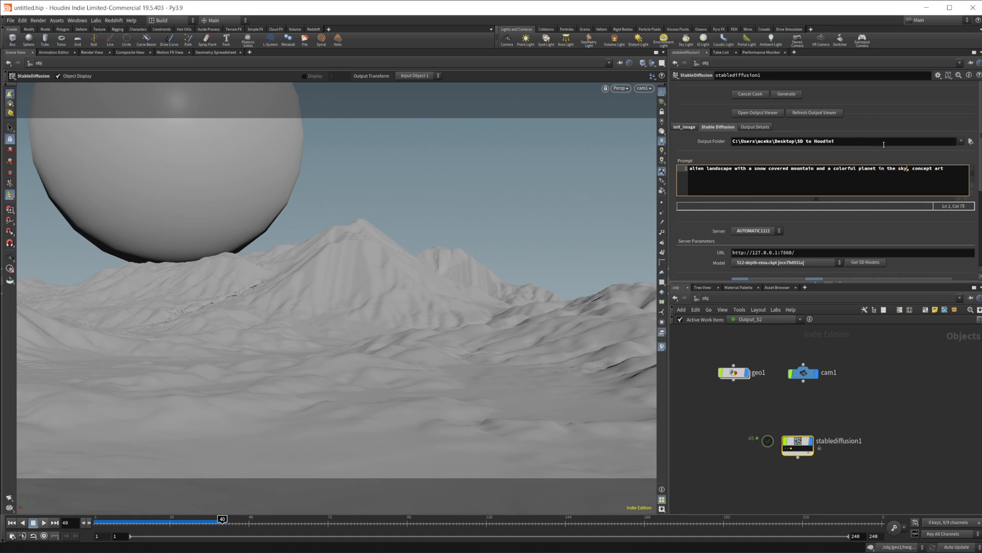
pyautogui.click(787, 94)
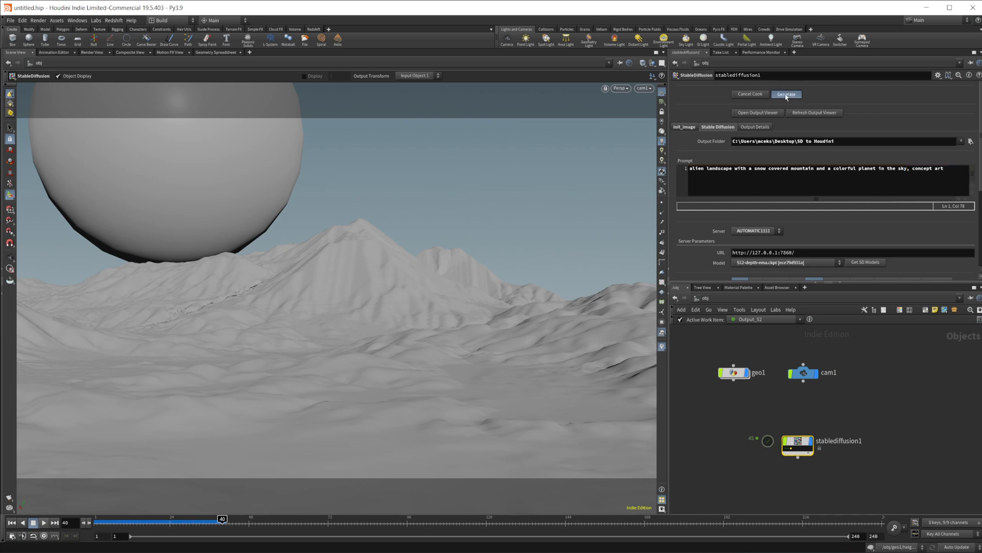
pyautogui.click(786, 94)
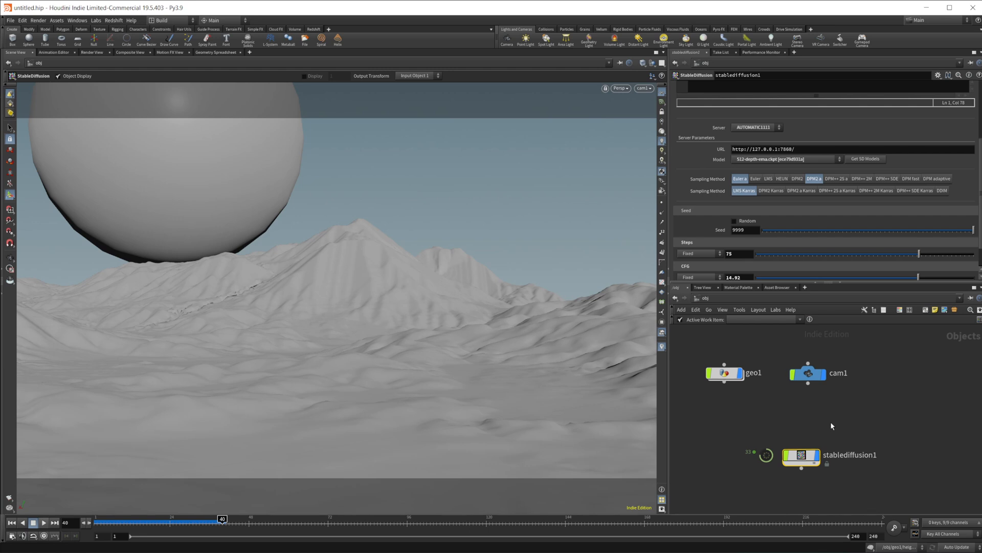
pyautogui.moveTo(866, 416)
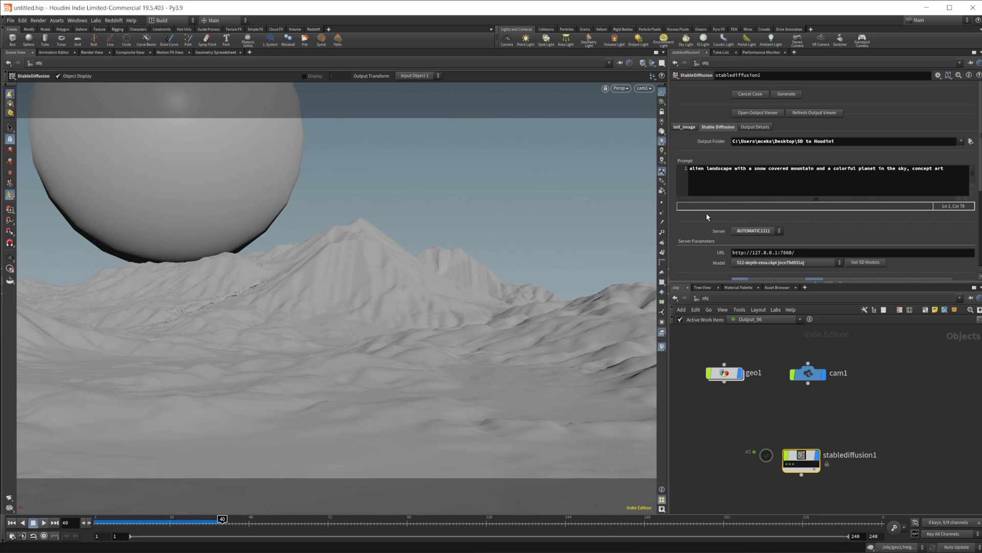
pyautogui.moveTo(604, 368)
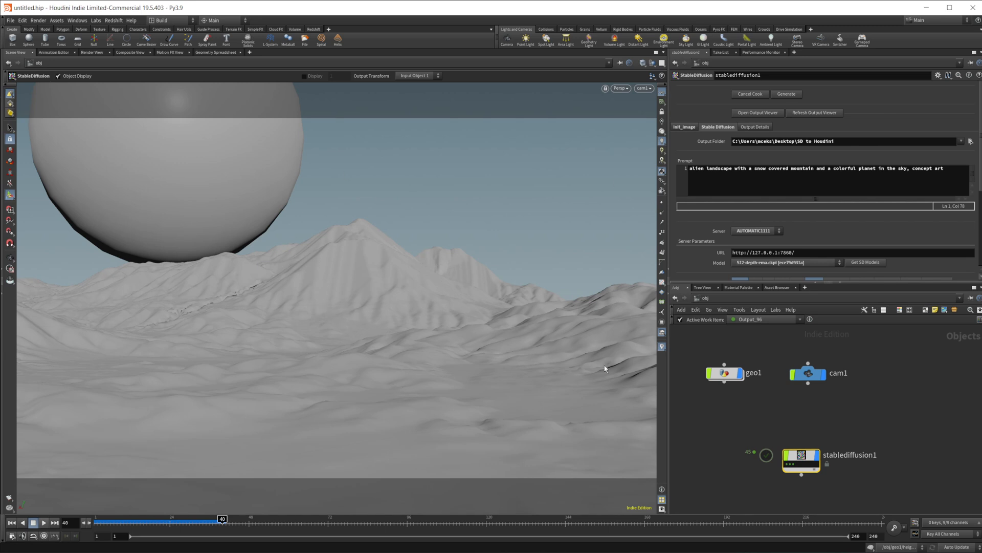
pyautogui.moveTo(773, 372)
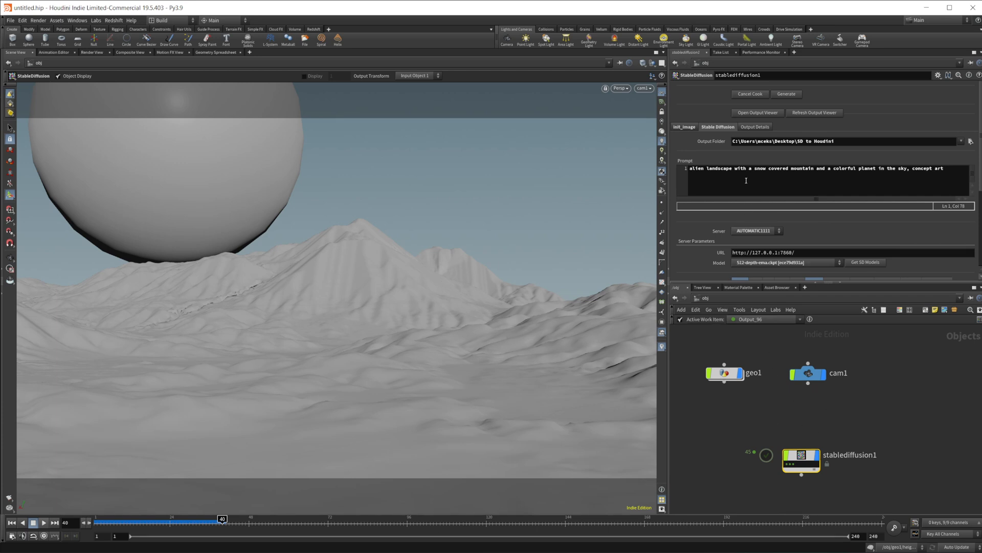
pyautogui.click(757, 112)
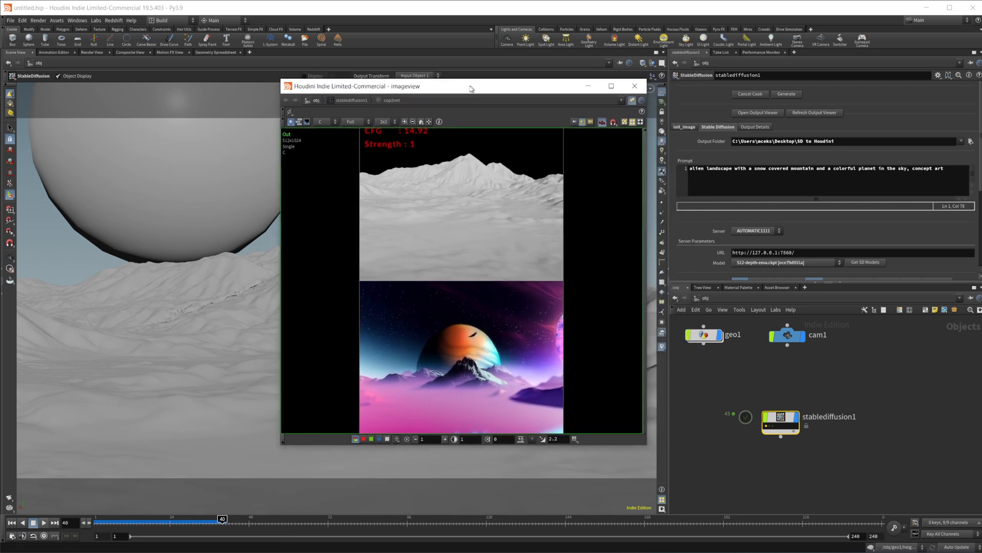
# Move the Output Viewer window aside to view the generated images.
pyautogui.moveTo(470, 87); pyautogui.dragTo(388, 67)
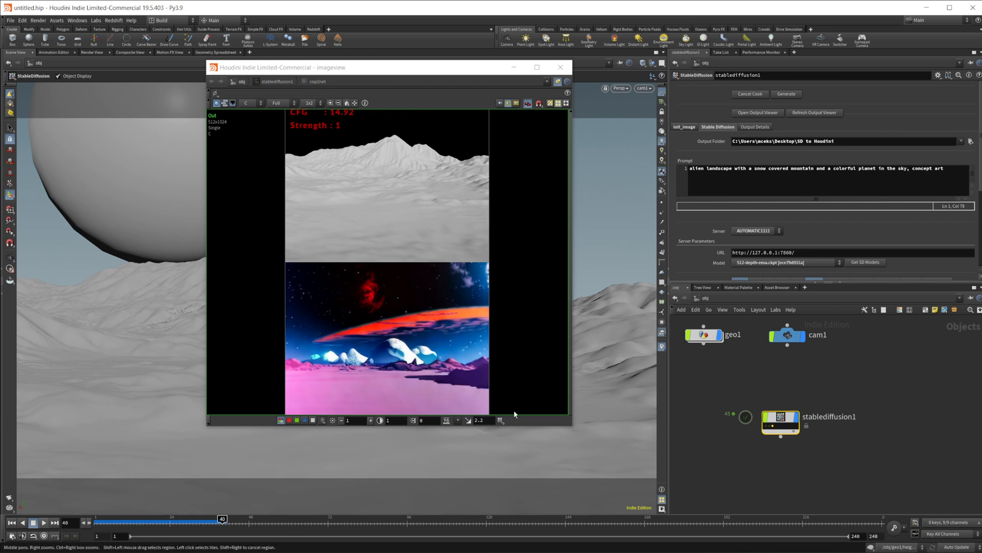
pyautogui.moveTo(766, 426)
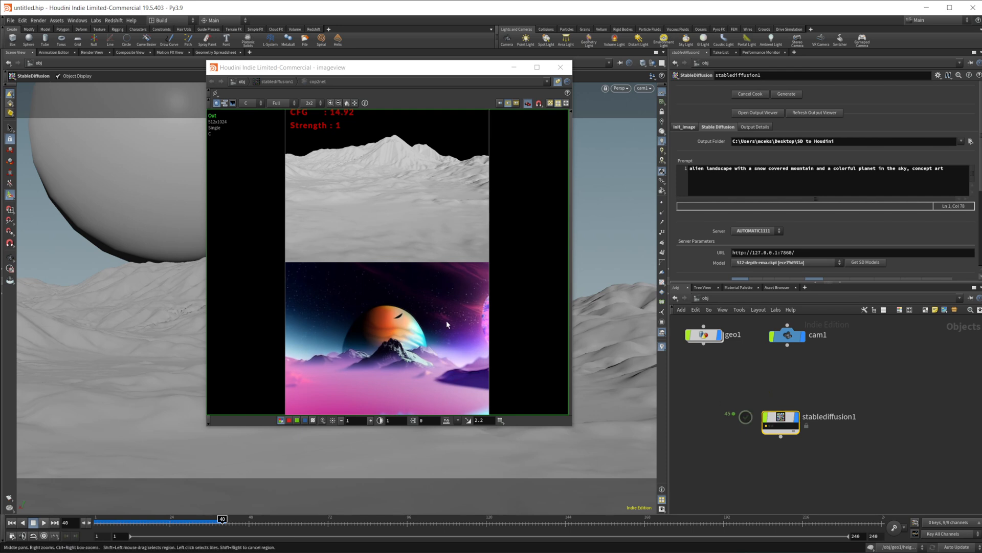
pyautogui.moveTo(556, 260)
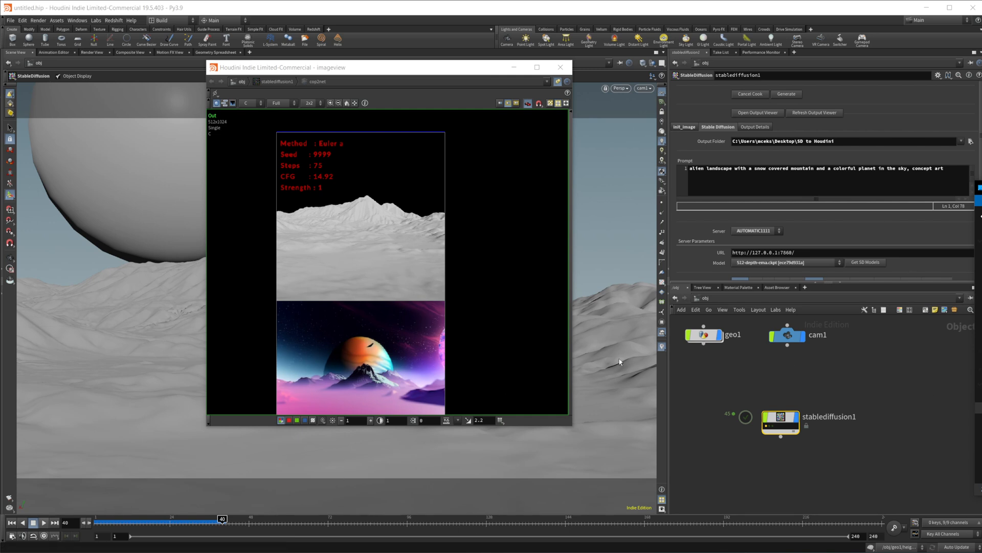
pyautogui.moveTo(740, 383)
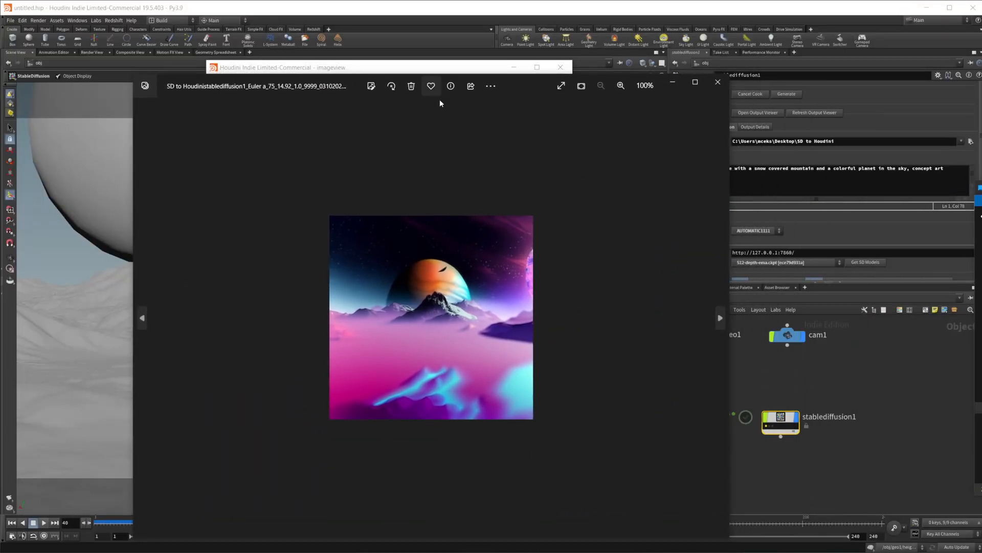
# Zoom the orange-planet landscape image in Photos to about 194%.
pyautogui.click(619, 86)
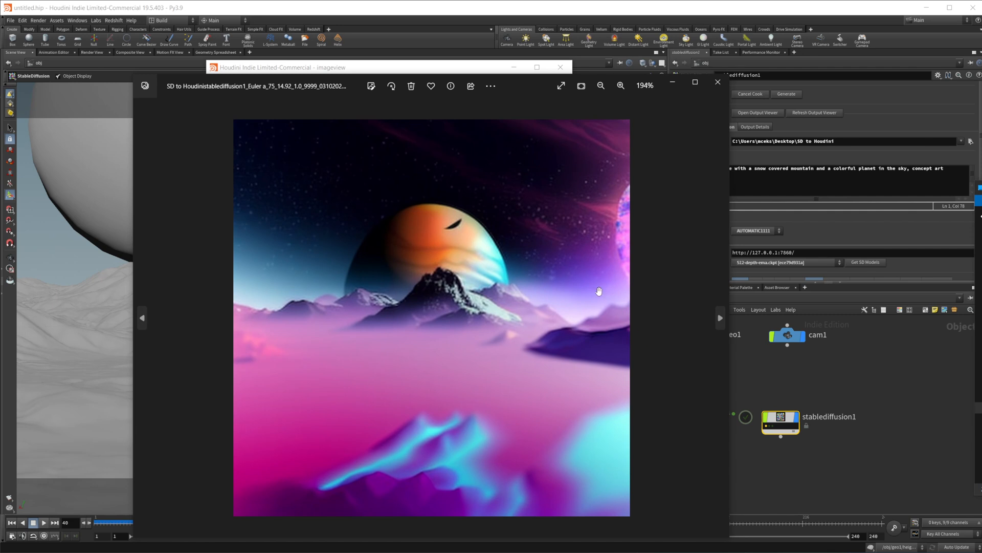
pyautogui.moveTo(586, 332)
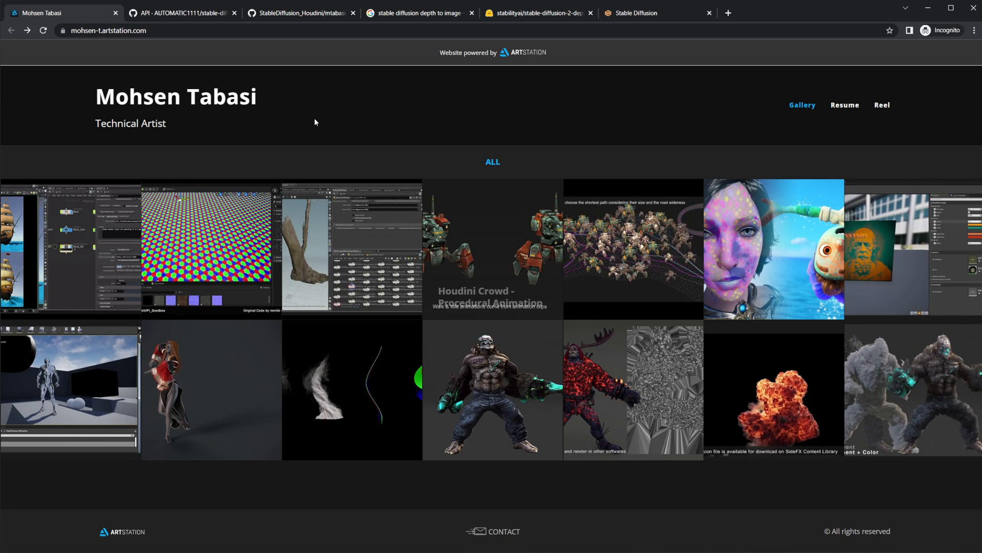
pyautogui.moveTo(393, 253)
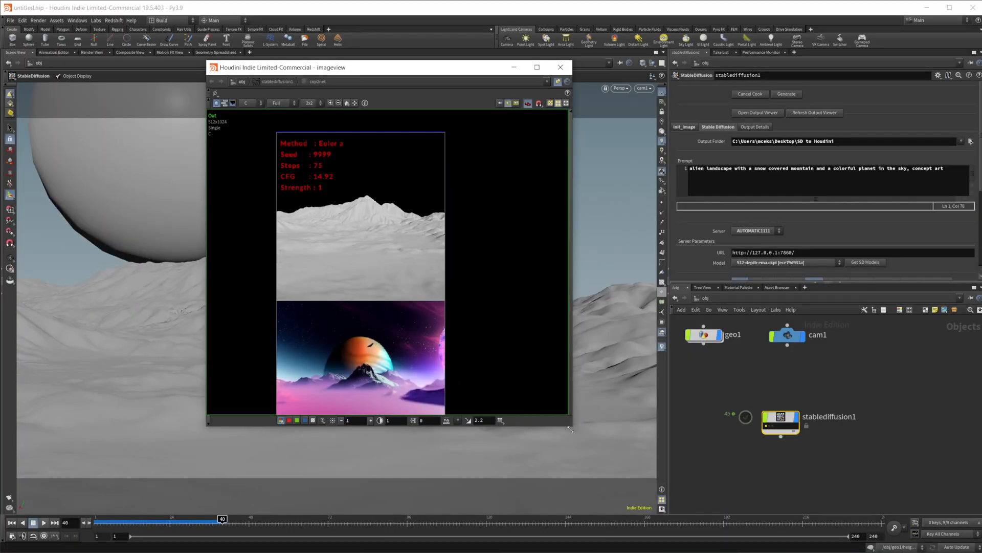
pyautogui.moveTo(725, 473)
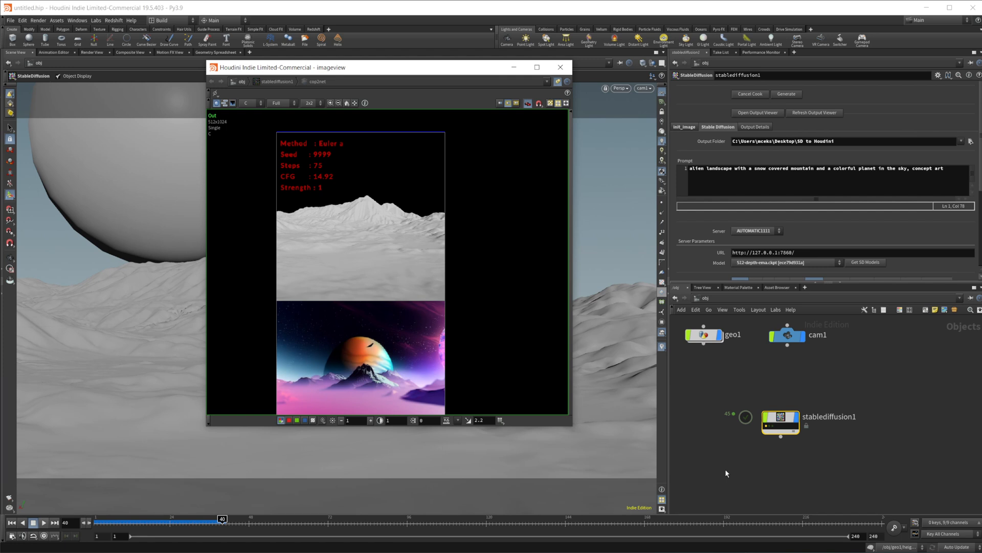
# Delete ', concept art' from the prompt, close imageview, then save and regenerate.
pyautogui.doubleClick(927, 168)
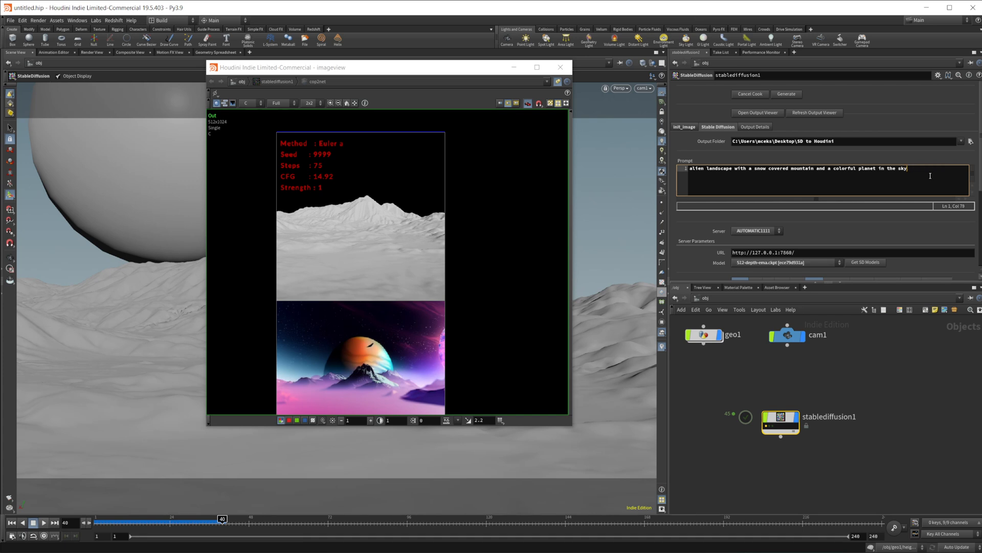
pyautogui.click(558, 67)
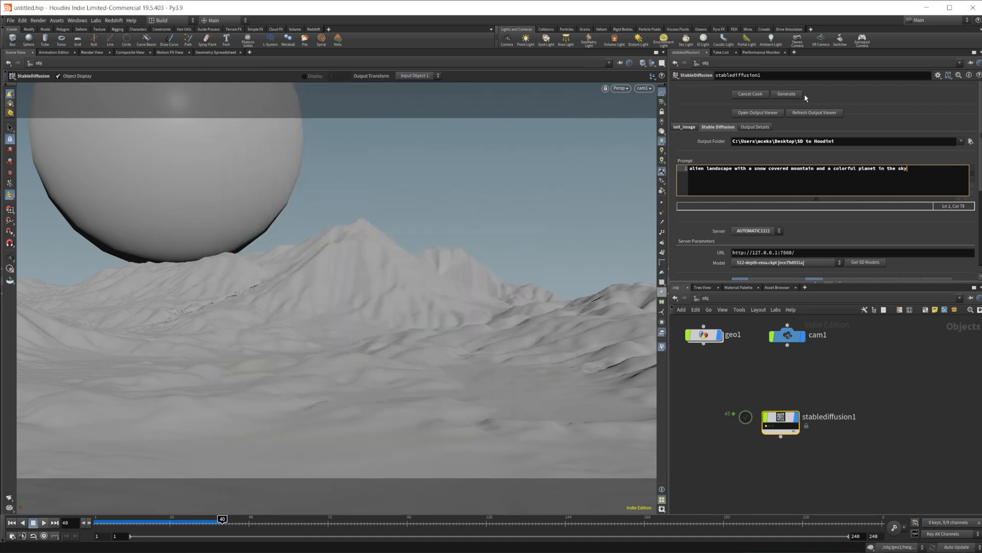
pyautogui.click(785, 94)
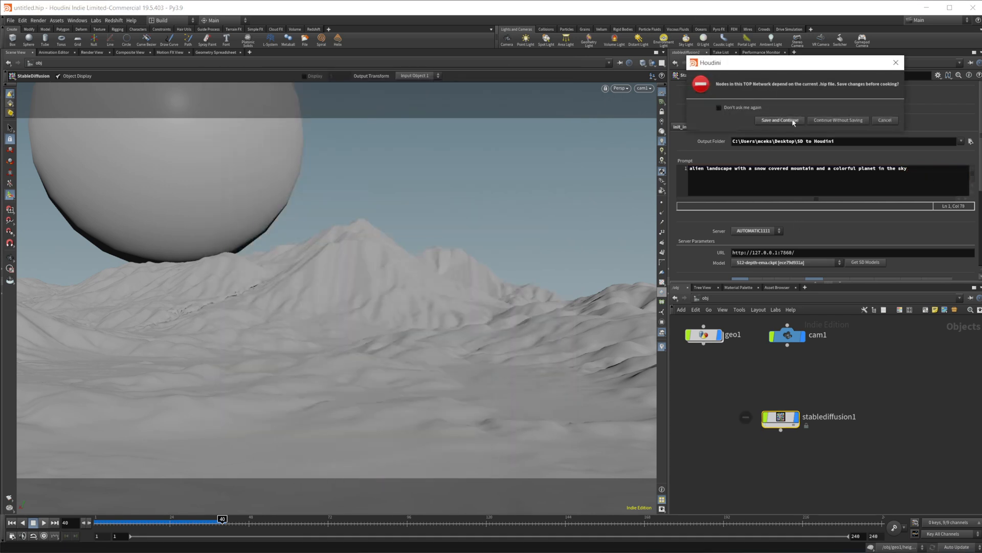
pyautogui.click(779, 120)
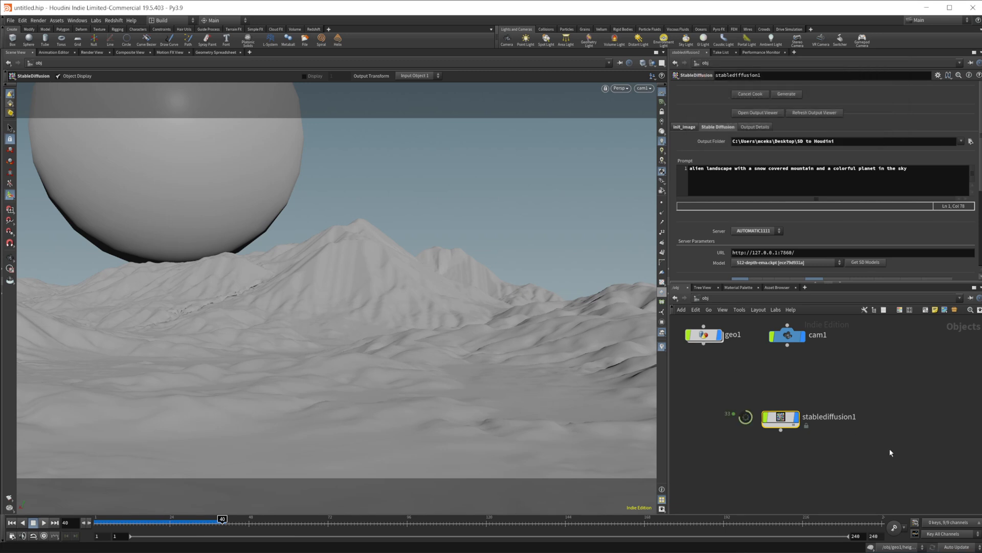
pyautogui.moveTo(928, 407)
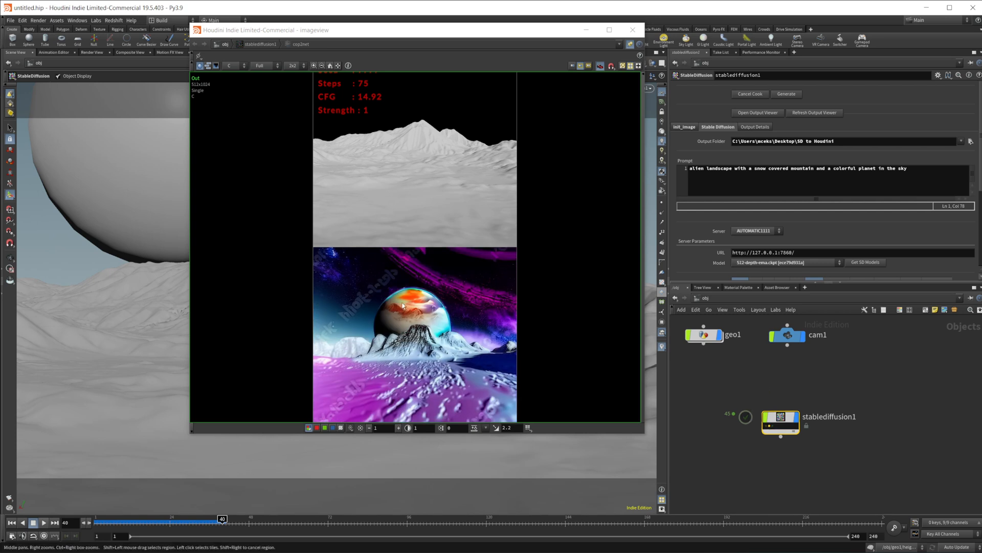
pyautogui.moveTo(260, 355)
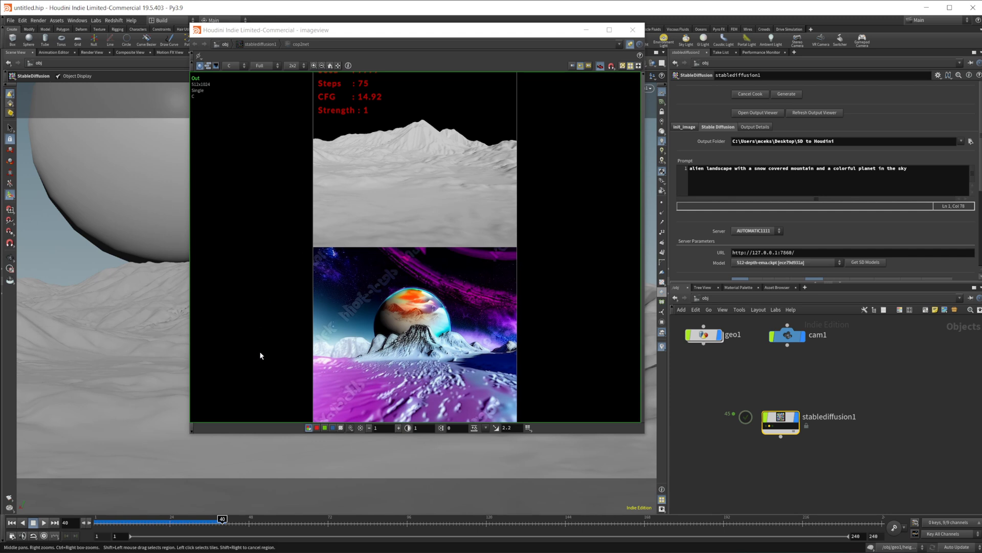
pyautogui.moveTo(342, 335)
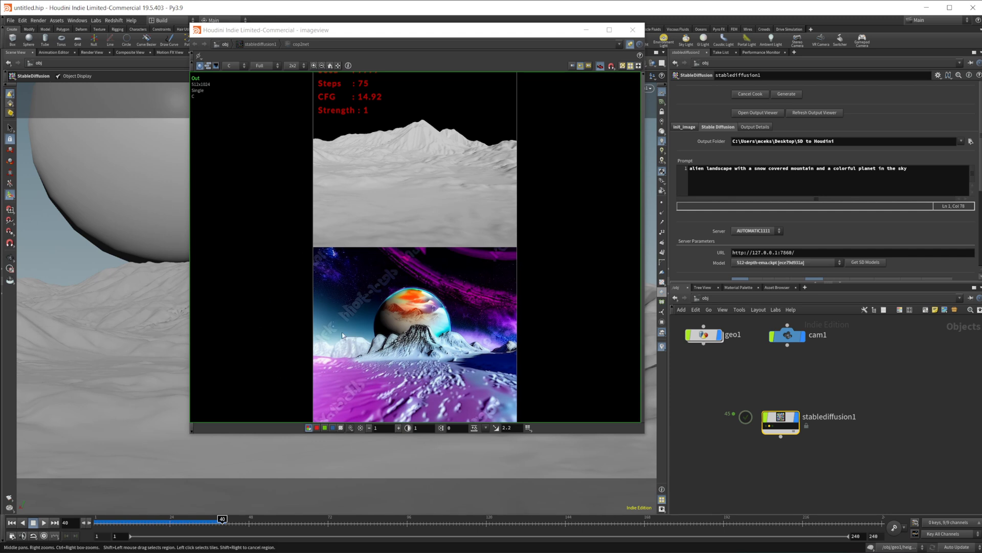
pyautogui.moveTo(351, 329)
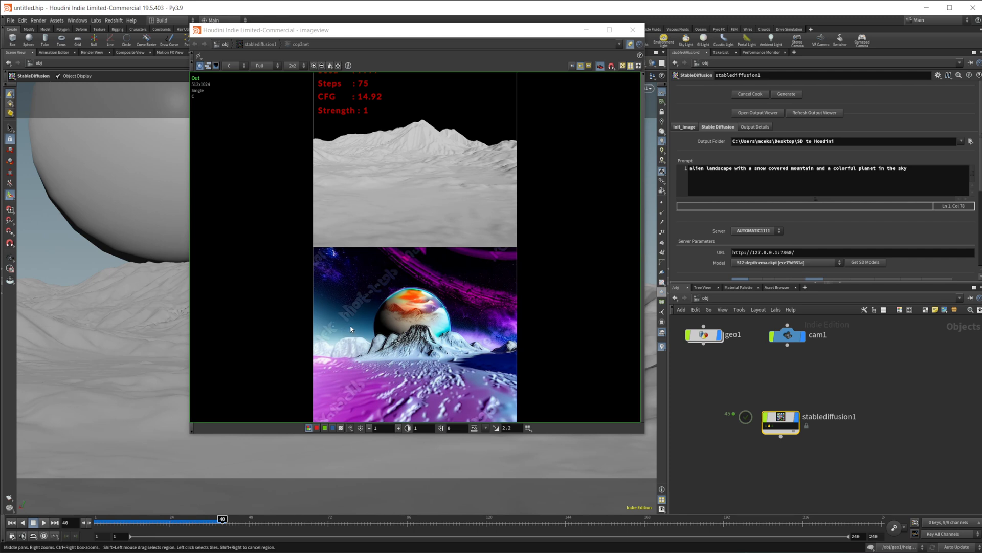
pyautogui.moveTo(360, 362)
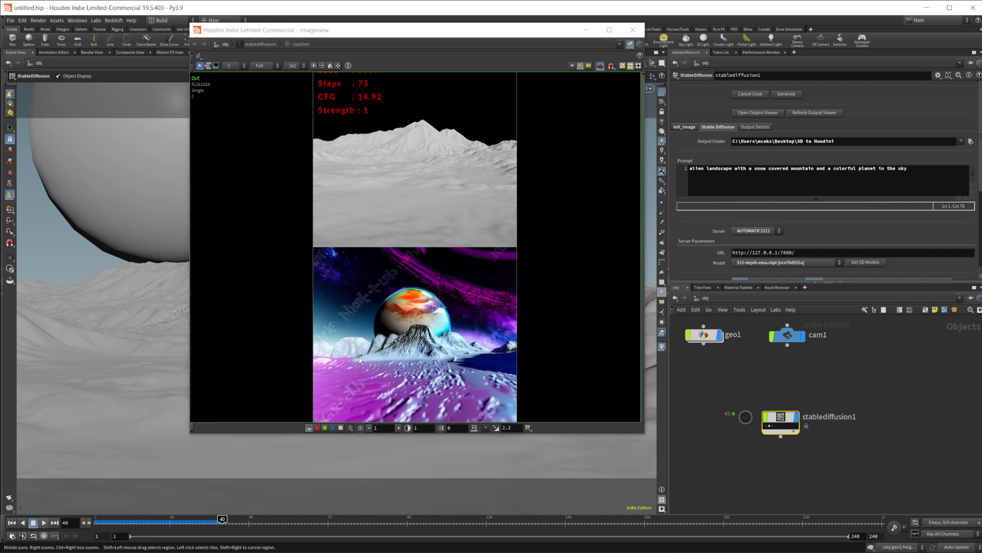
pyautogui.moveTo(380, 312)
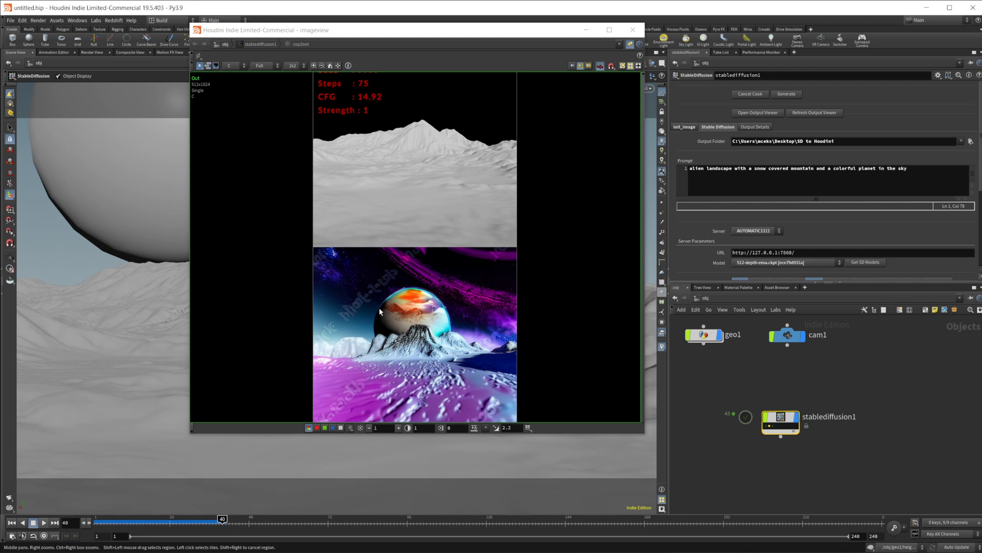
pyautogui.moveTo(501, 338)
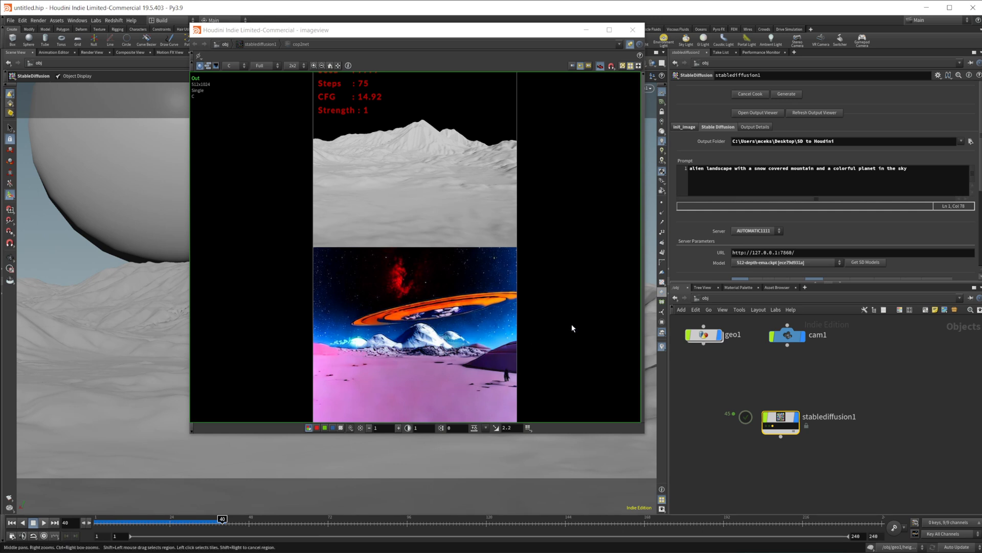
pyautogui.moveTo(618, 327)
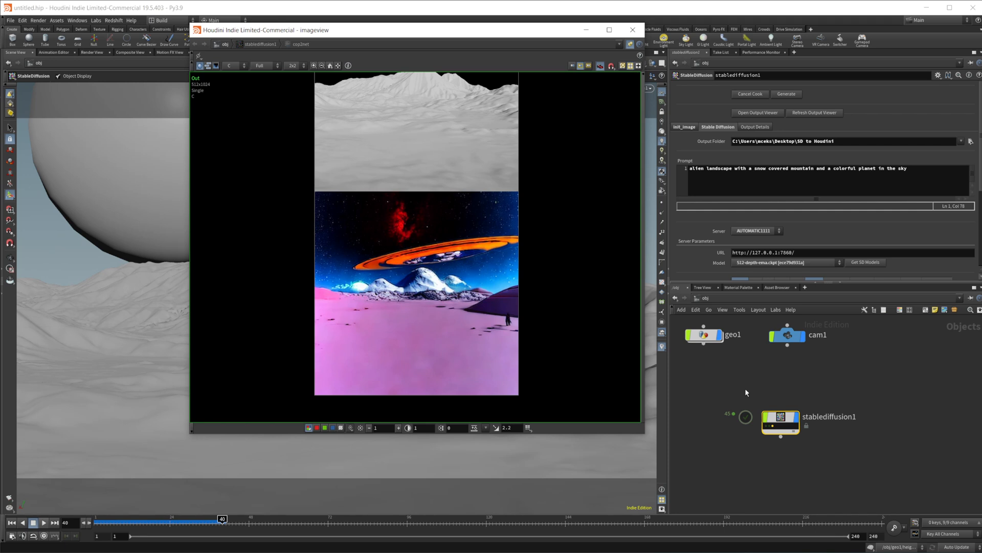
pyautogui.moveTo(642, 405)
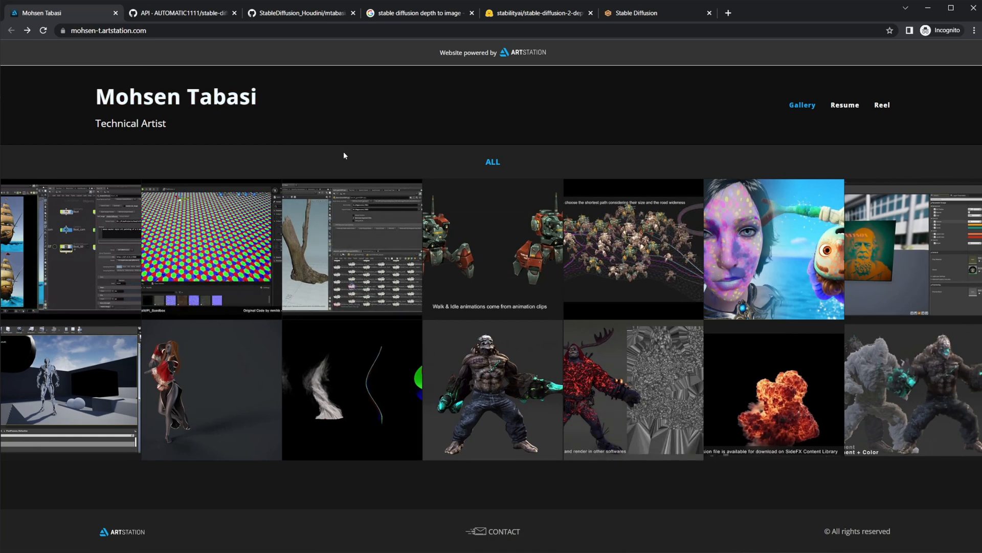
pyautogui.moveTo(347, 164)
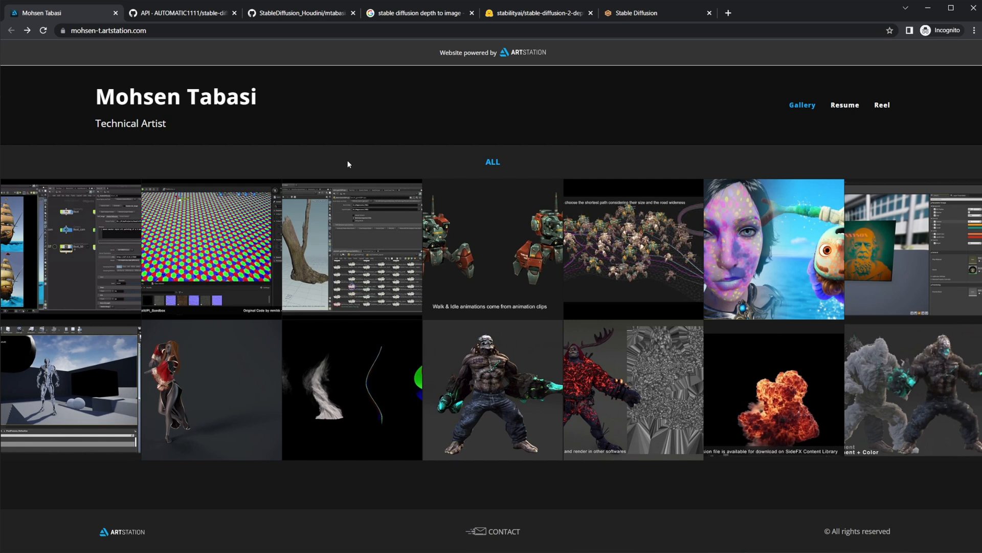
pyautogui.moveTo(550, 288)
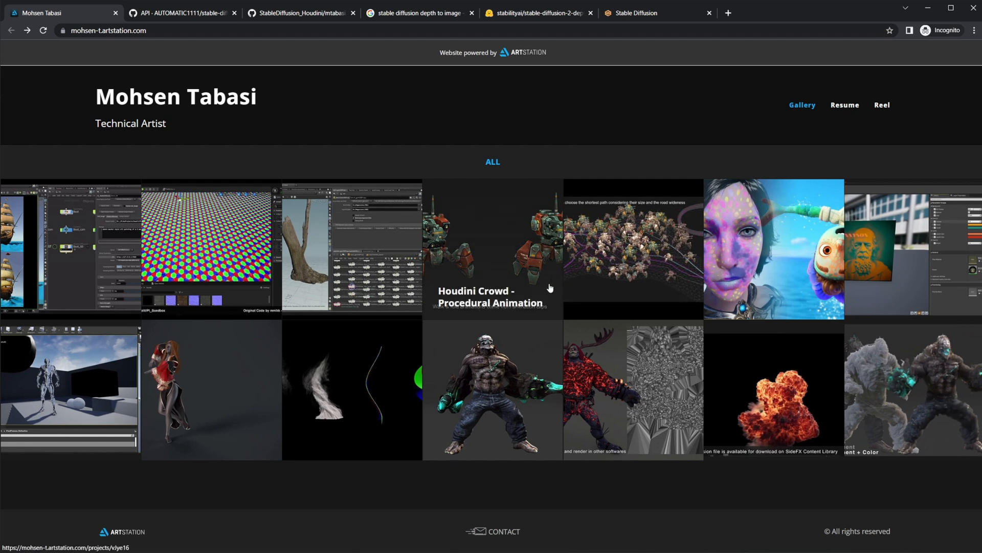
pyautogui.moveTo(508, 155)
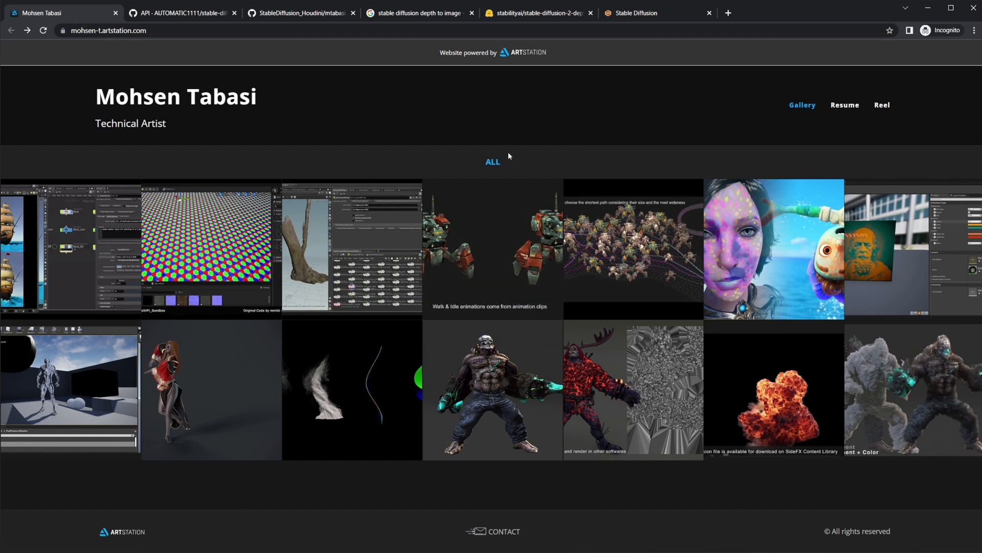